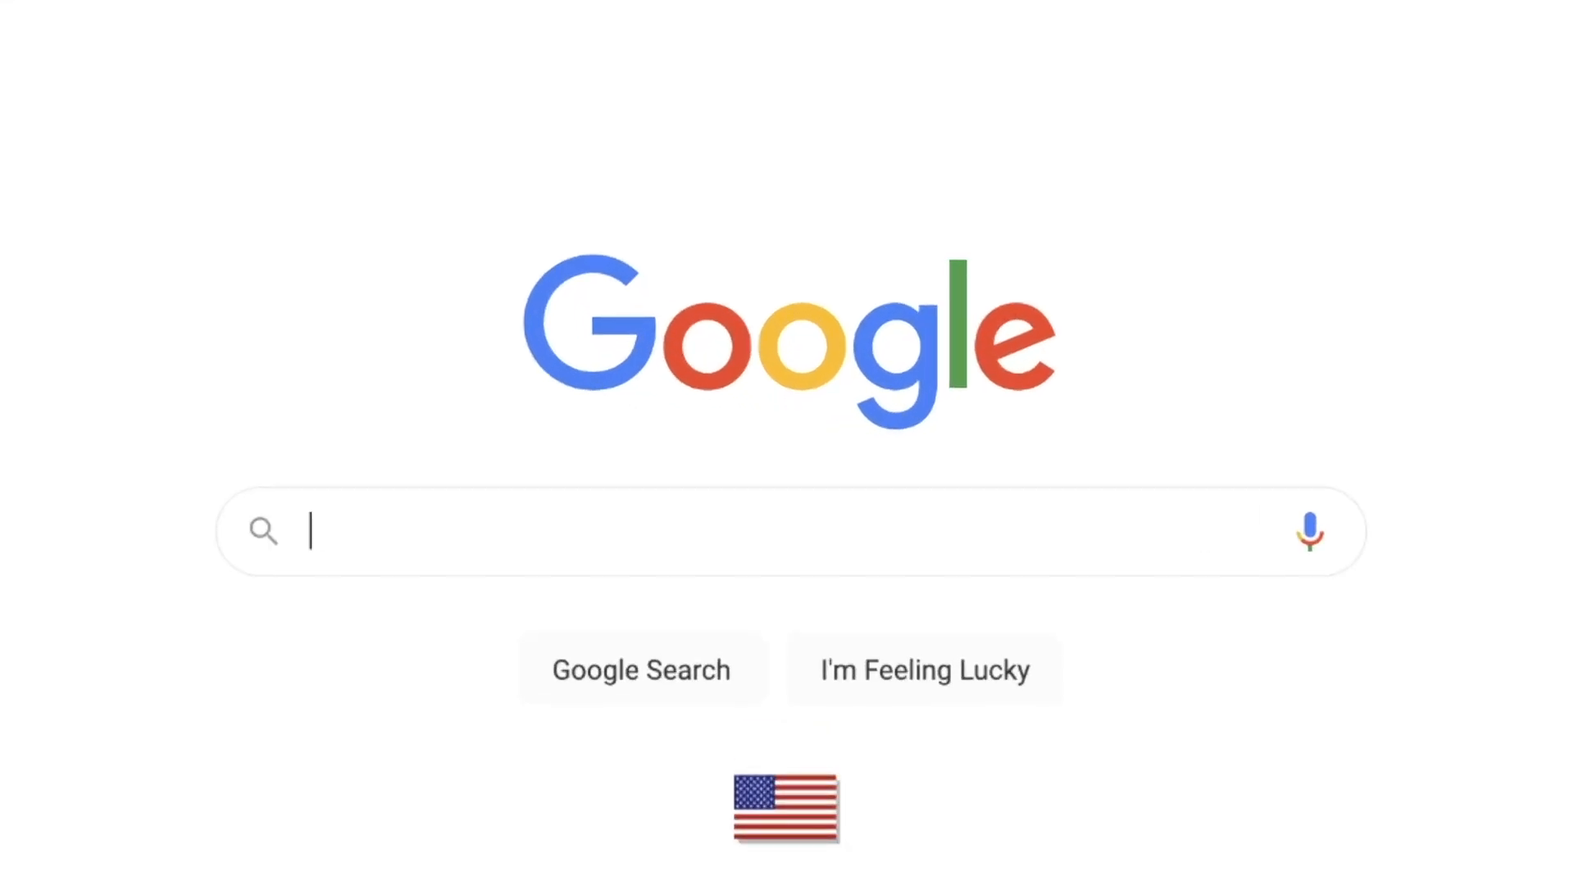
# - Search Google for 'html cheat sheet github' and load the results page
pyautogui.write('how to code a')
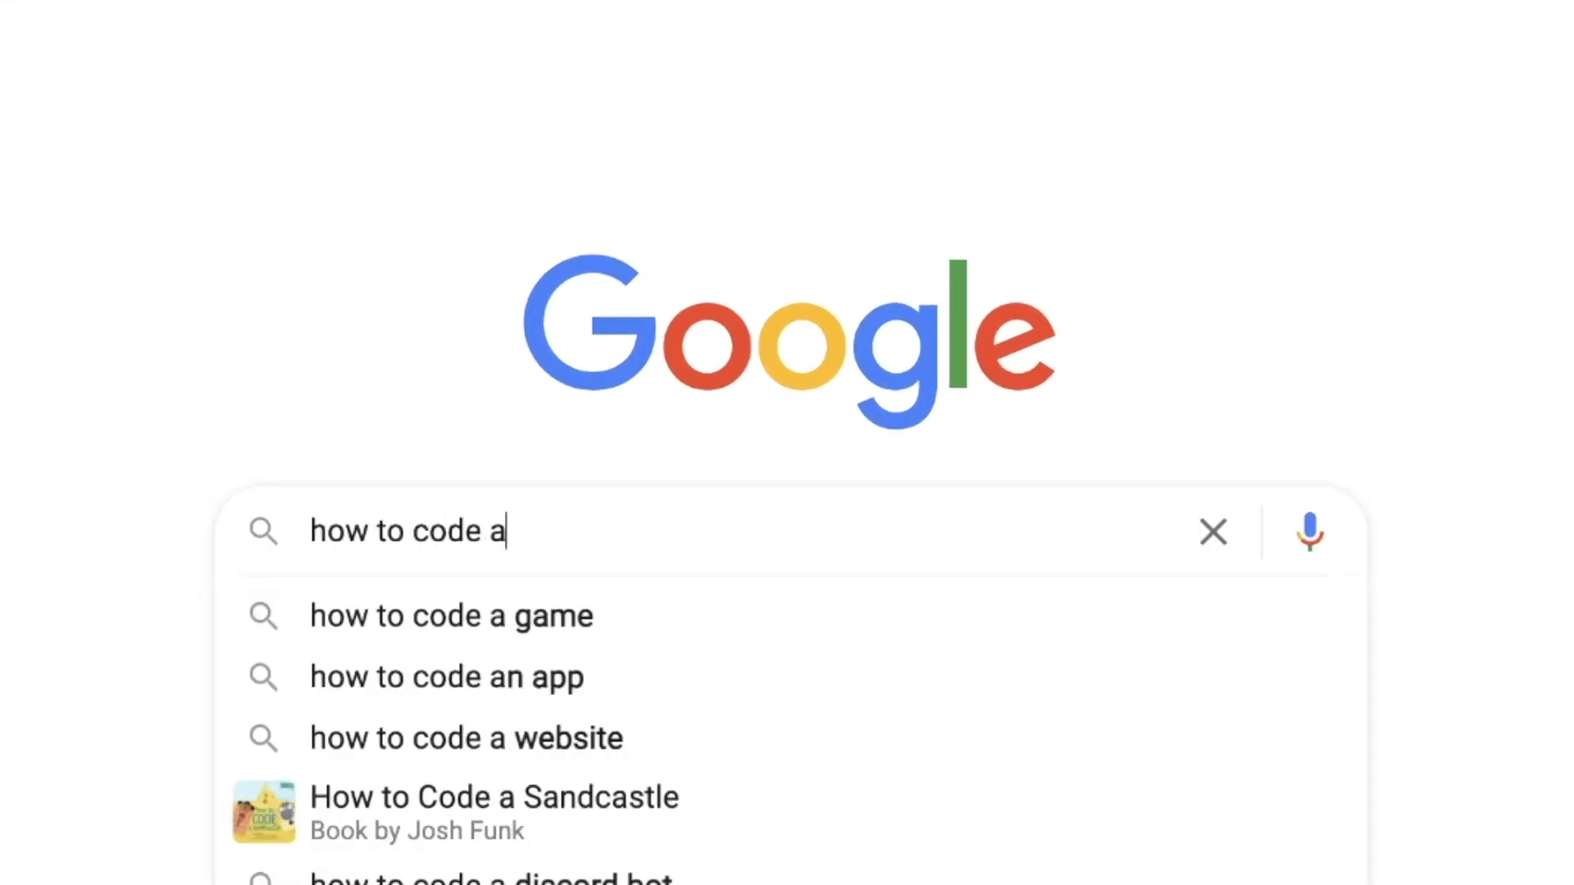
pyautogui.click(466, 738)
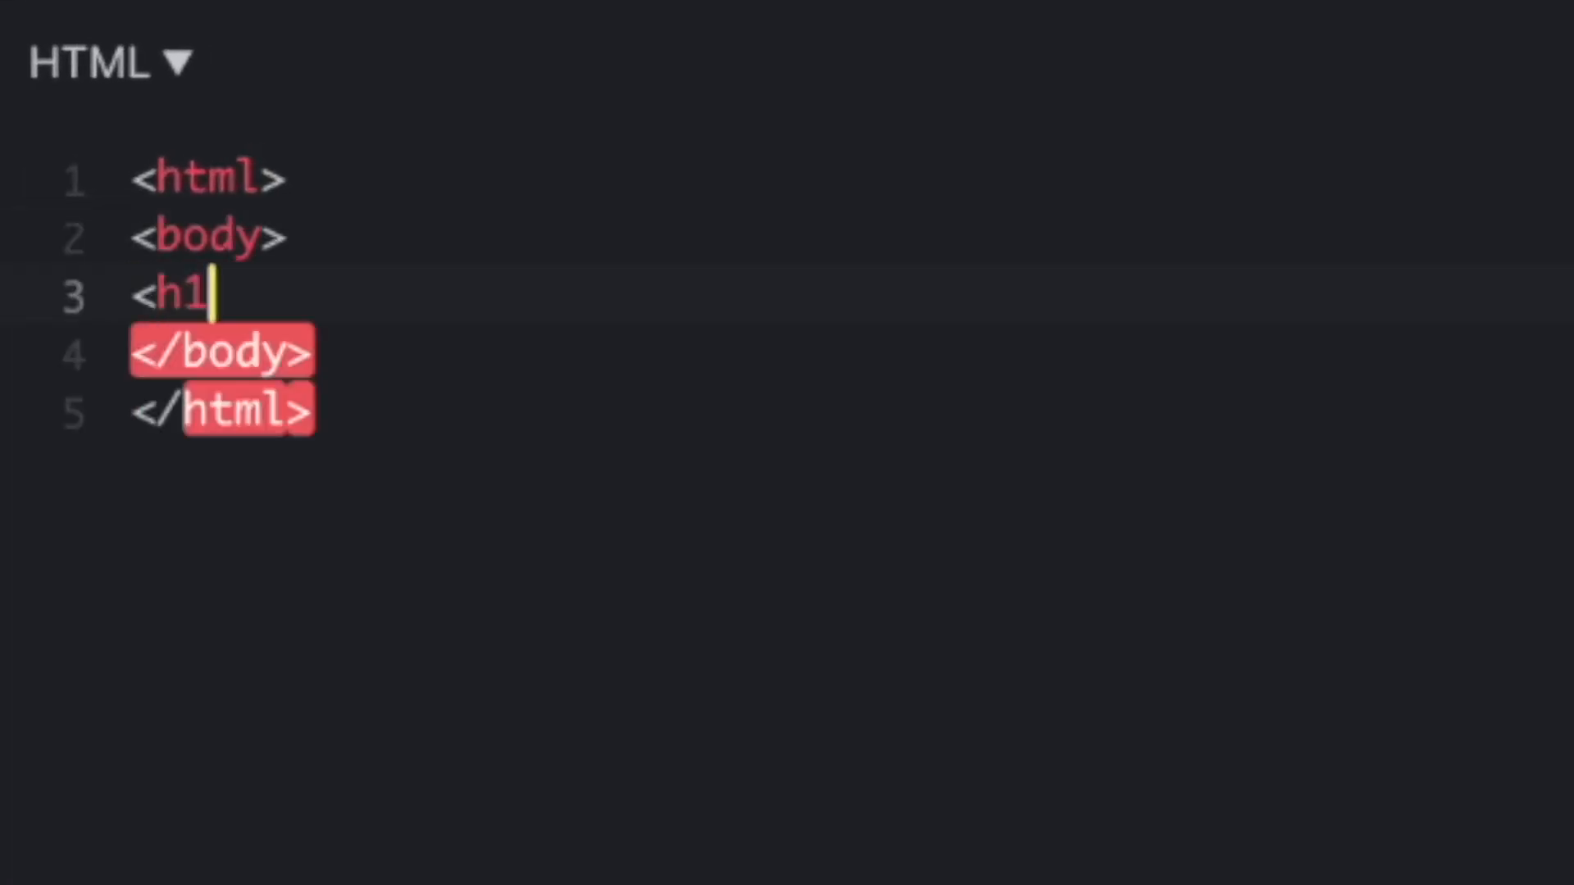
pyautogui.write('>')
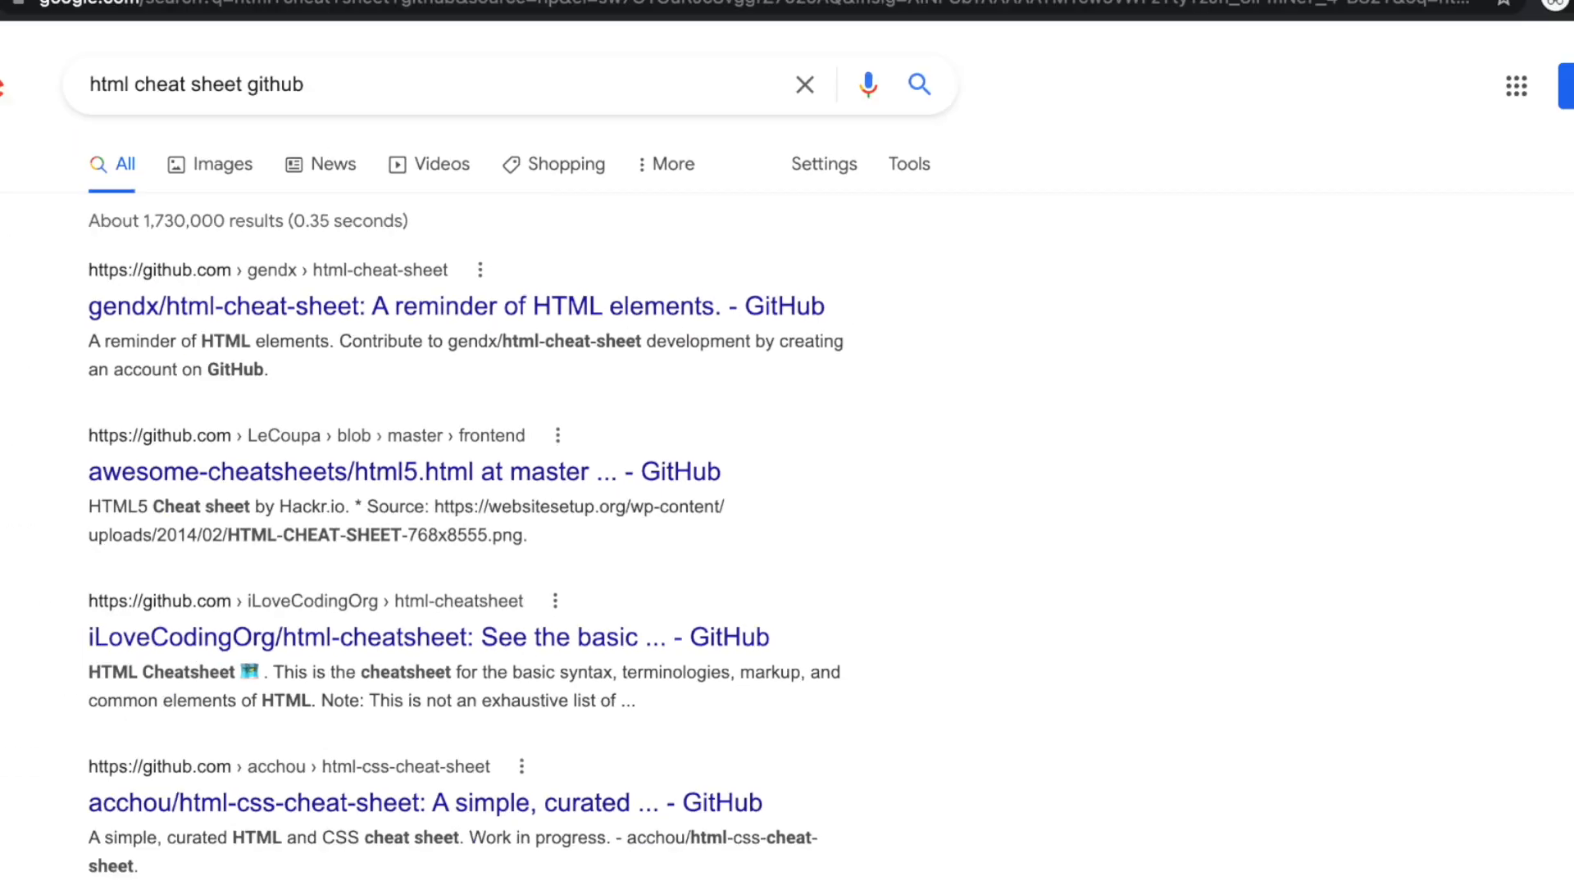
# - Open the gendx/html-cheat-sheet repository and read the minimal page and headings examples
pyautogui.click(455, 305)
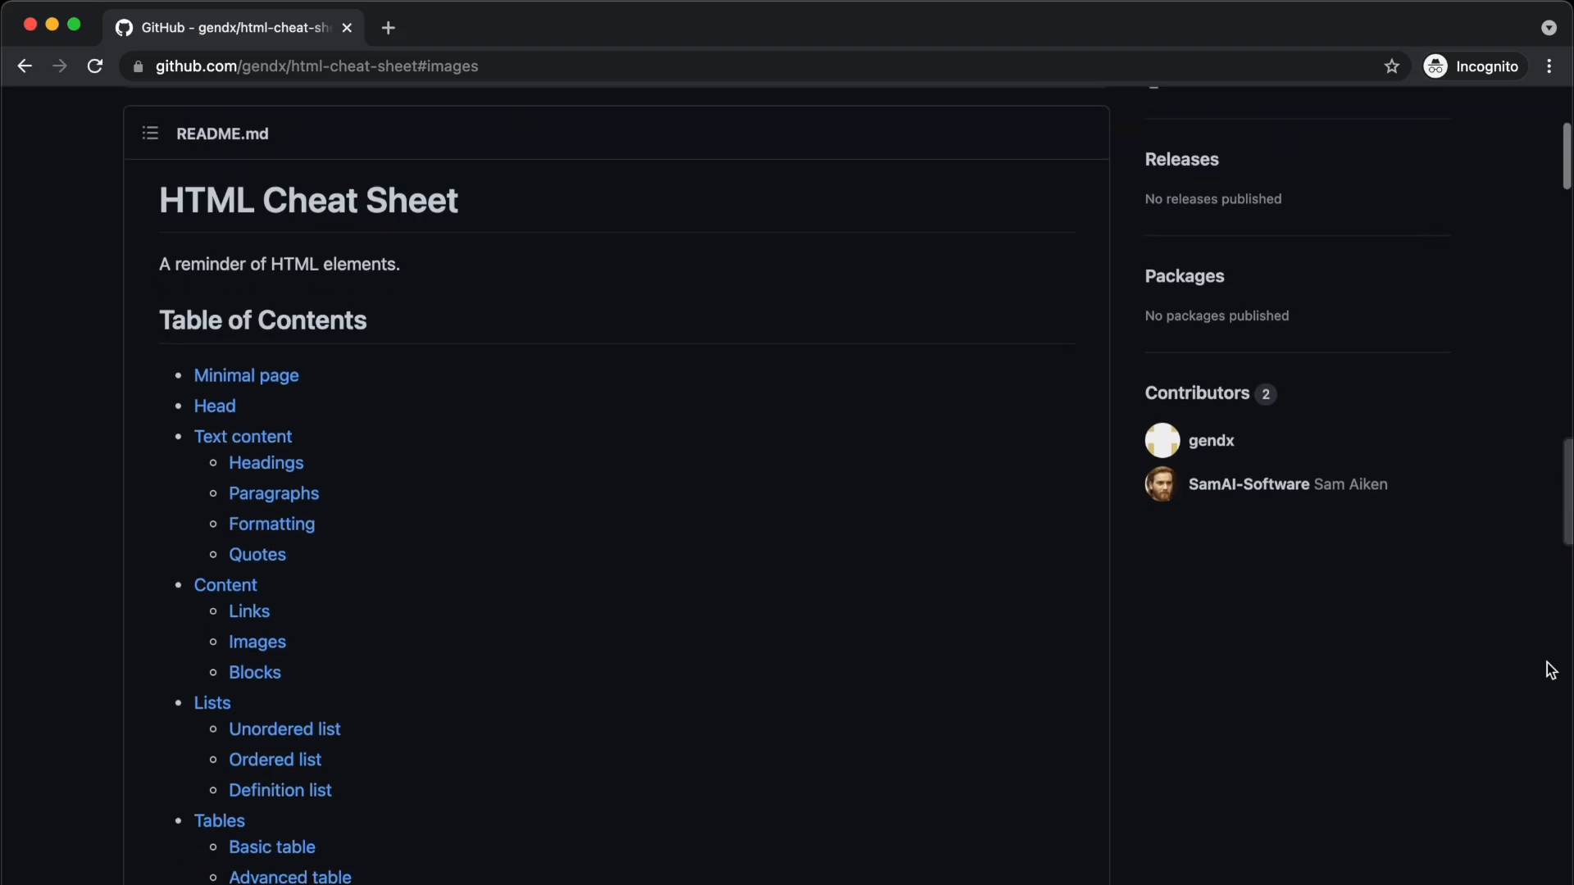
pyautogui.scroll(-3)
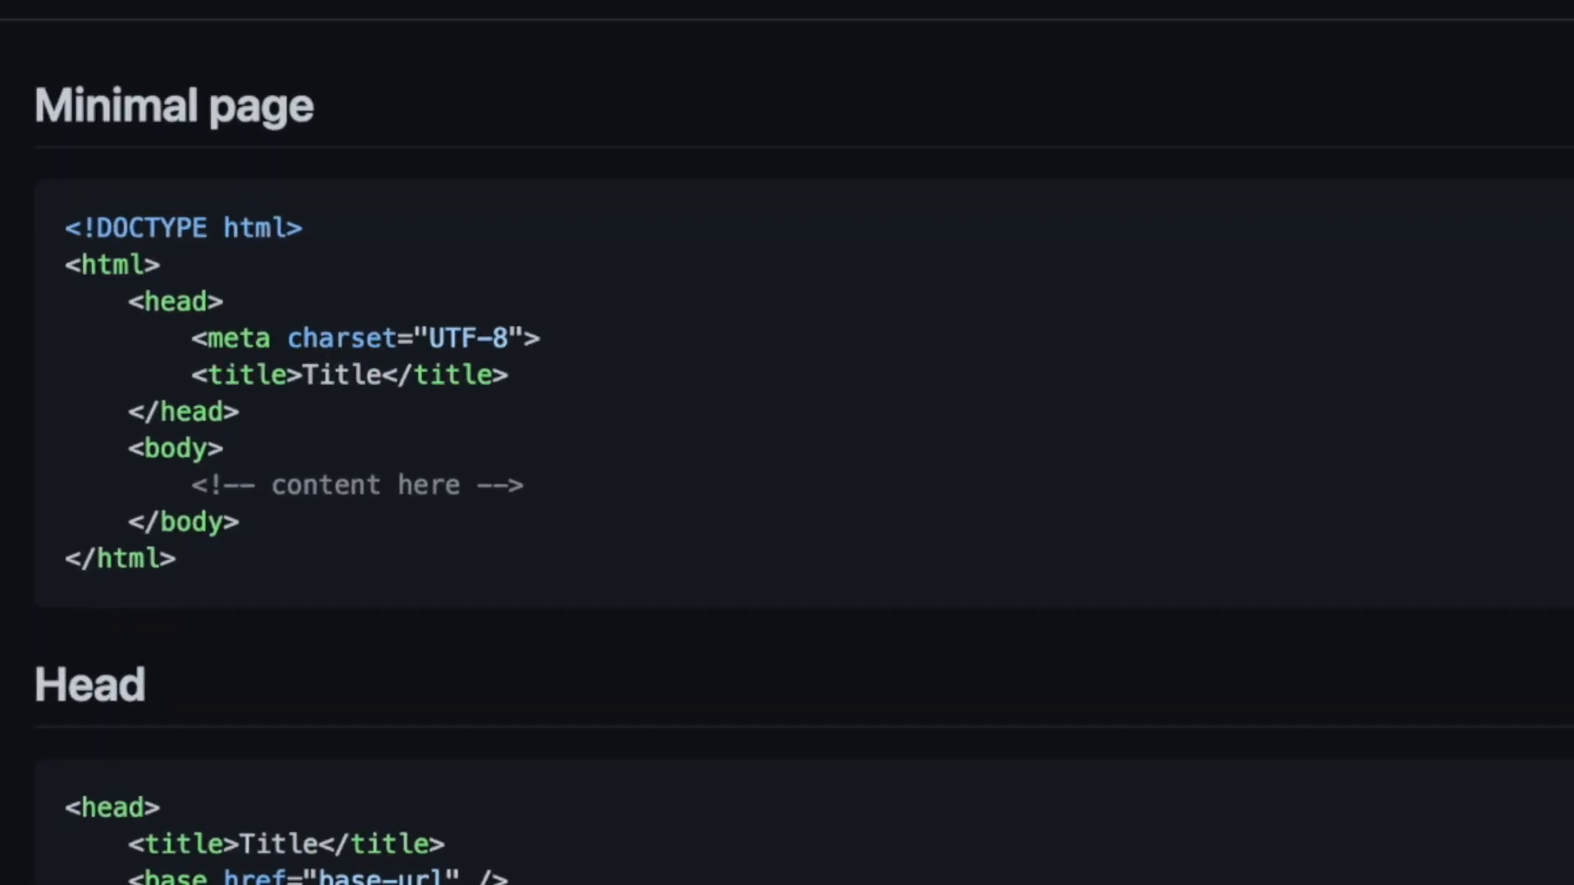
pyautogui.scroll(3)
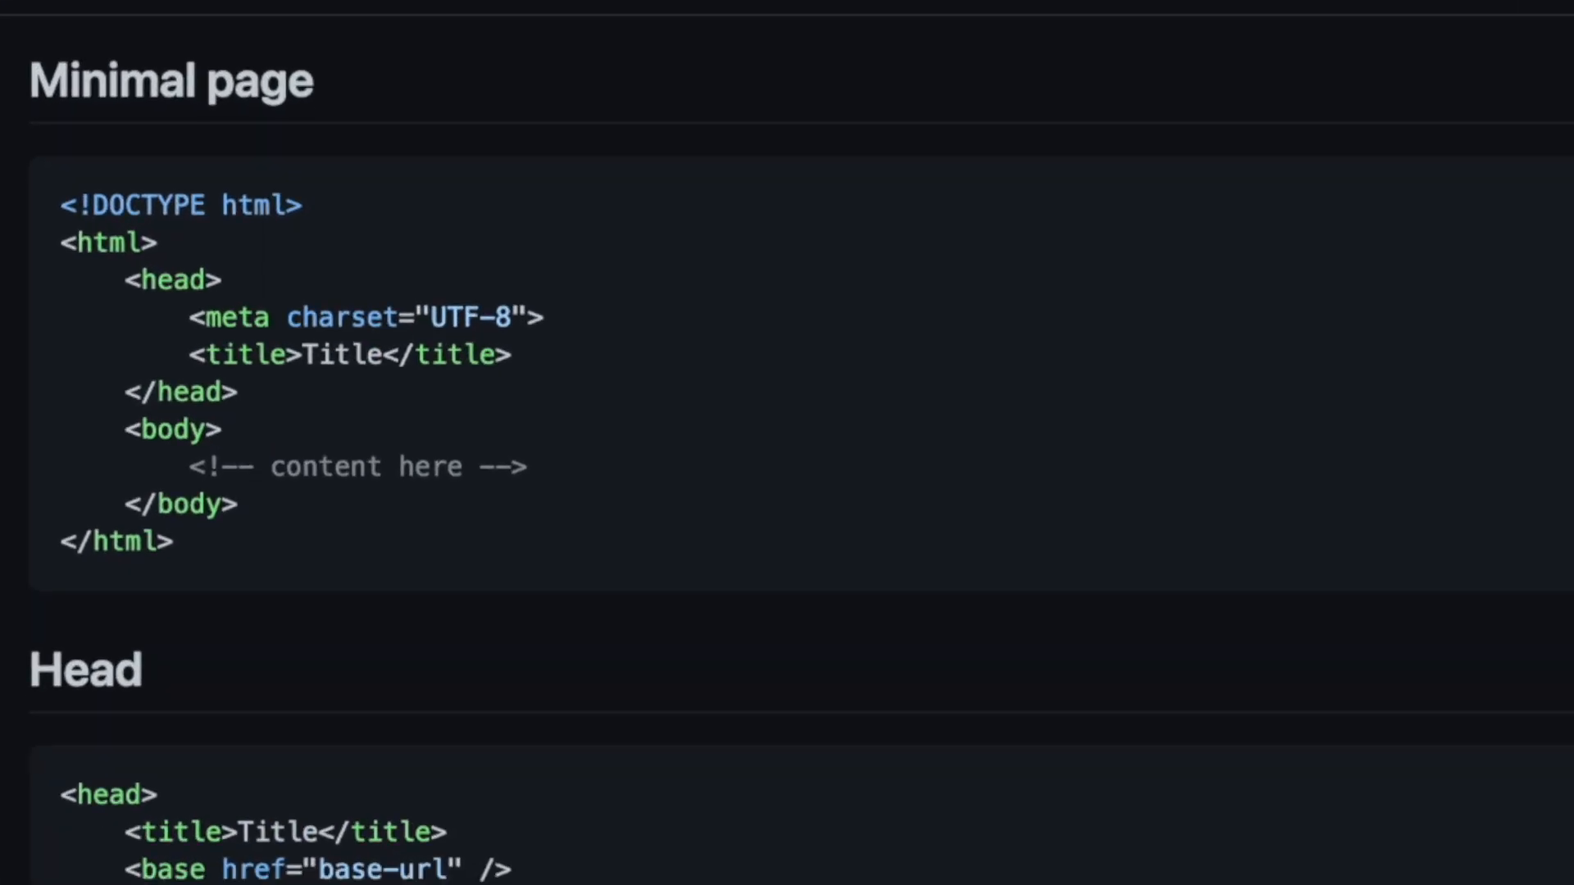
pyautogui.scroll(3)
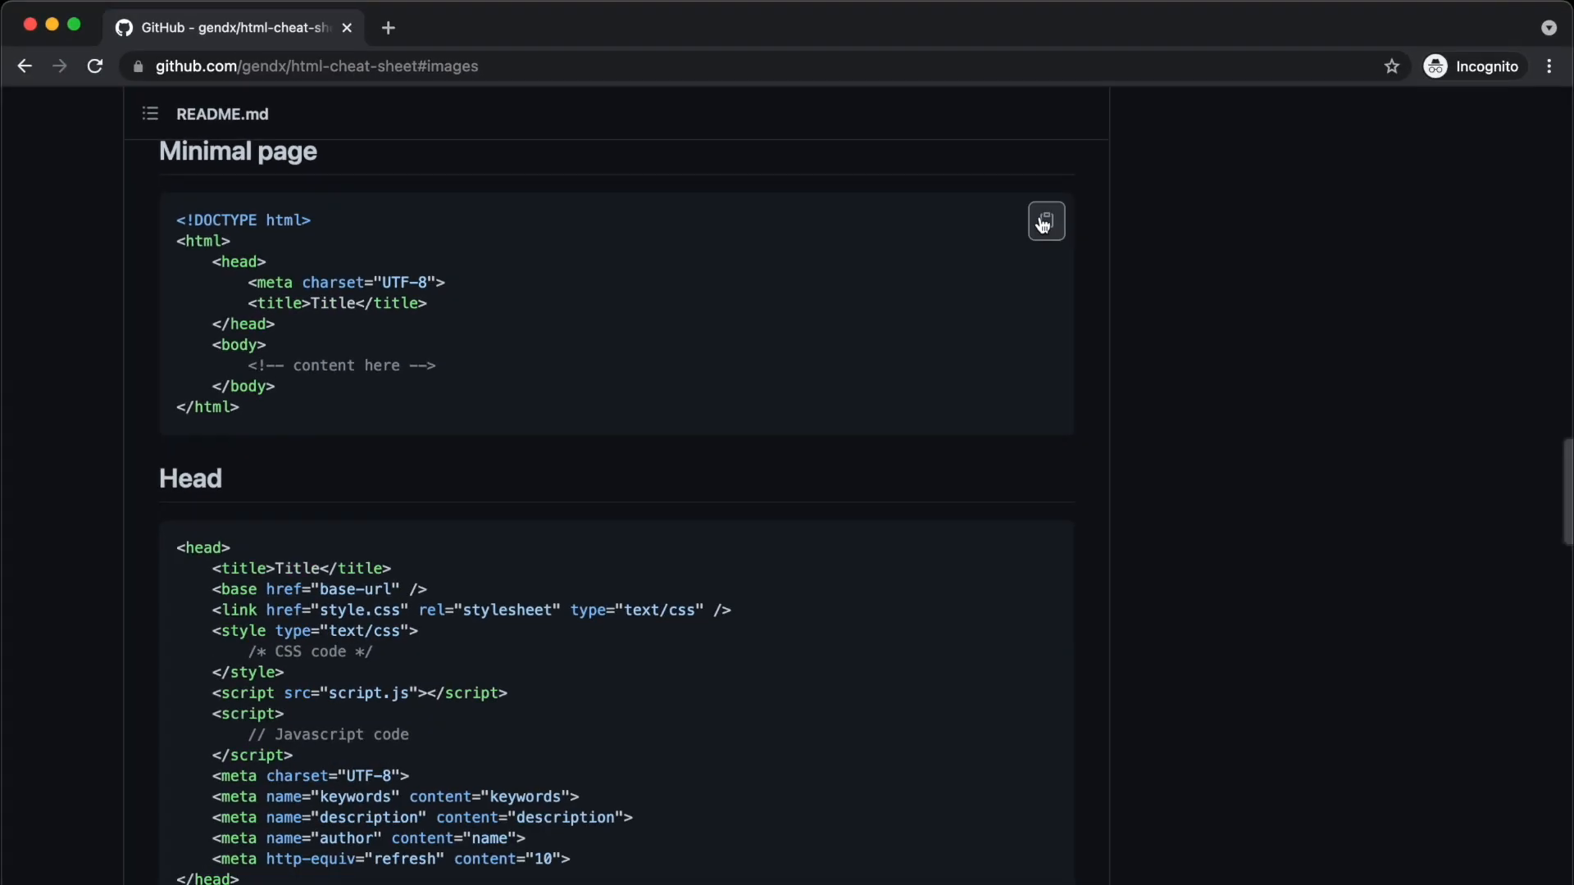
pyautogui.scroll(-3)
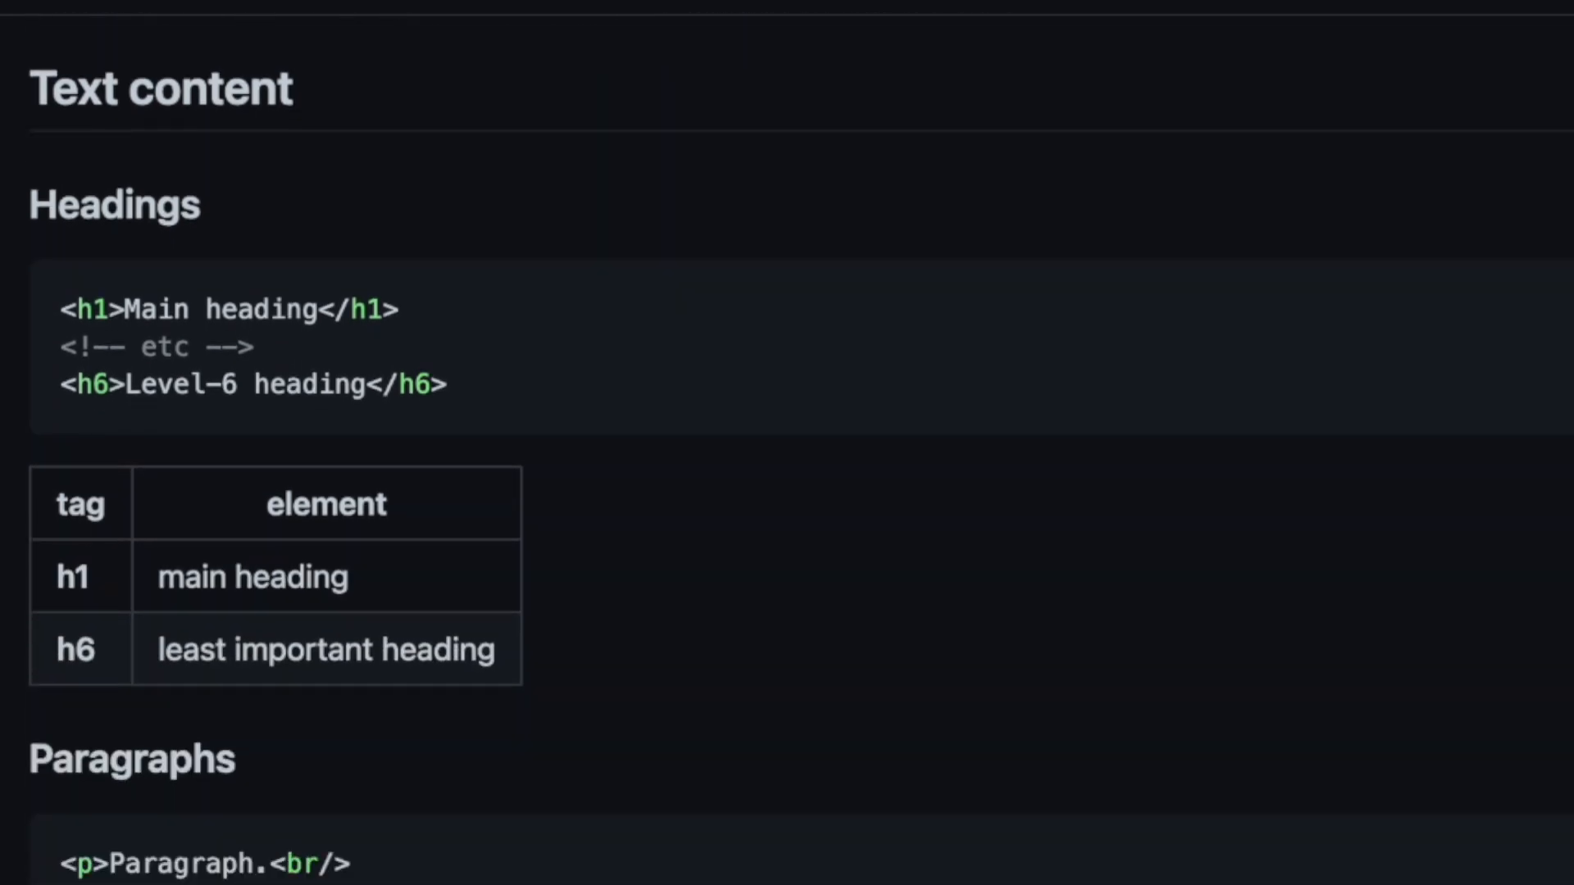
# - Scroll on through the README's paragraphs, links, images and blocks sections
pyautogui.scroll(-3)
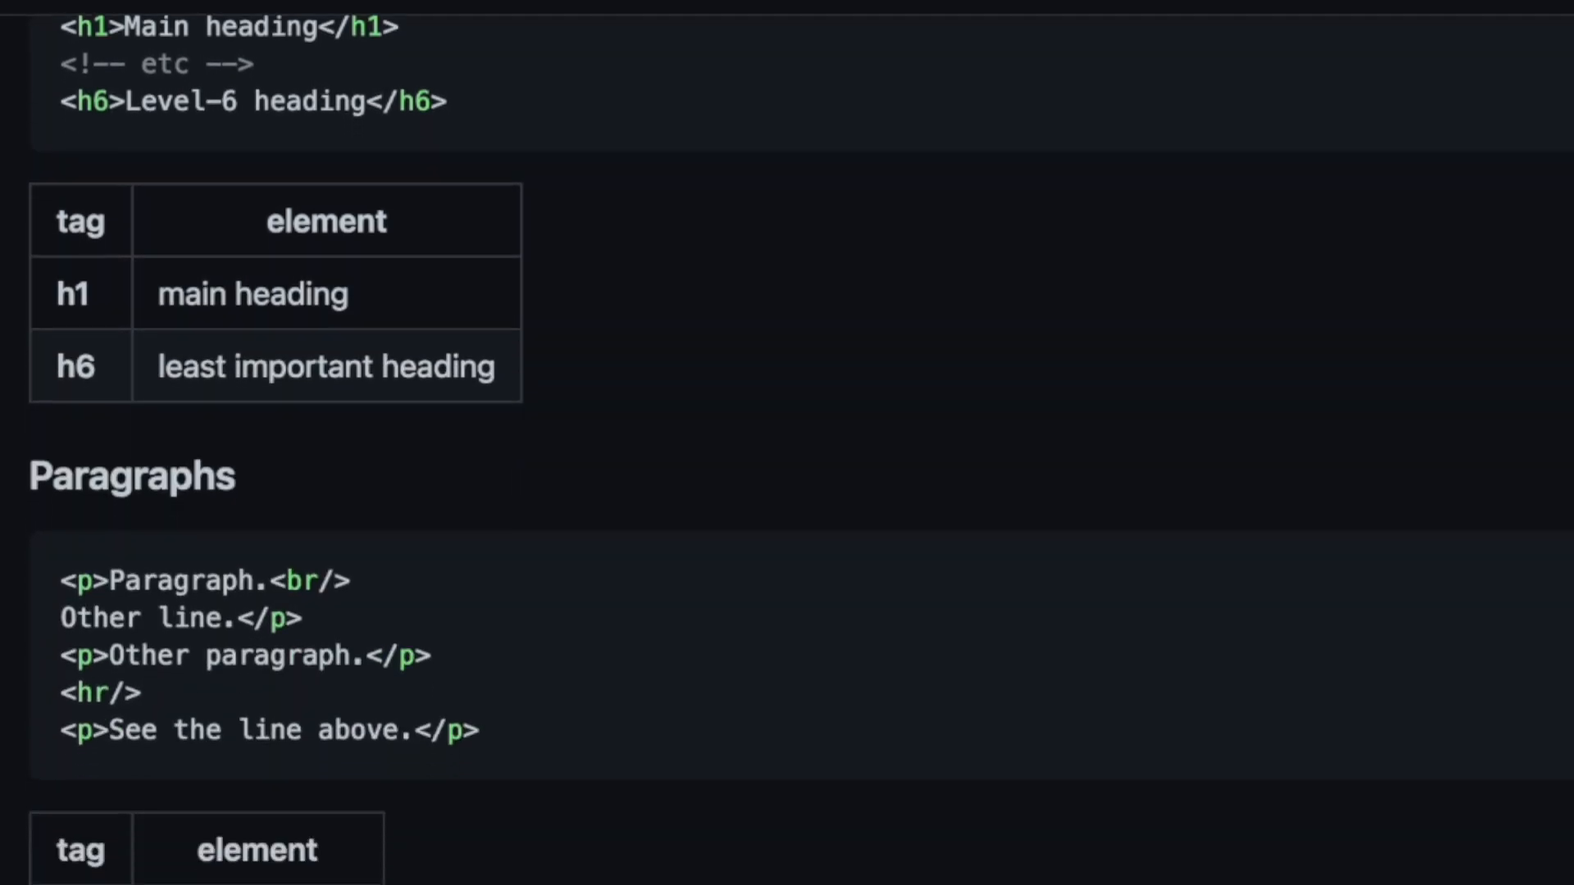
pyautogui.scroll(-3)
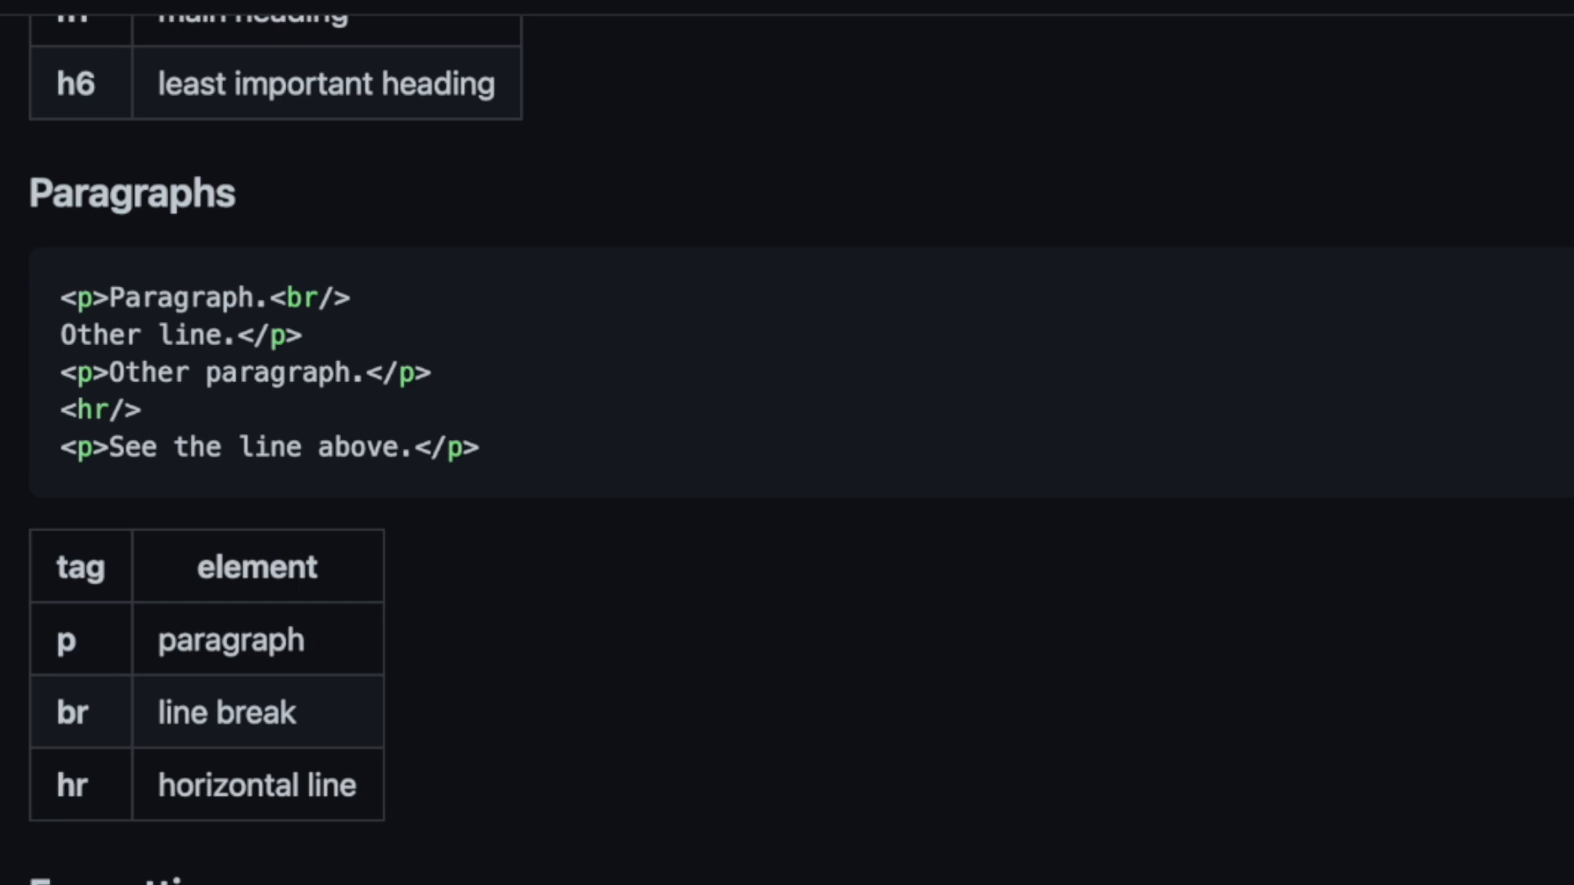
pyautogui.scroll(-3)
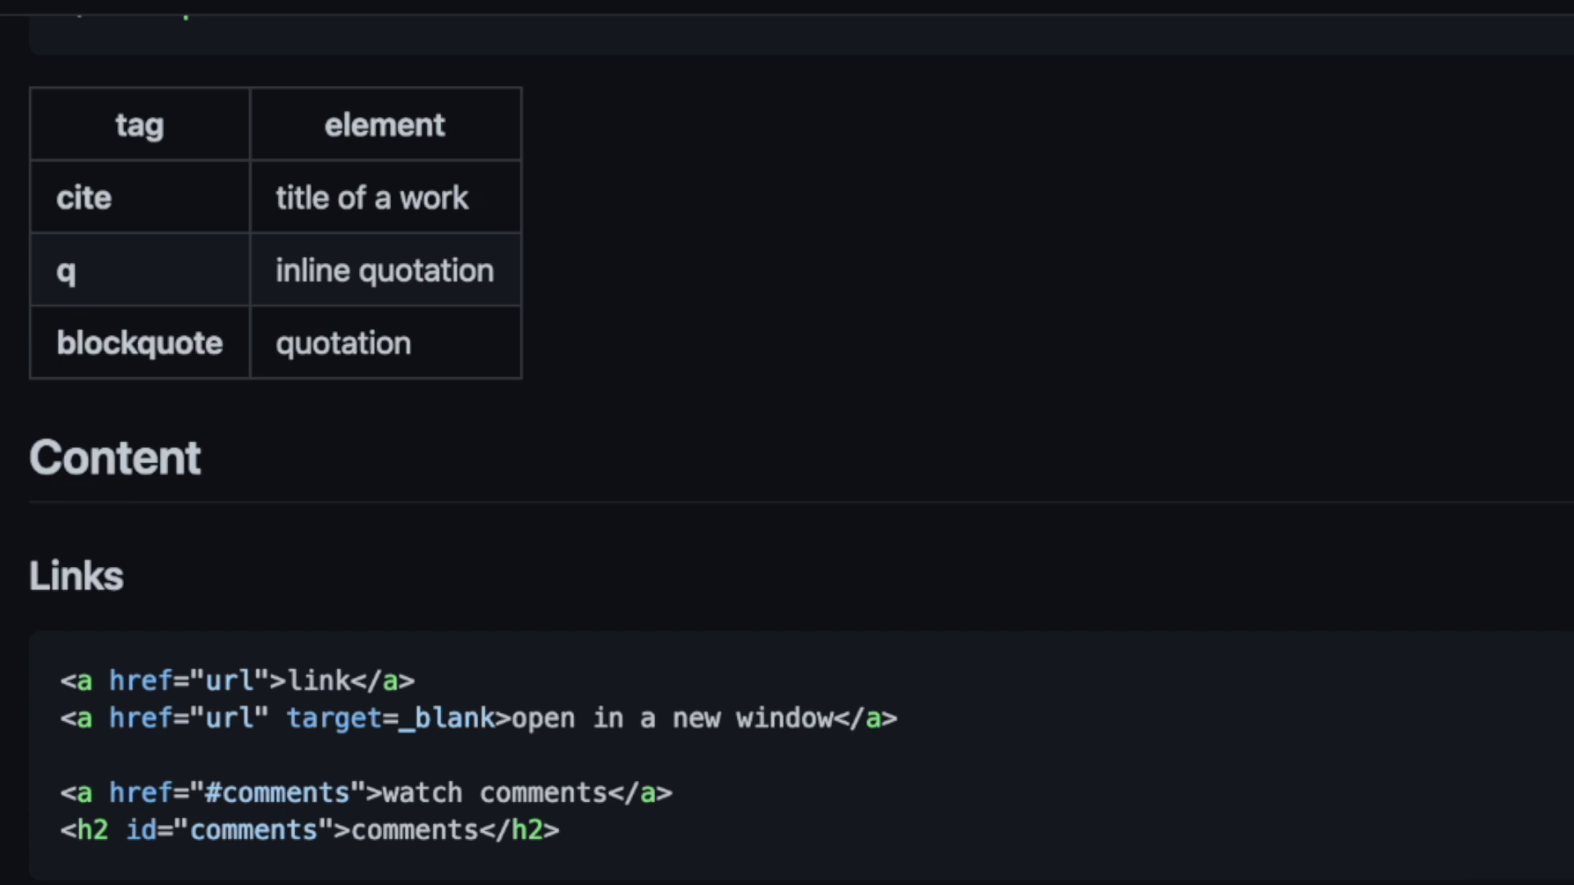
pyautogui.scroll(-3)
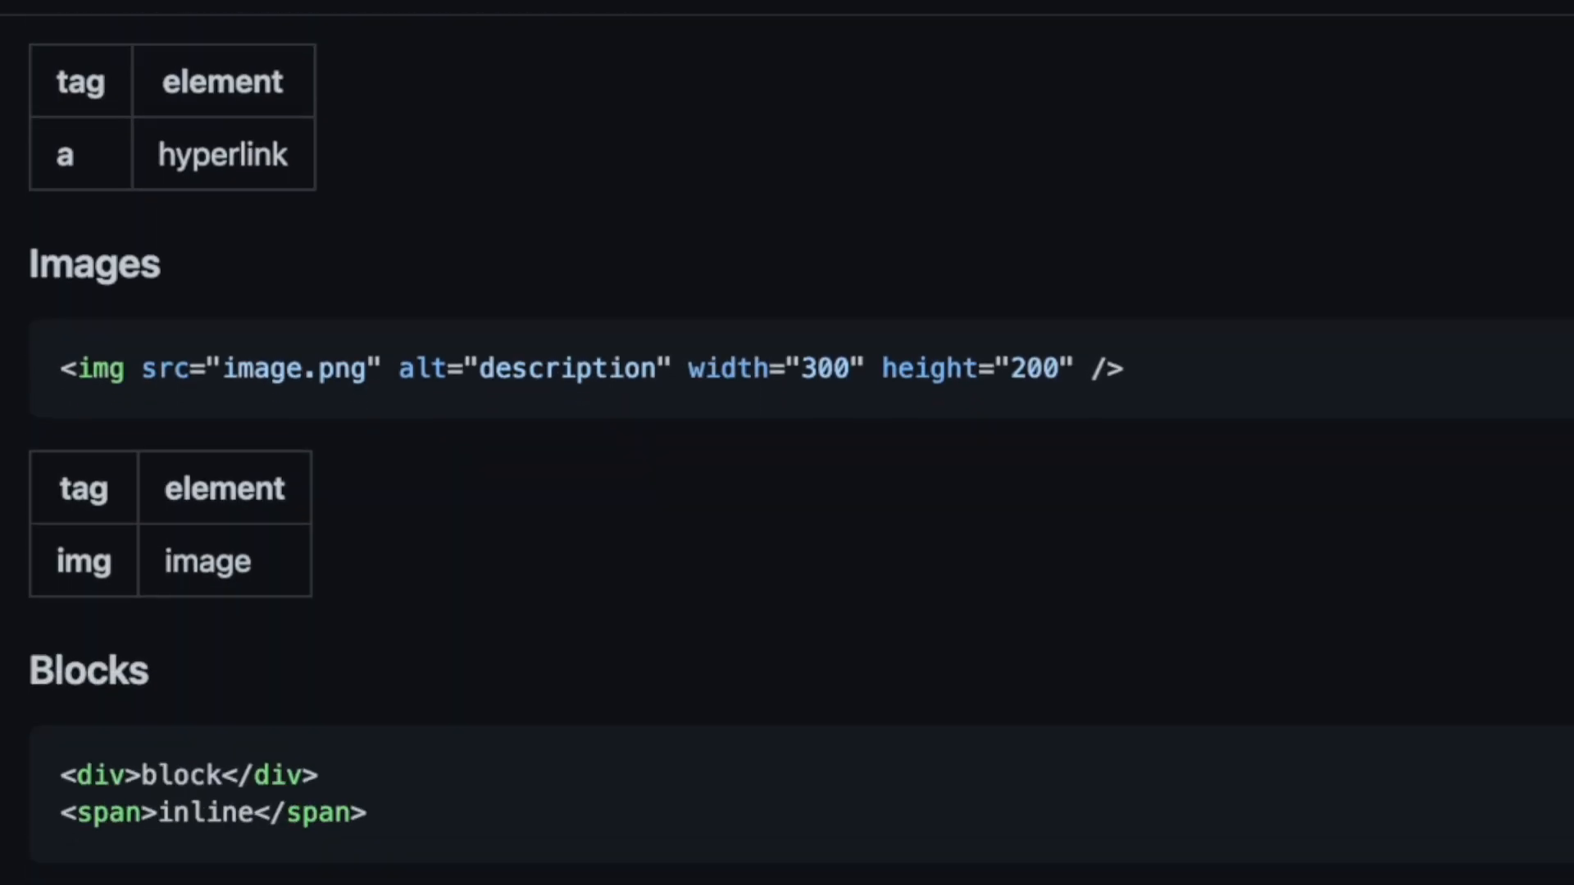
pyautogui.scroll(-3)
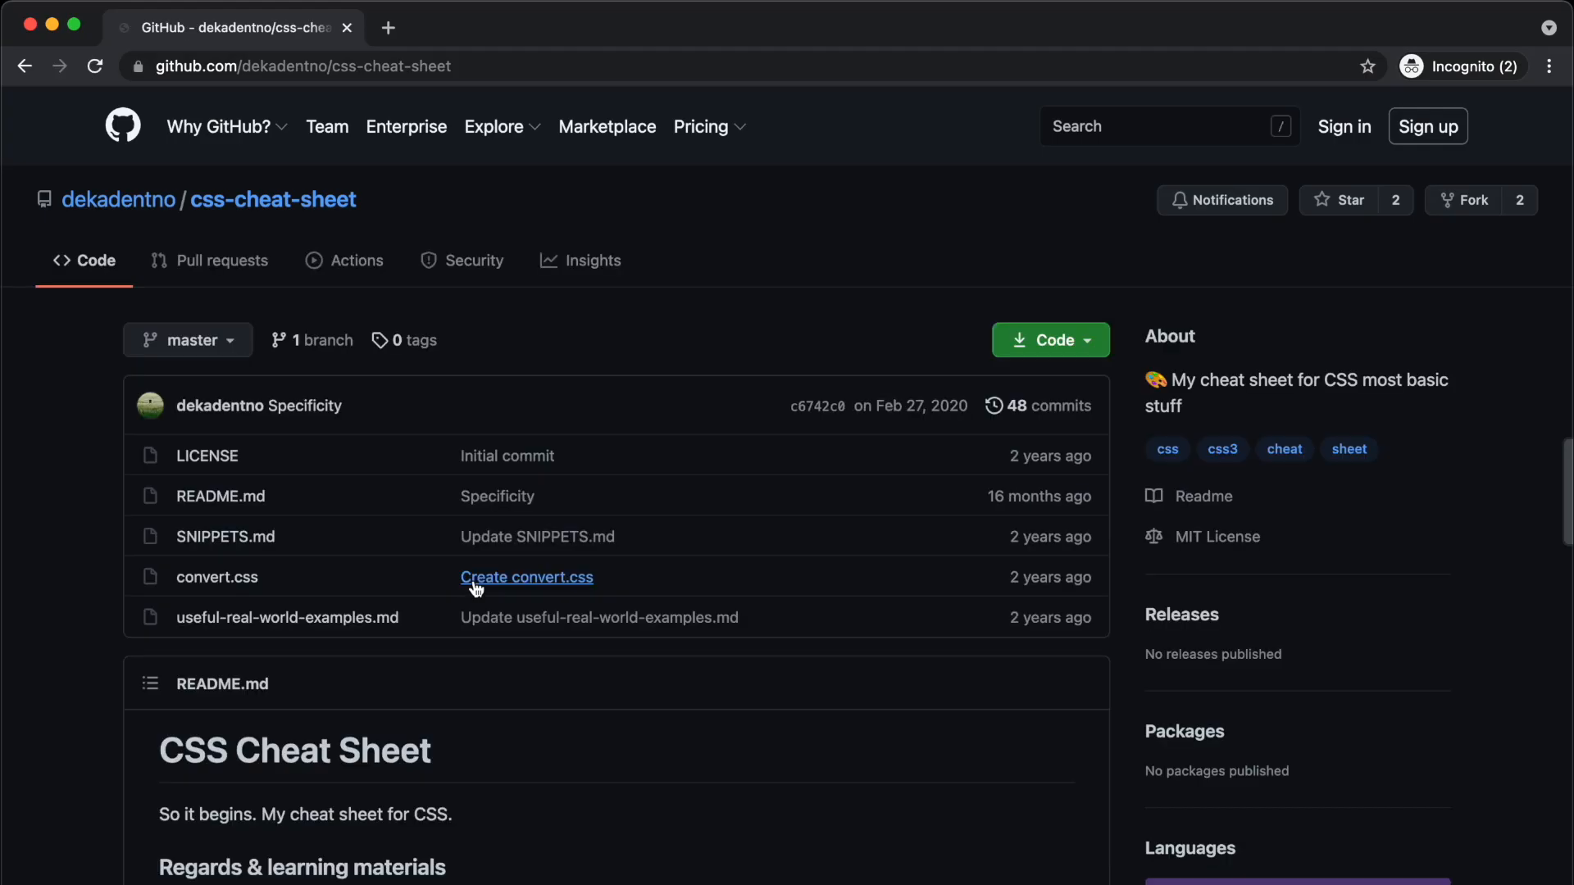
pyautogui.scroll(-3)
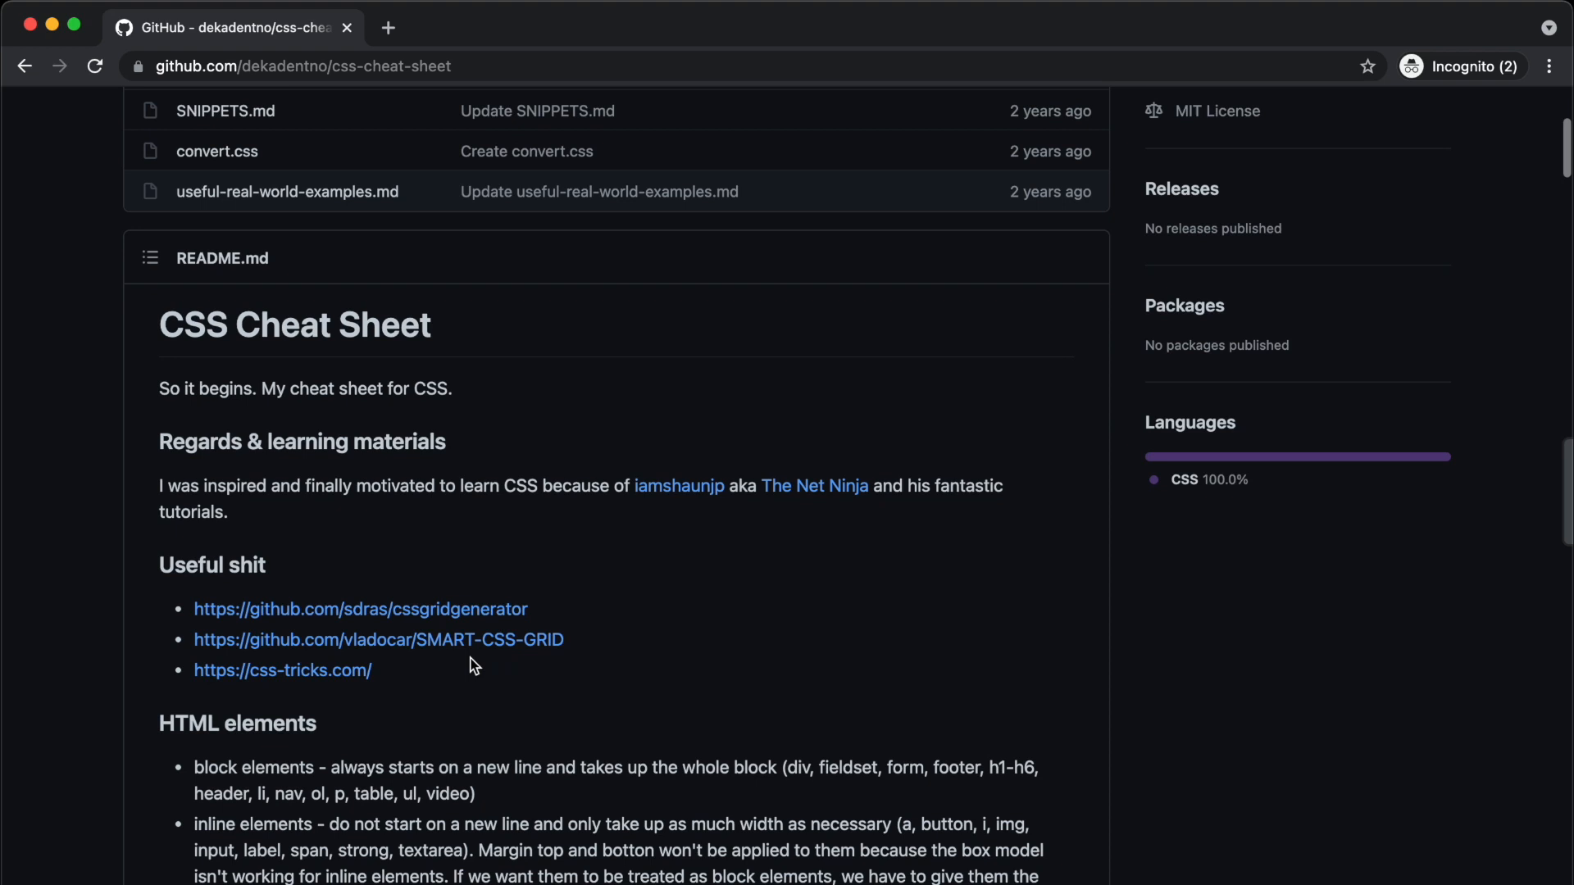
pyautogui.scroll(-3)
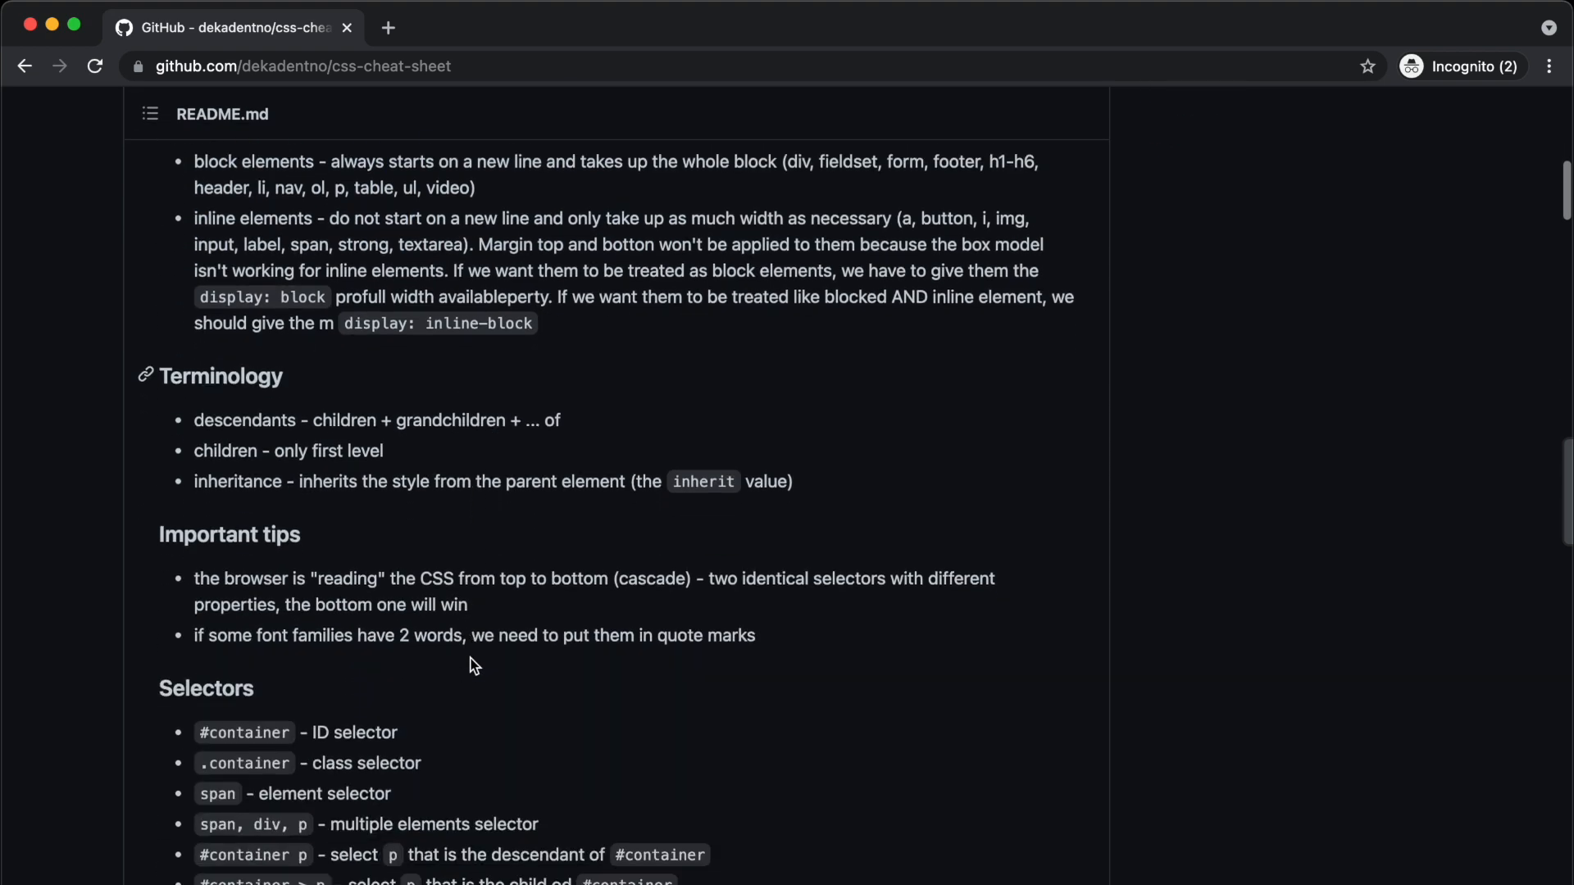
pyautogui.scroll(3)
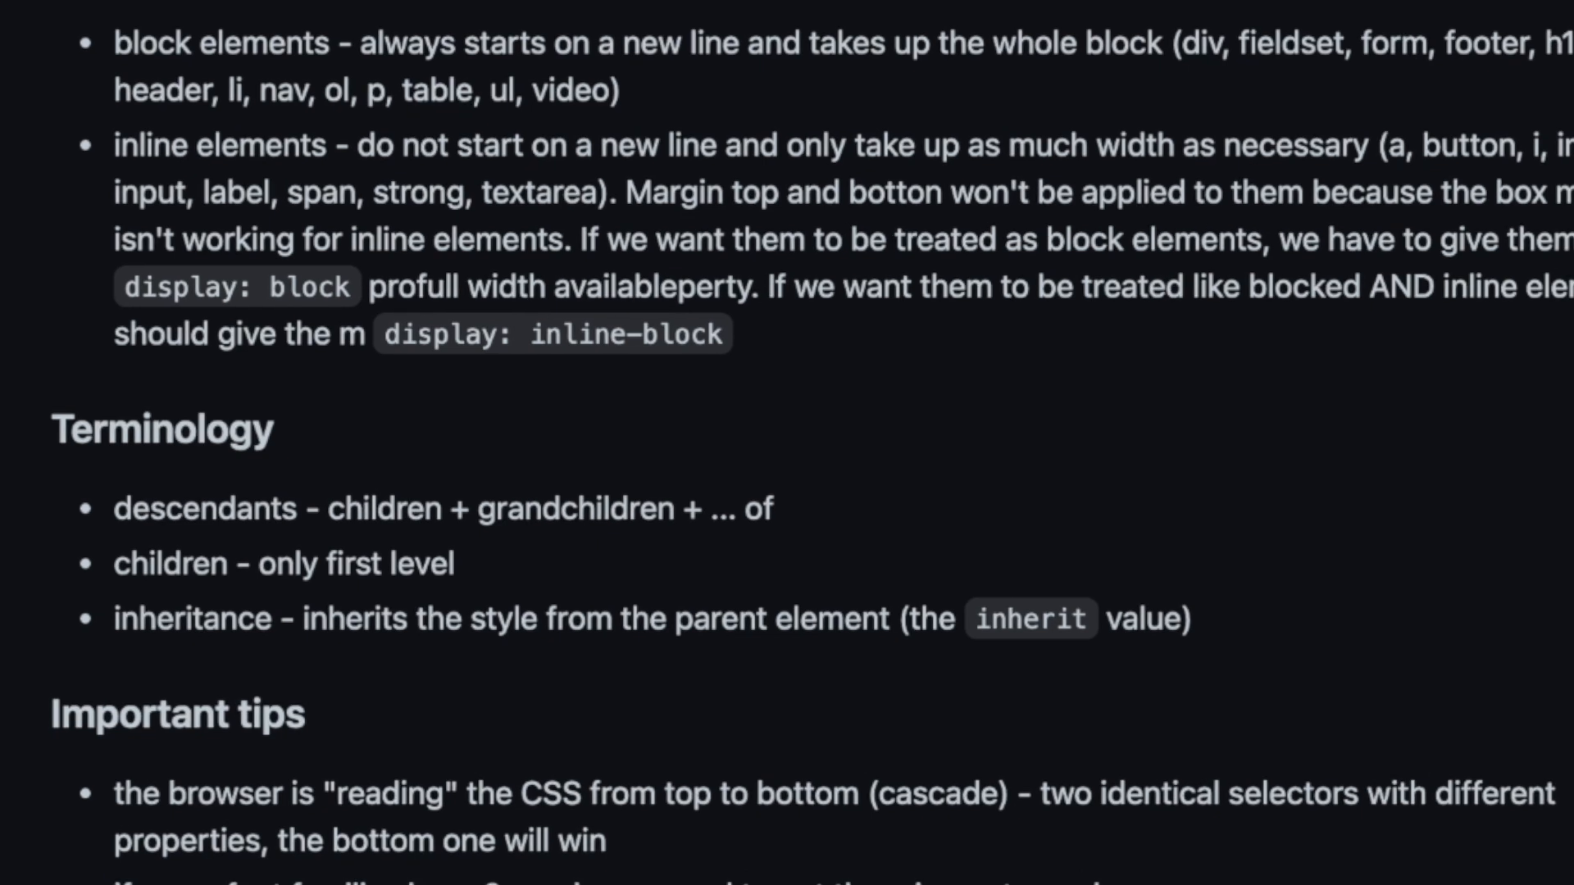
pyautogui.scroll(-3)
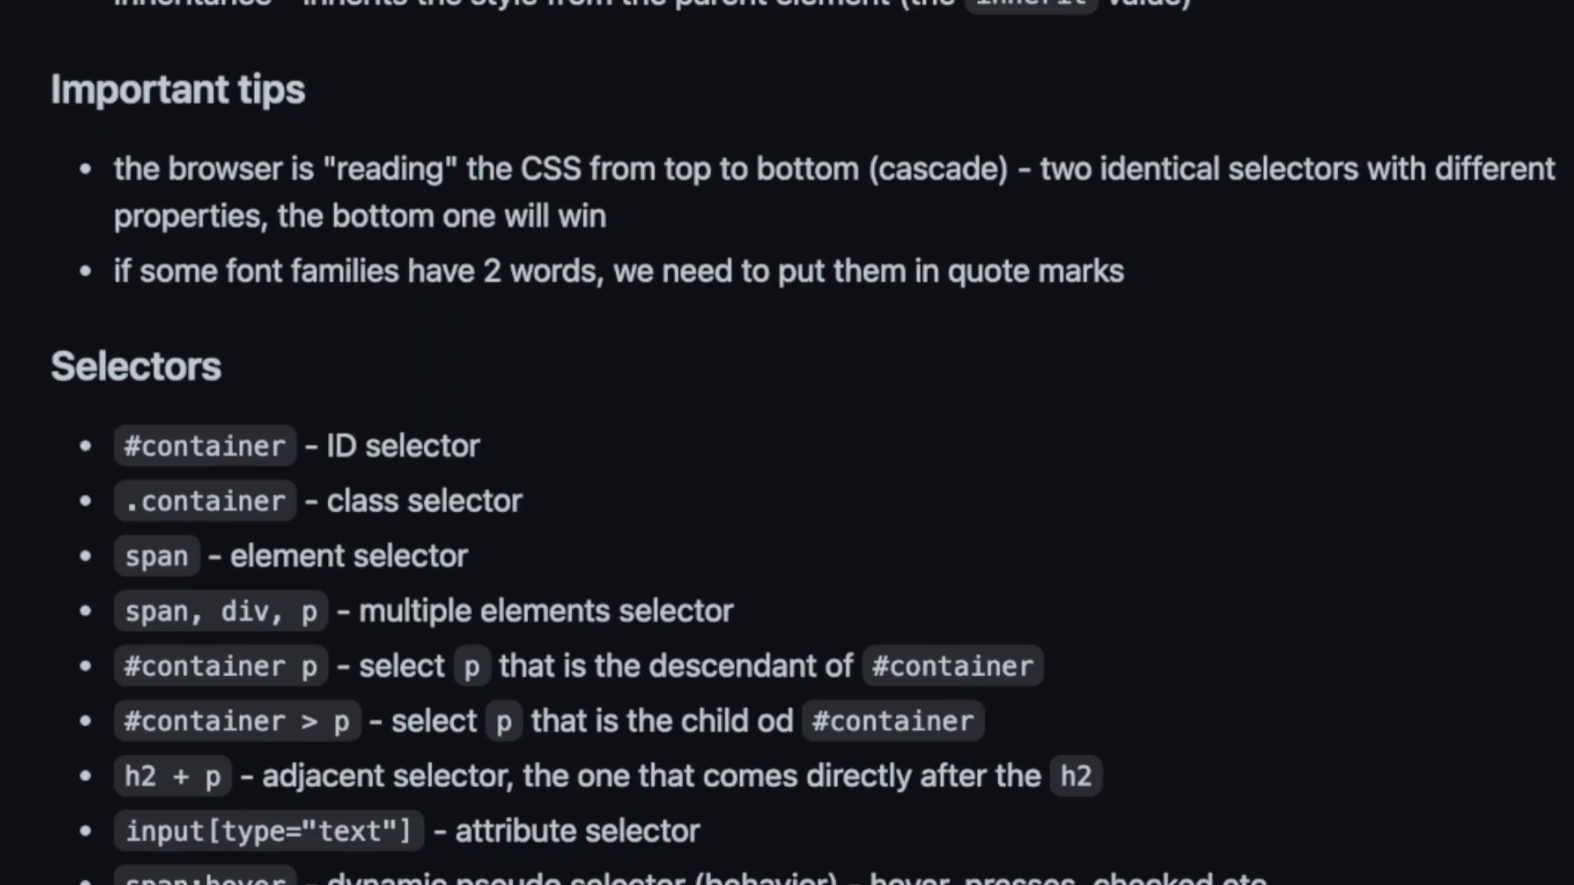
pyautogui.scroll(-3)
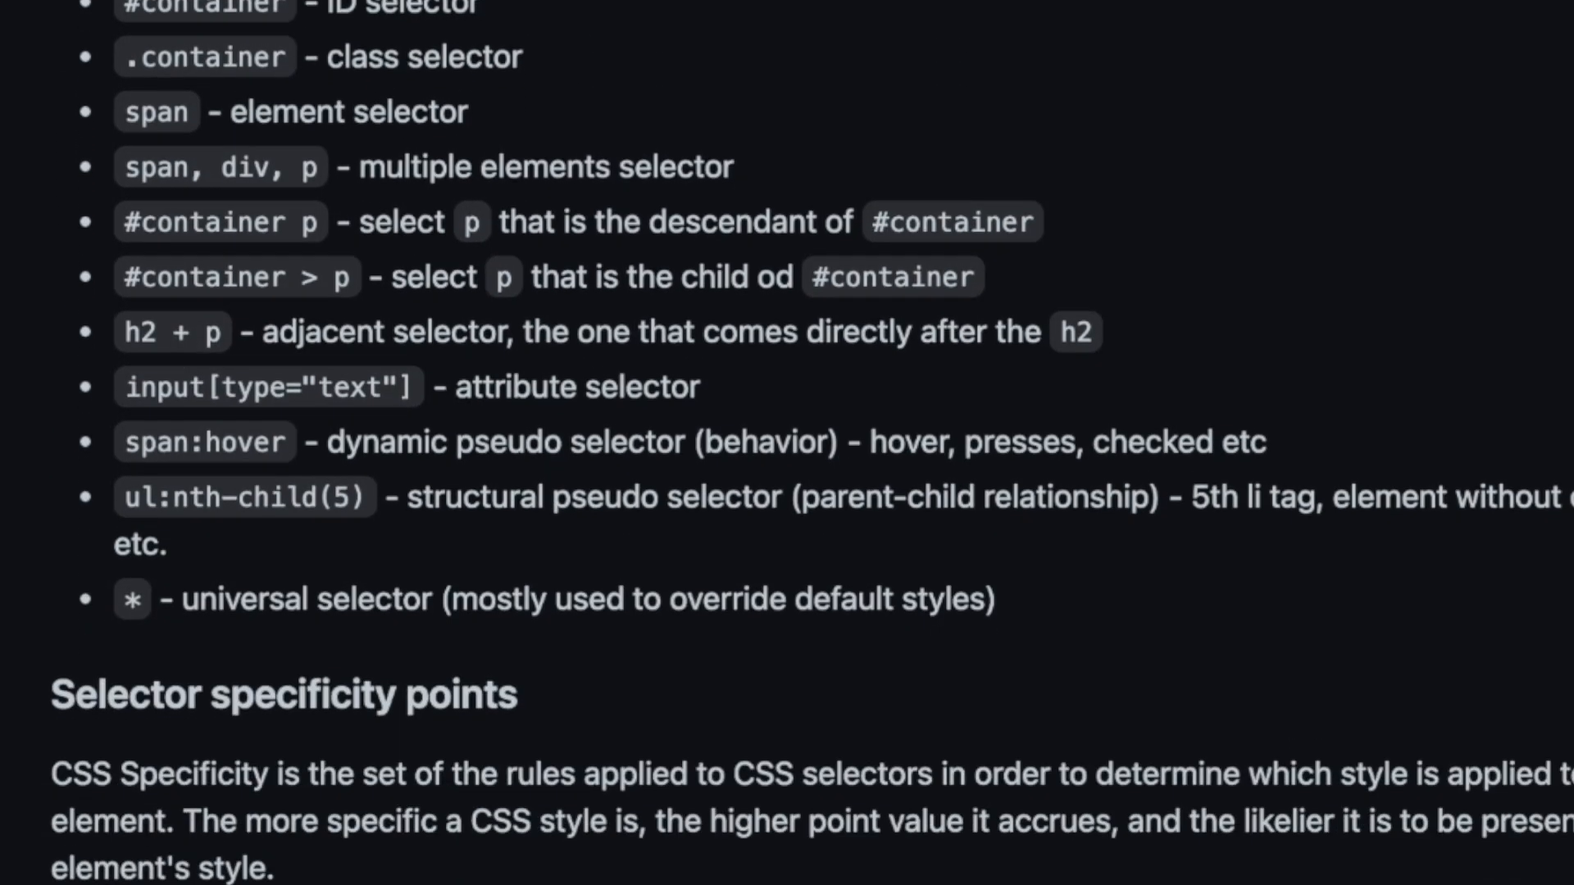
pyautogui.scroll(-3)
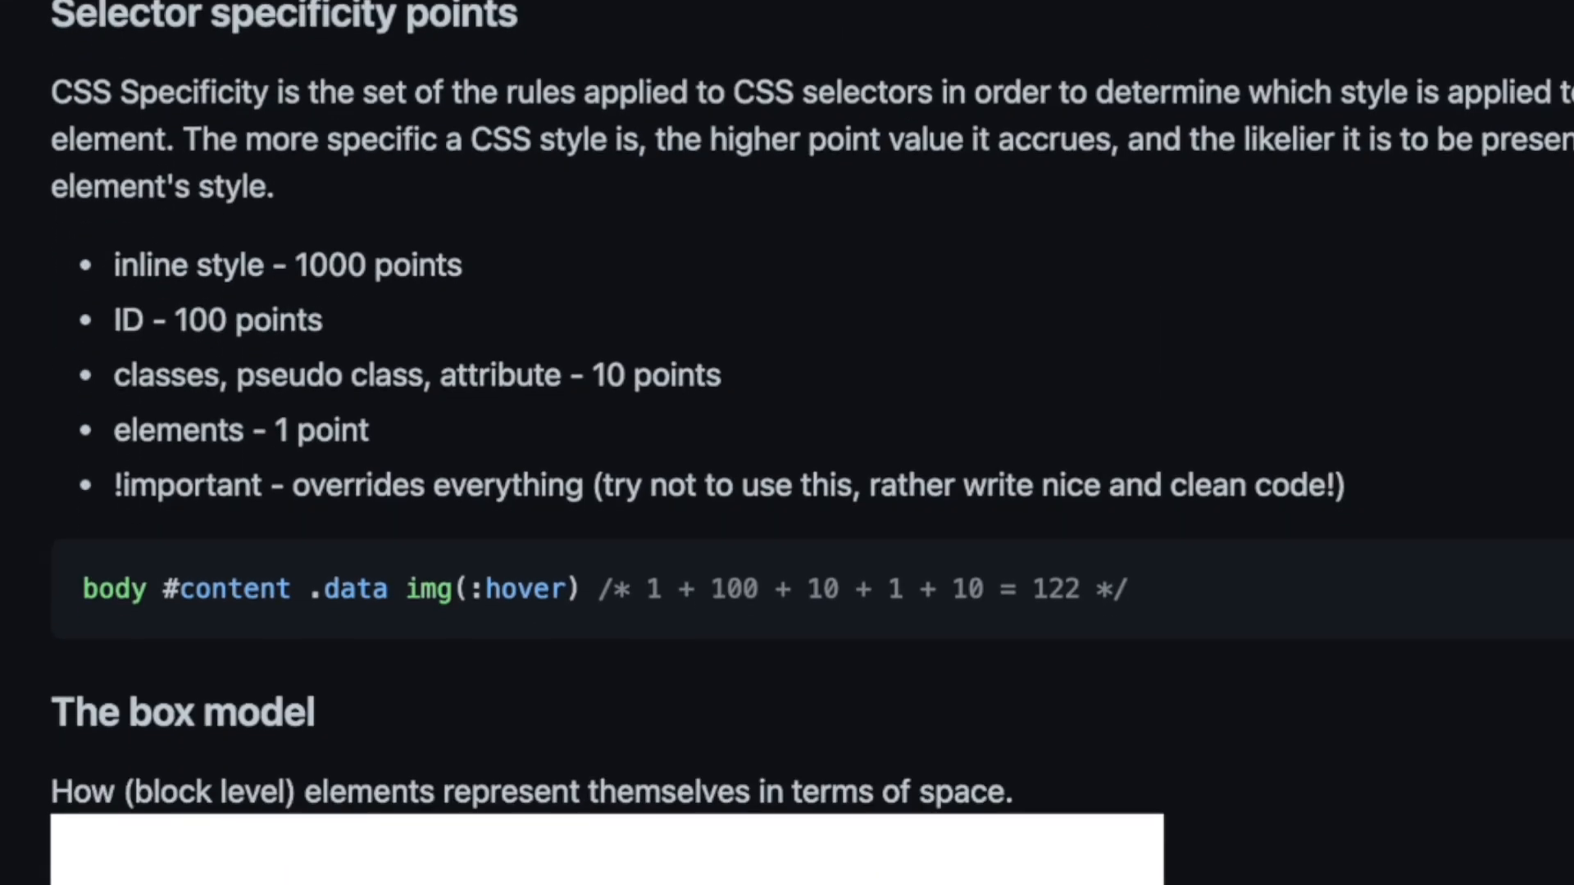
pyautogui.scroll(-3)
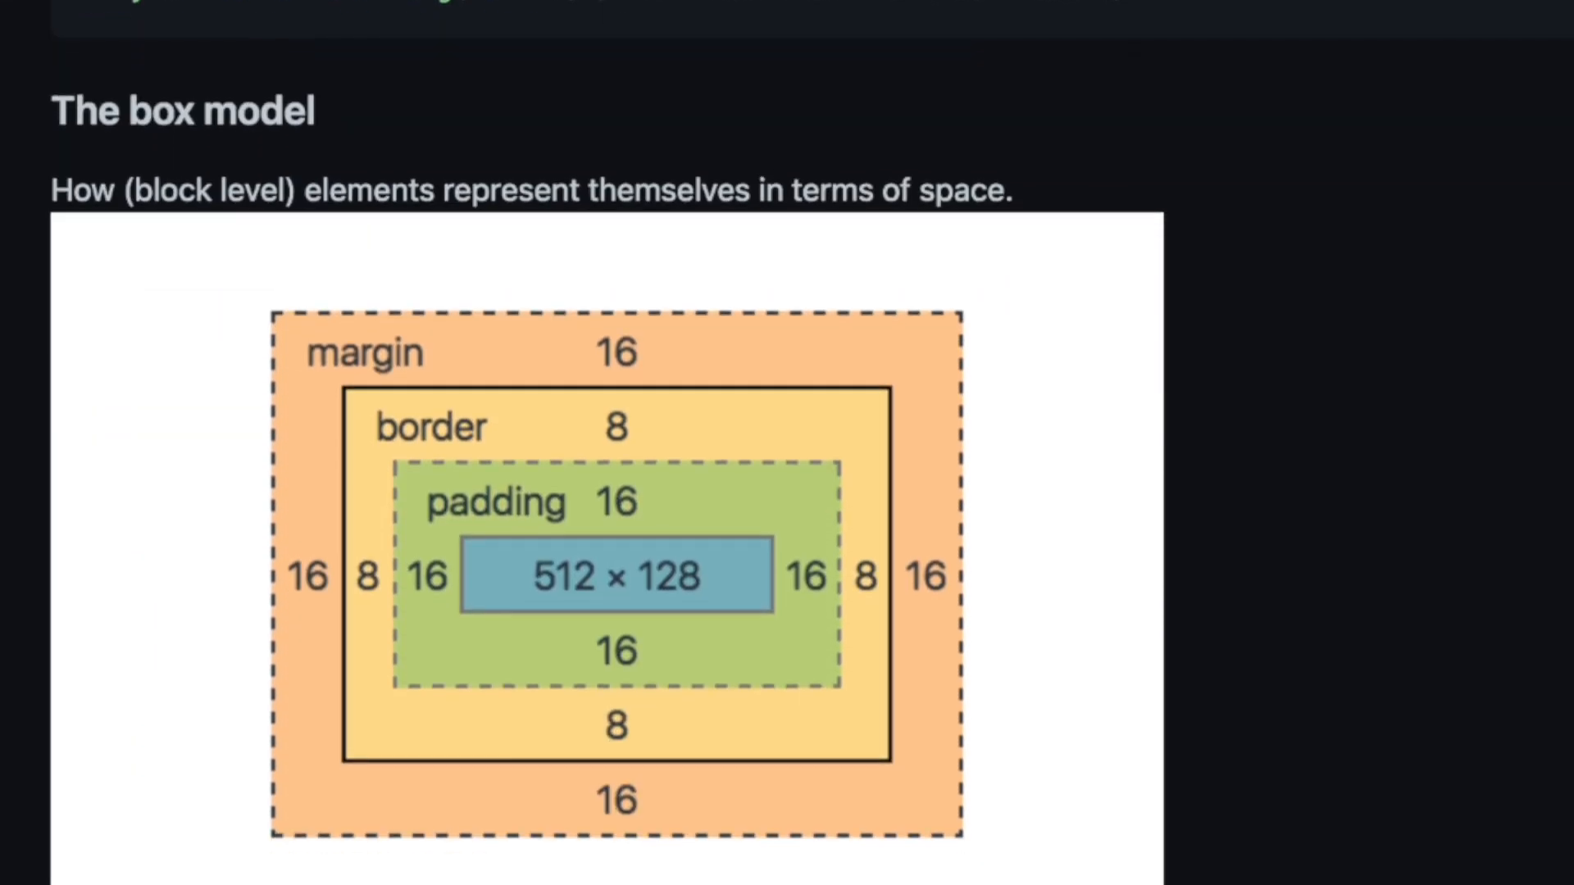
pyautogui.scroll(-3)
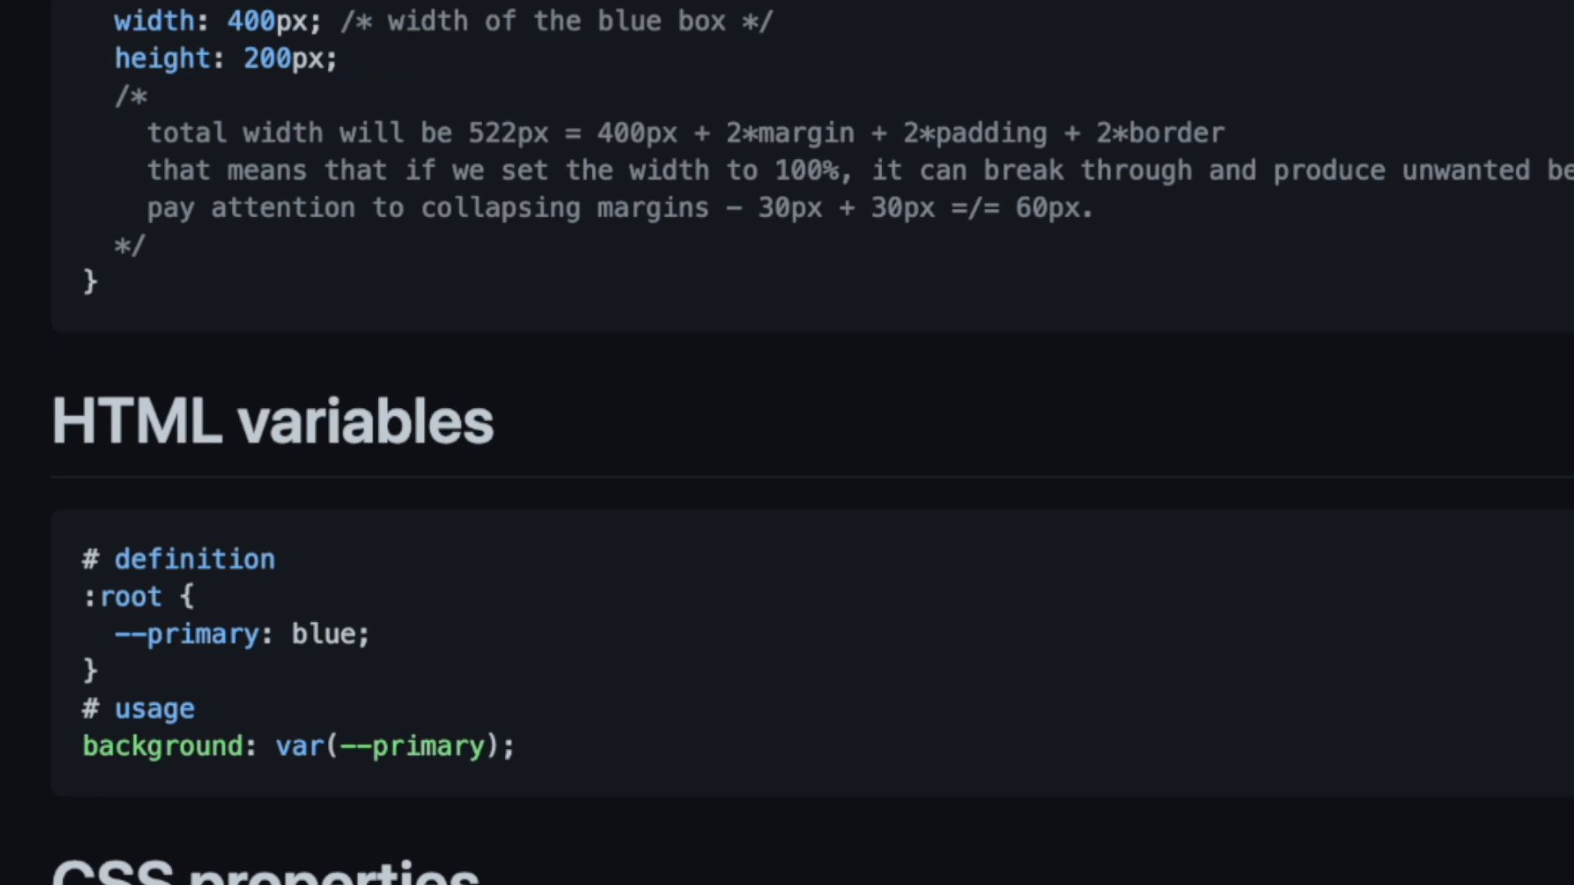
pyautogui.scroll(-3)
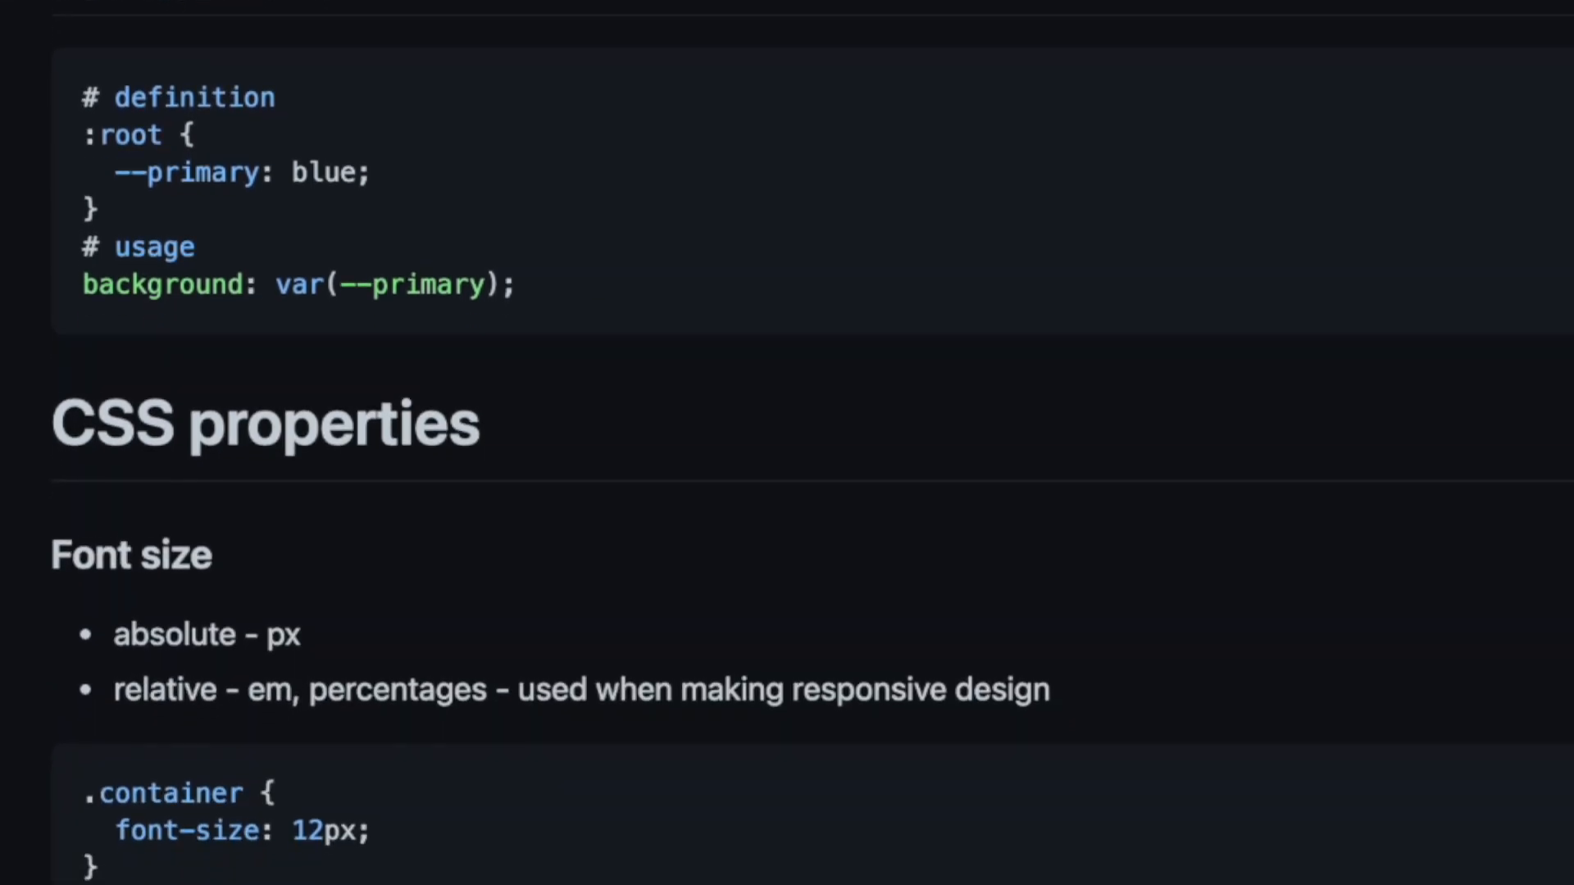
pyautogui.scroll(-3)
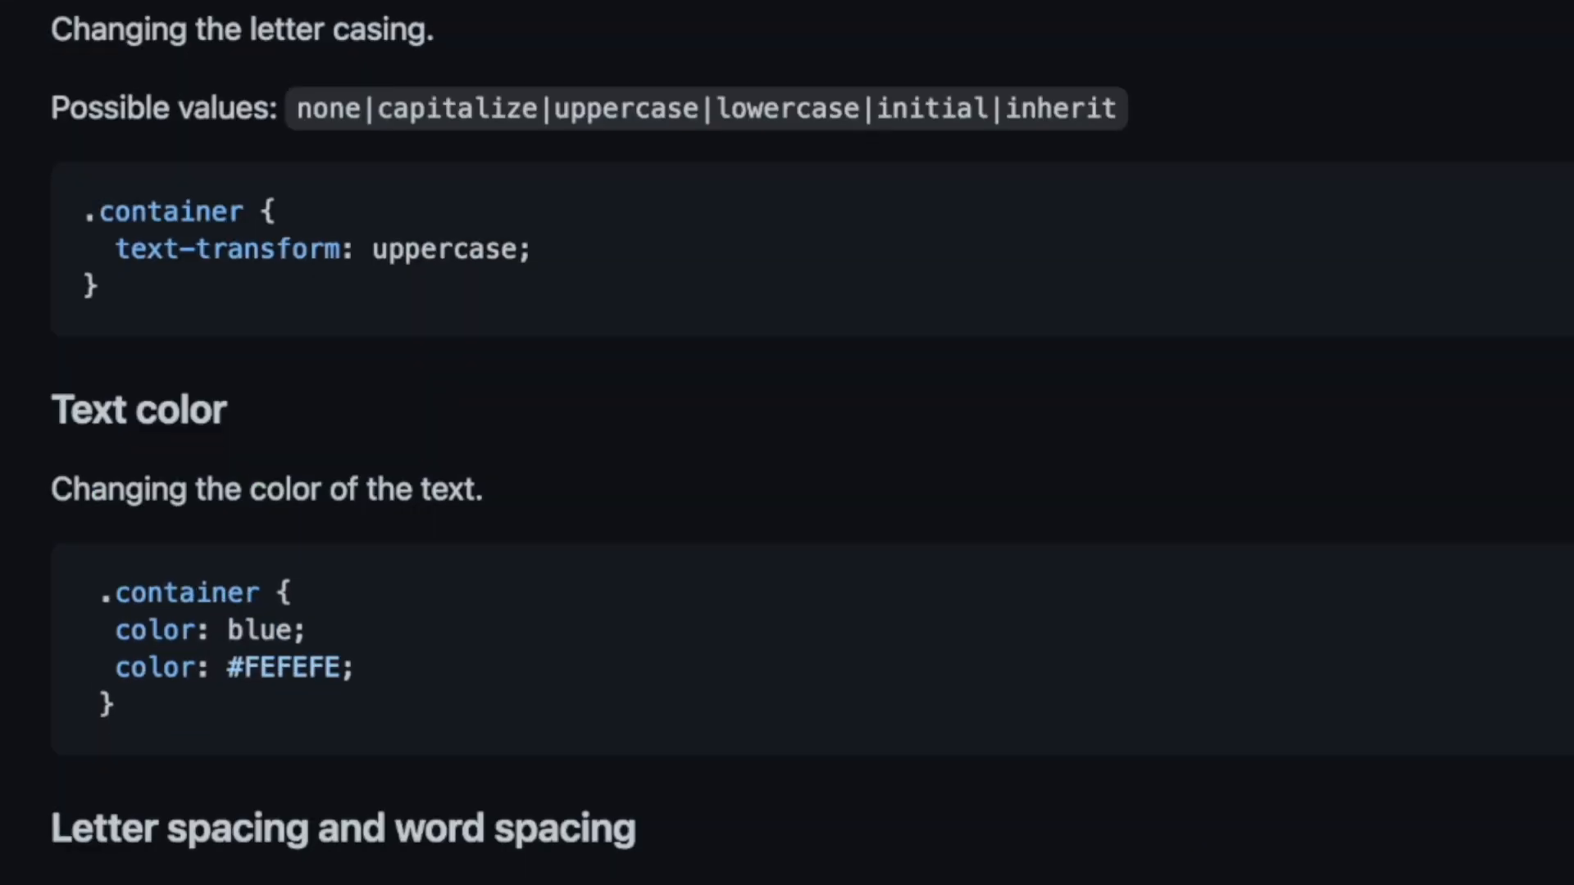
pyautogui.scroll(-3)
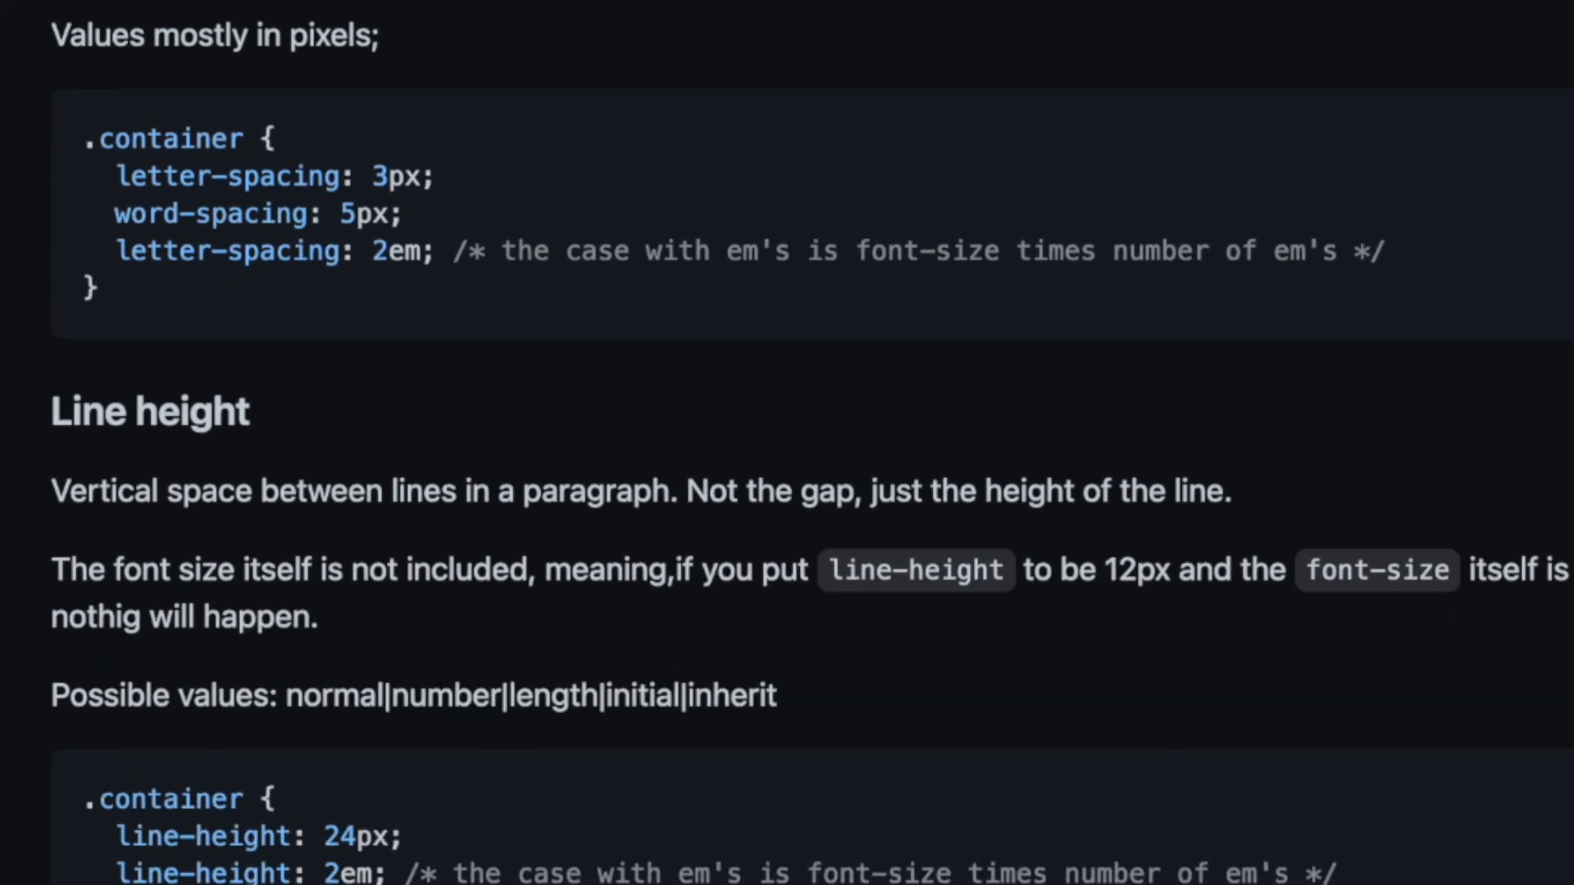
pyautogui.scroll(-3)
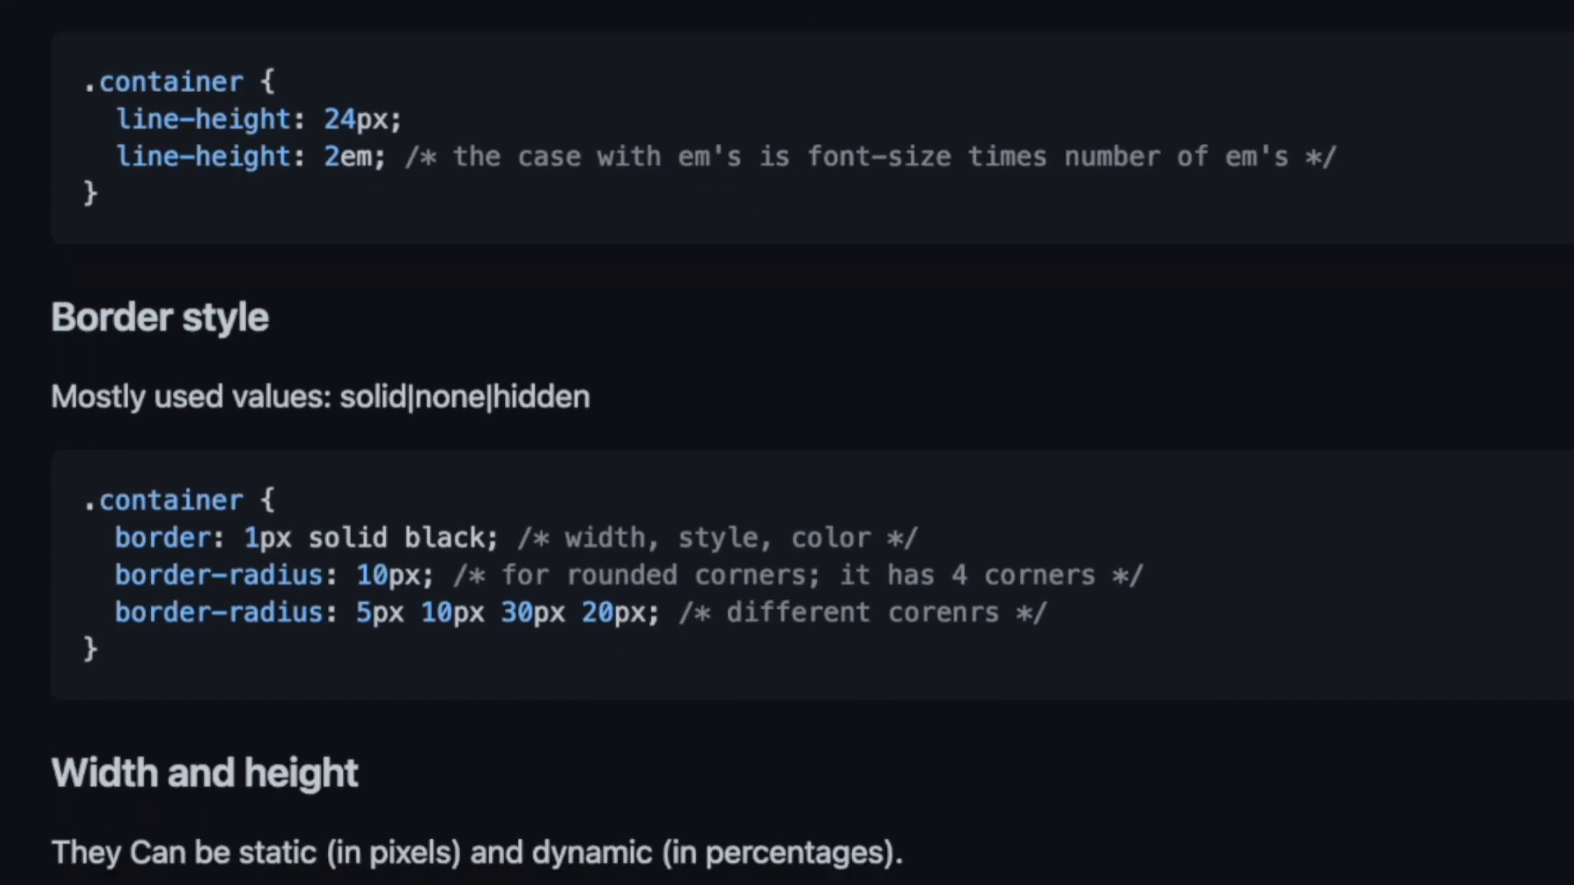
pyautogui.scroll(-3)
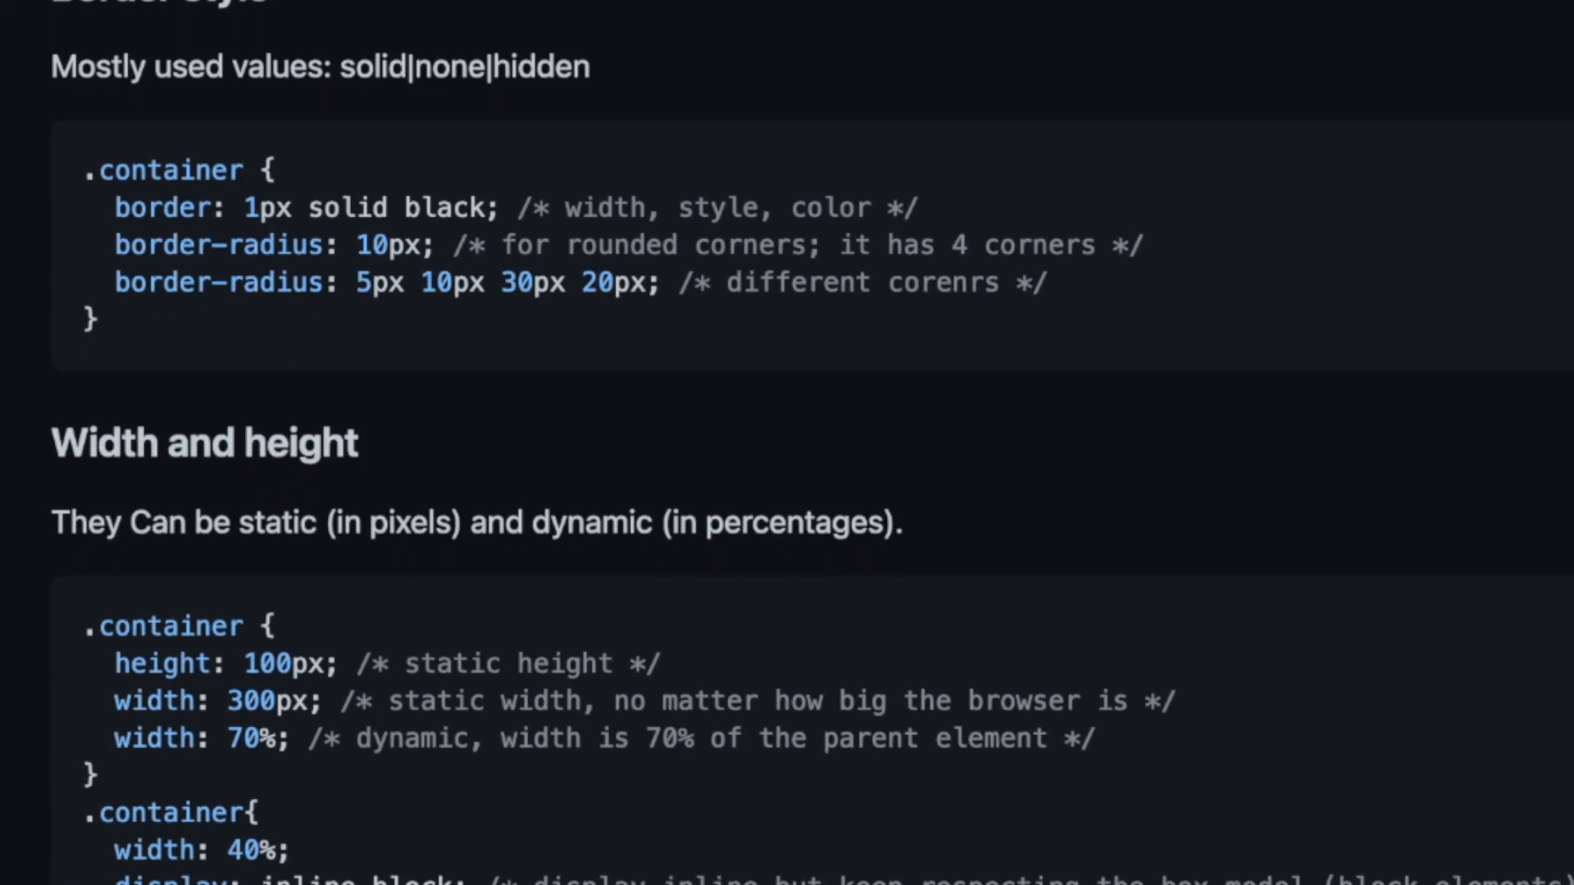
pyautogui.scroll(-3)
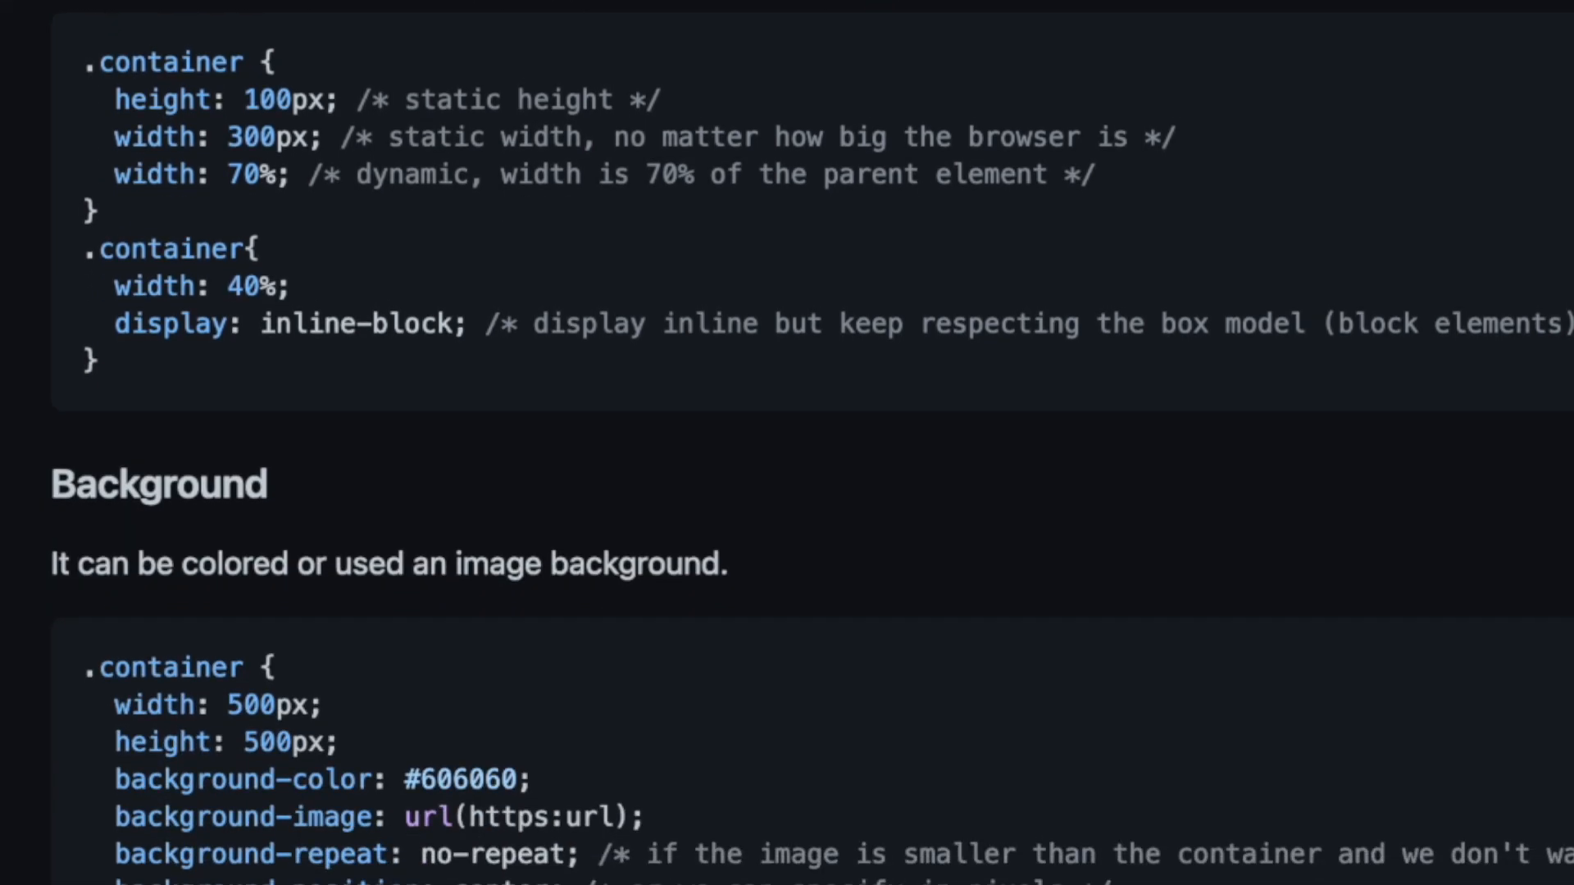
pyautogui.scroll(-3)
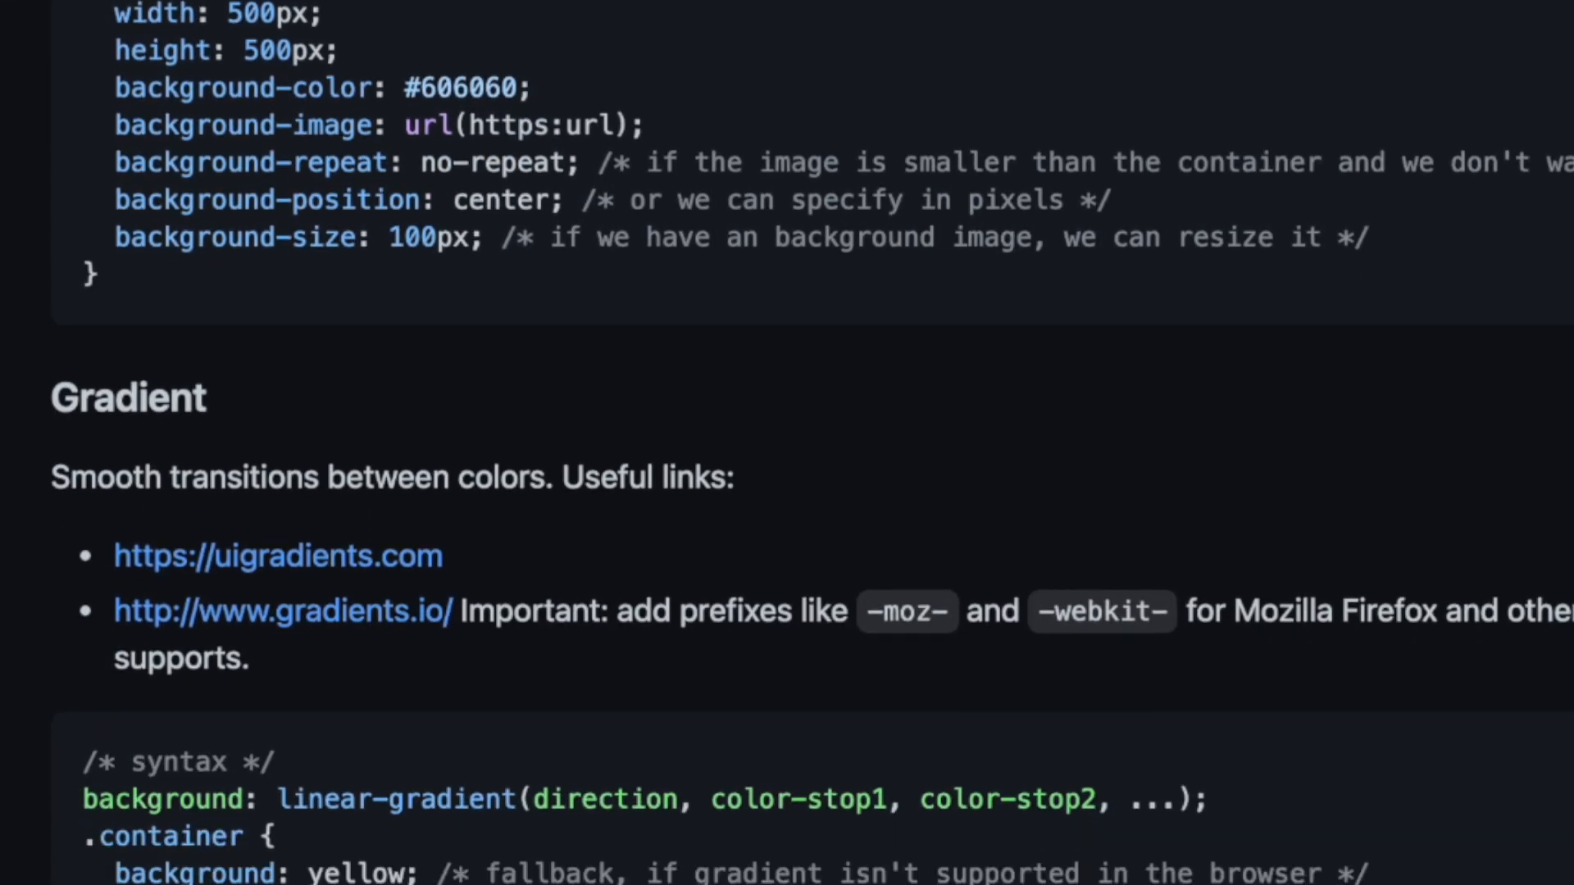
pyautogui.scroll(-3)
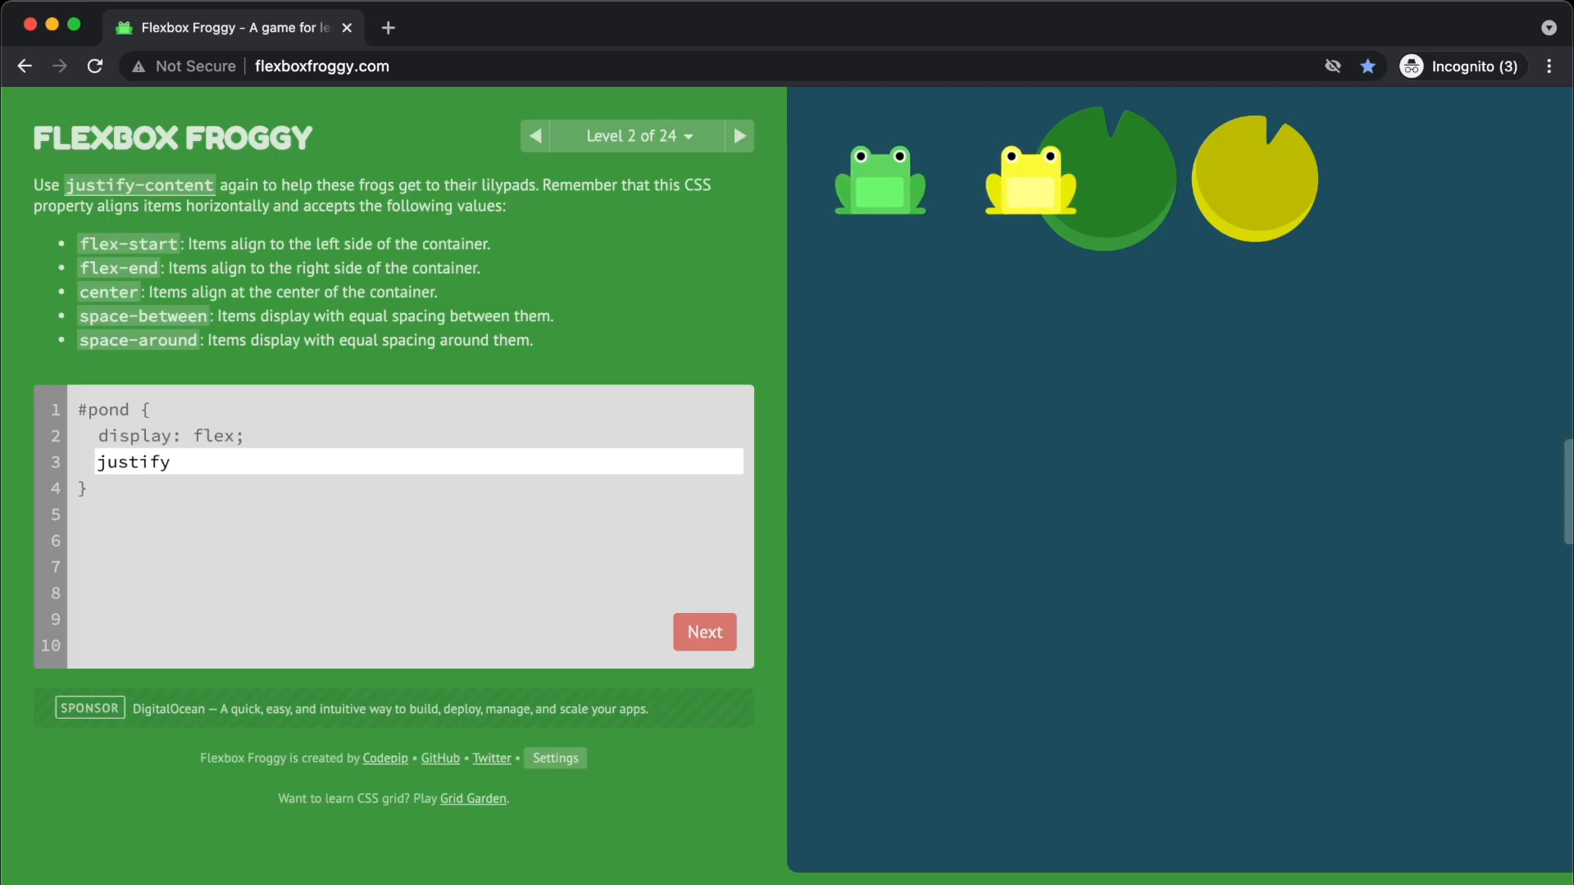
# - Submit the justify-content answers for levels 2 and 3 to reach level 4
pyautogui.click(705, 633)
pyautogui.write('-content: s;')
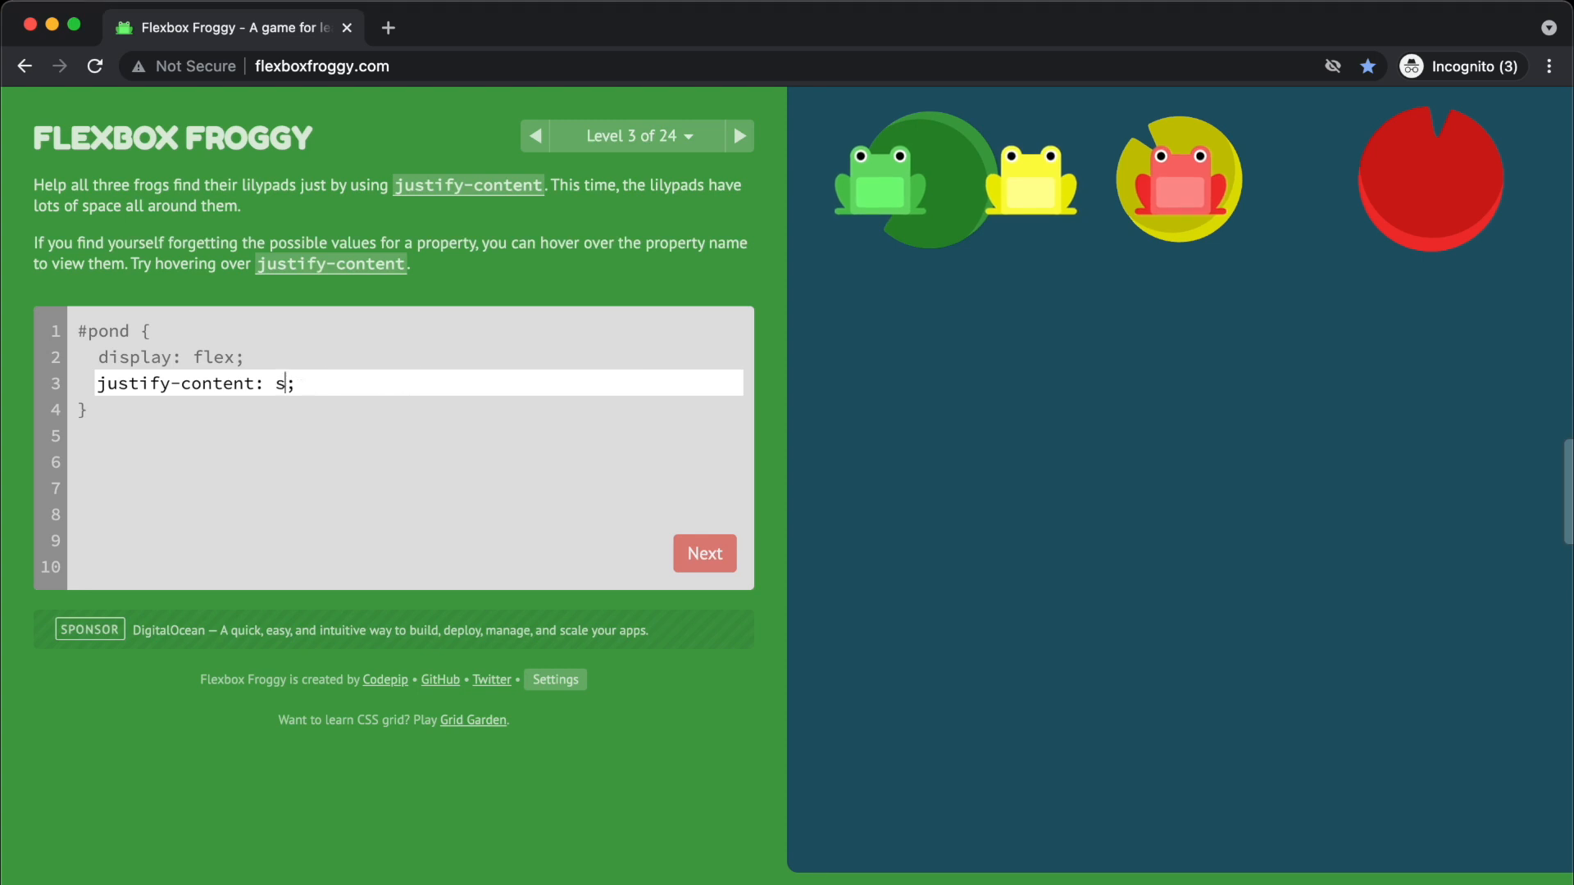
pyautogui.click(703, 552)
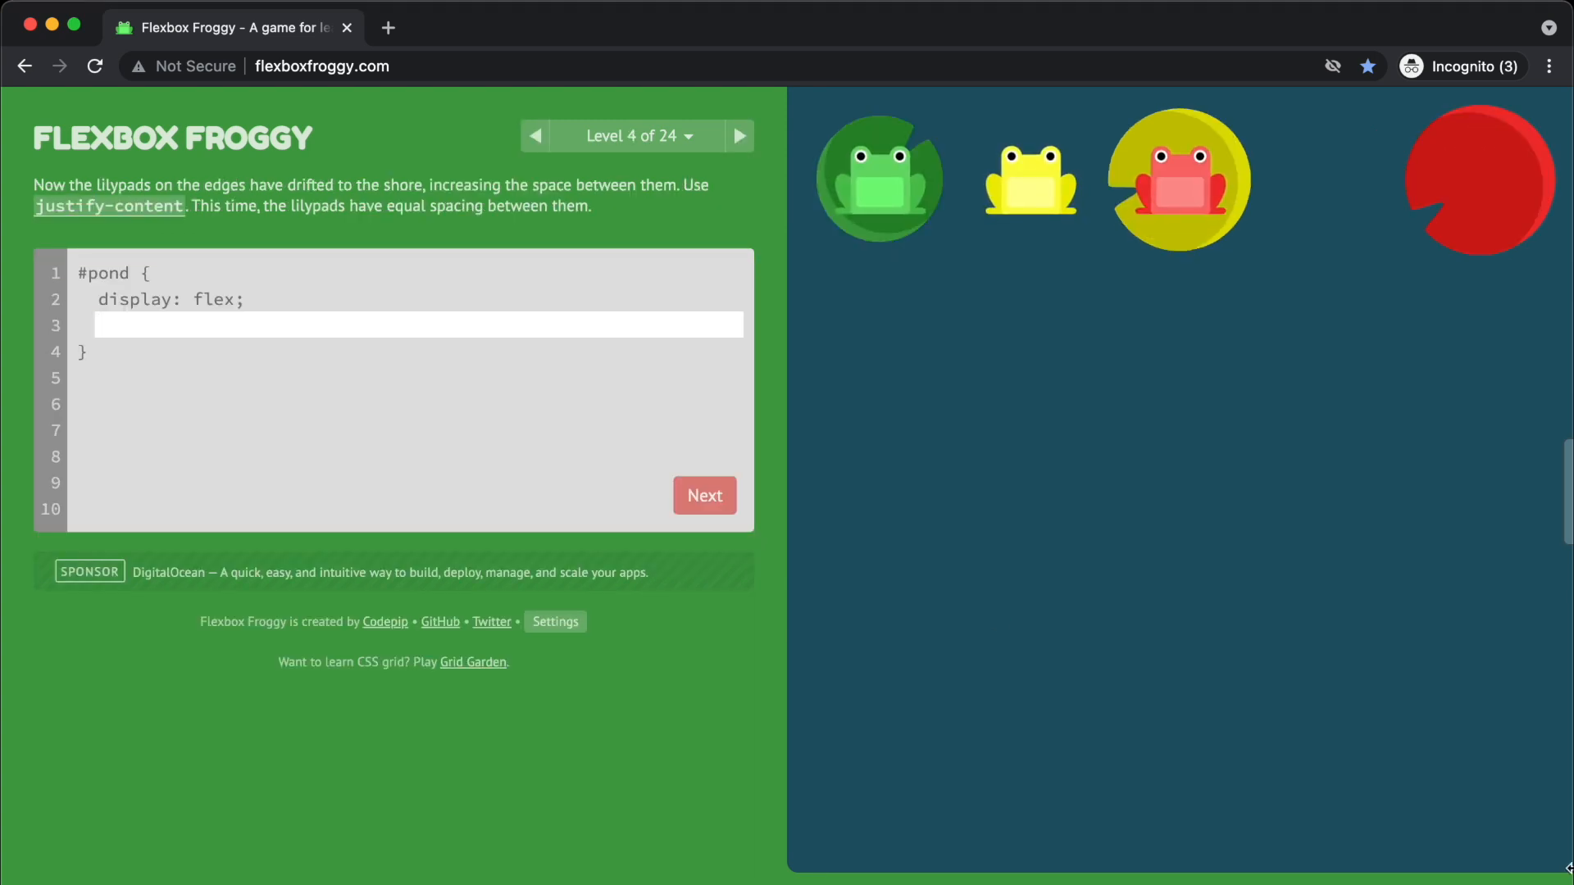
pyautogui.click(703, 496)
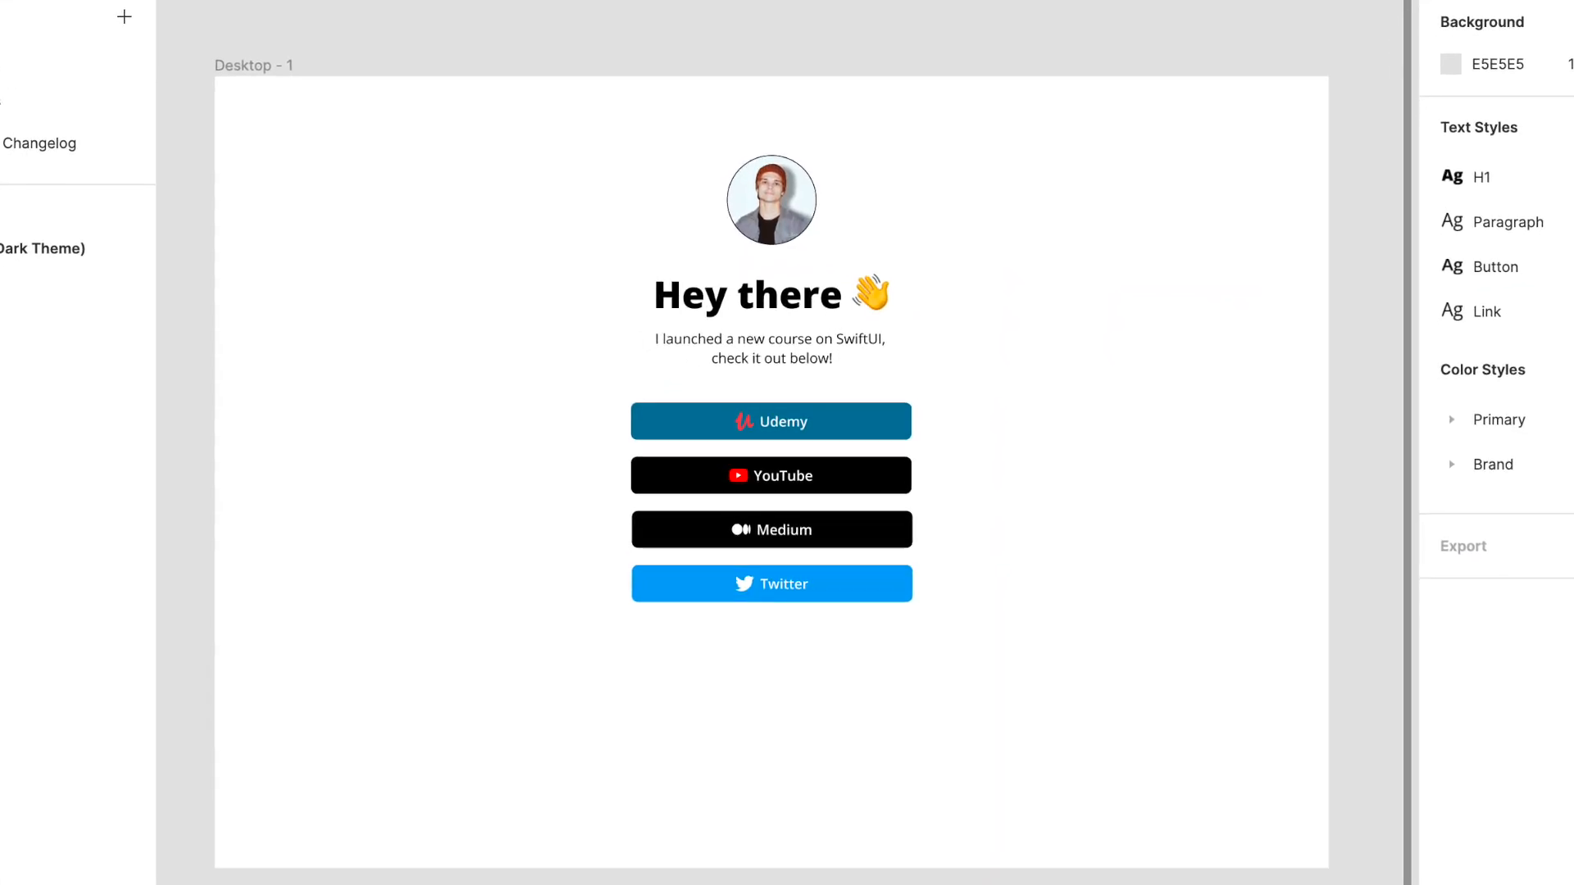
pyautogui.scroll(3)
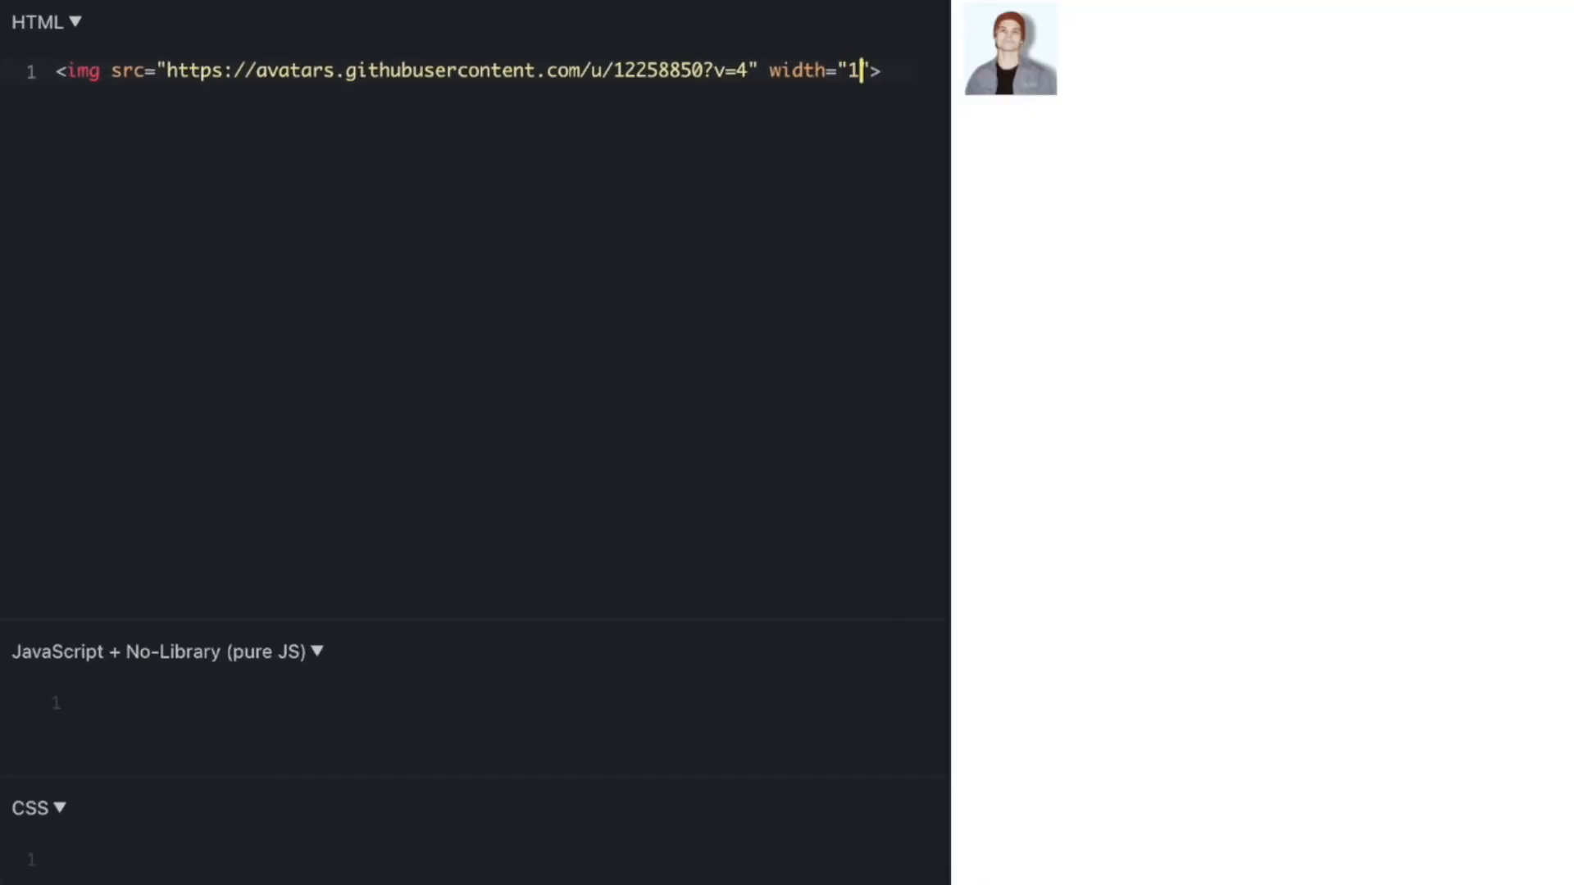
# - Add the avatar img, 'Hey there' heading, welcome paragraph and a Twitter link to twitter.com/f6ary
pyautogui.write('20"><h')
pyautogui.write('Welcome t')
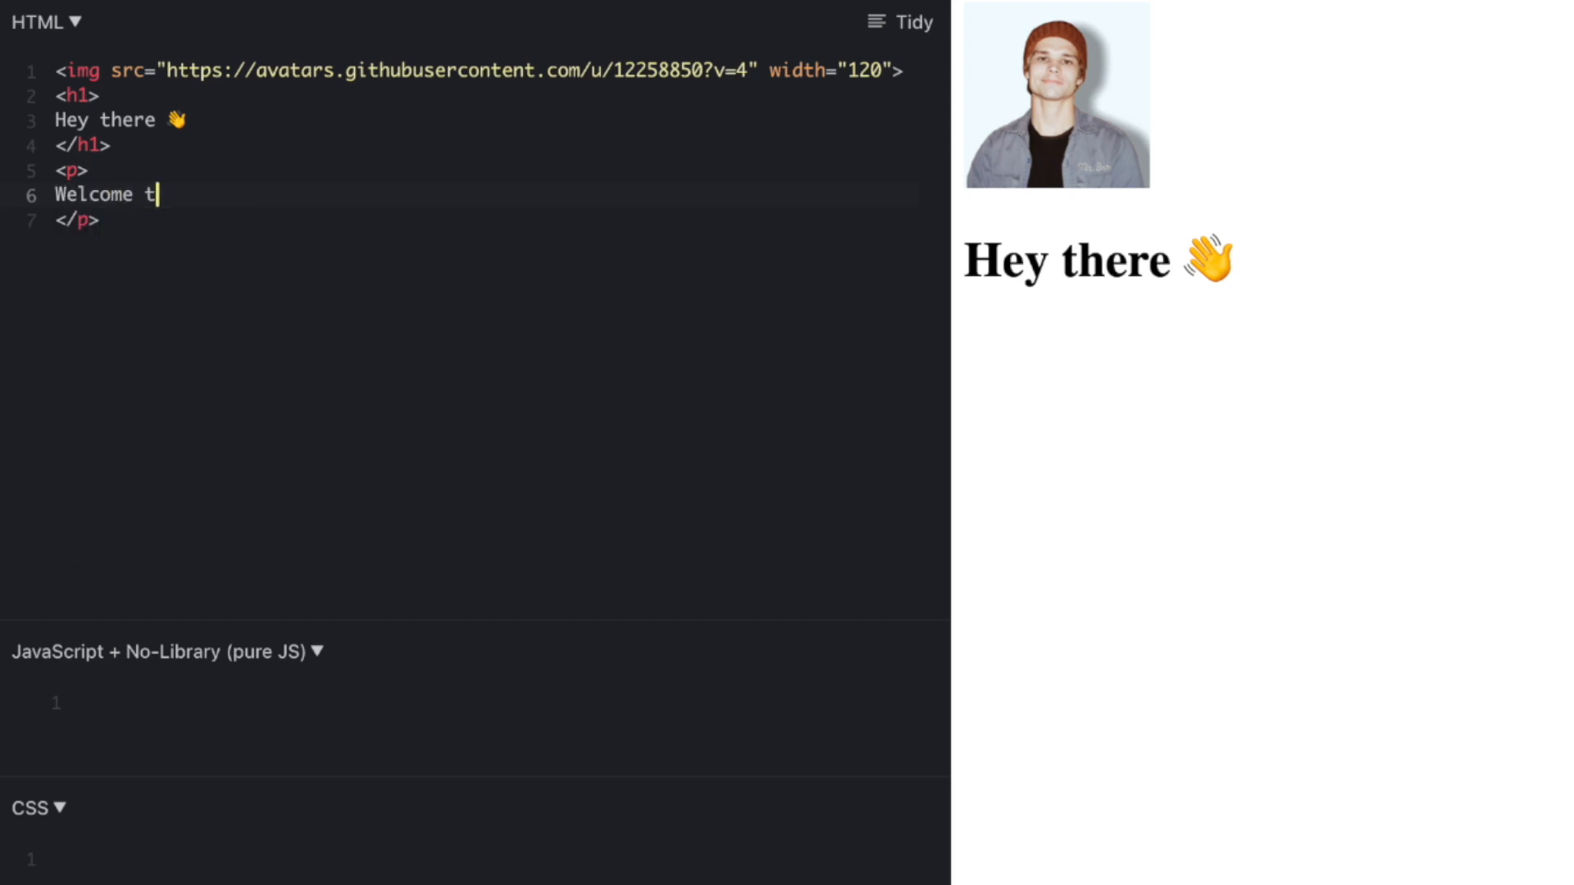
pyautogui.write('o my new website')
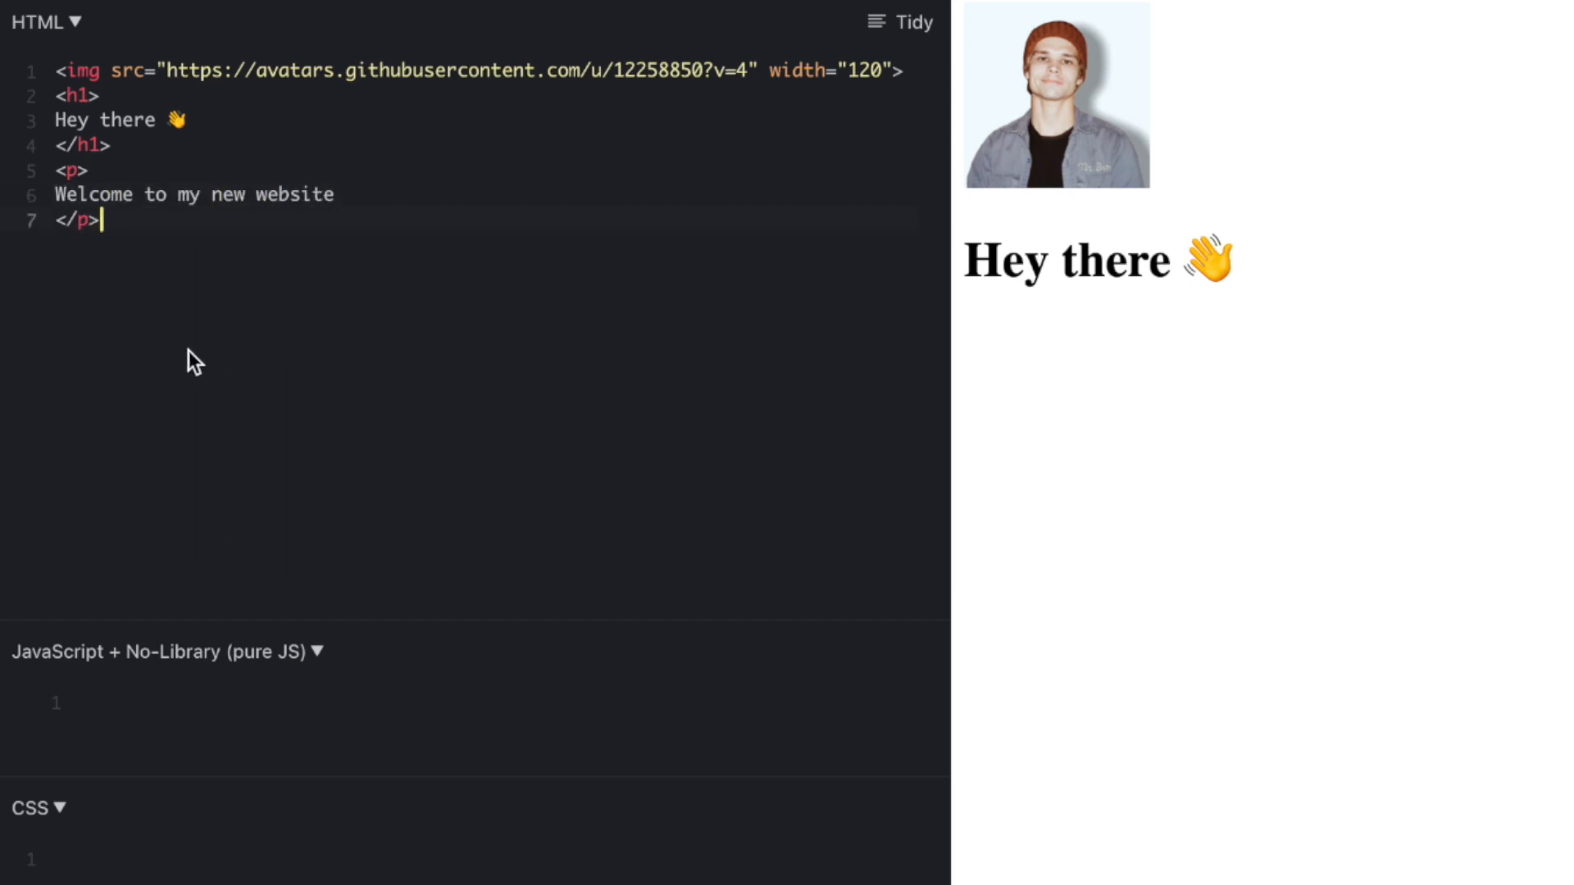
pyautogui.click(913, 21)
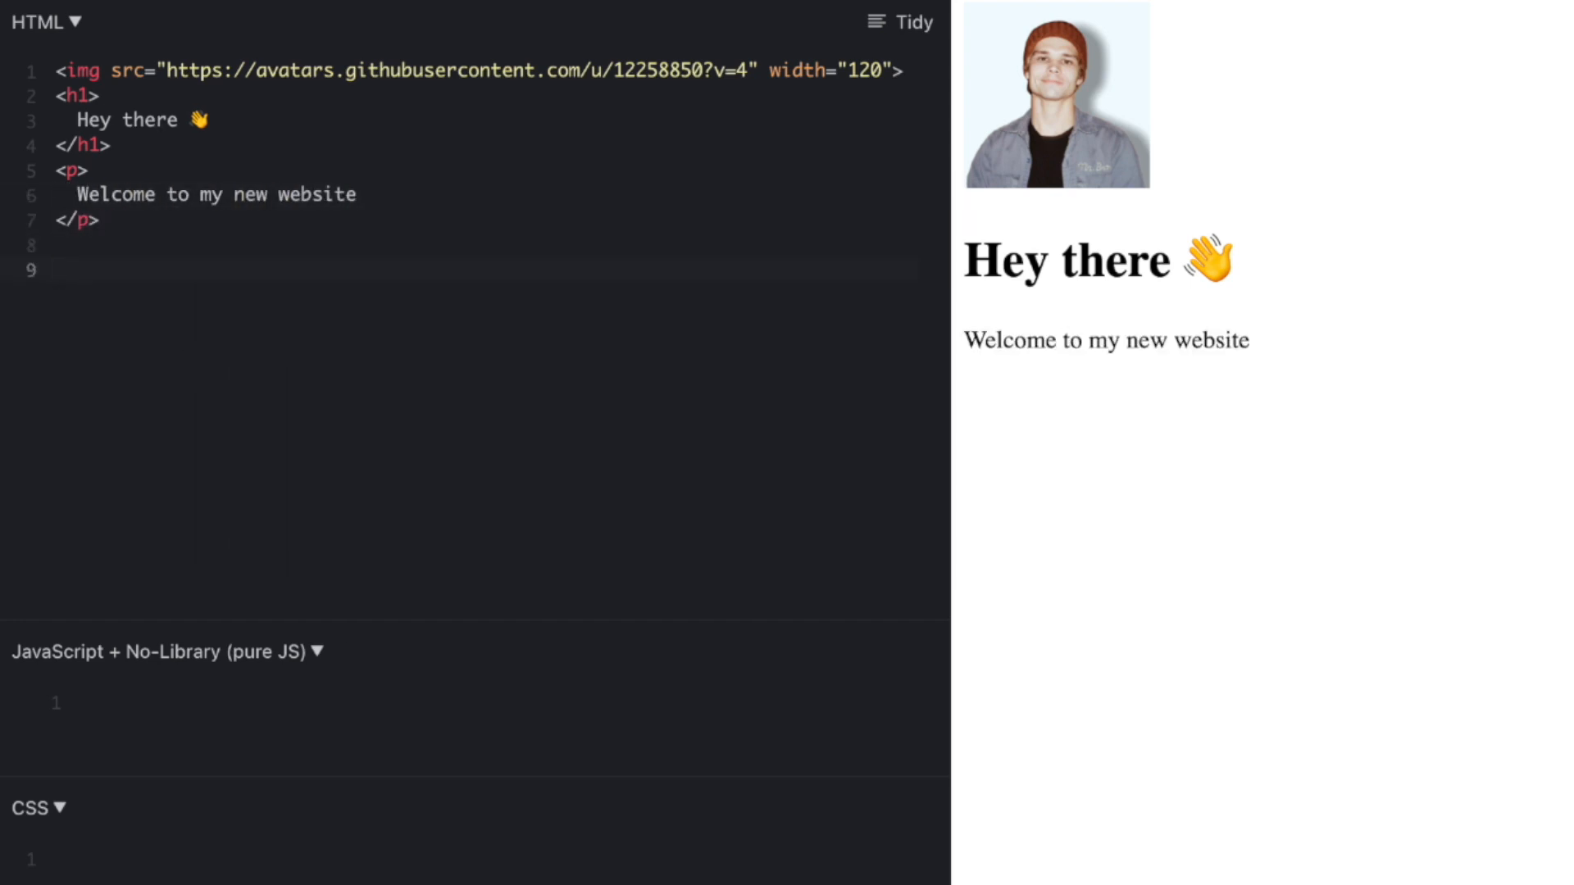
pyautogui.write('<a')
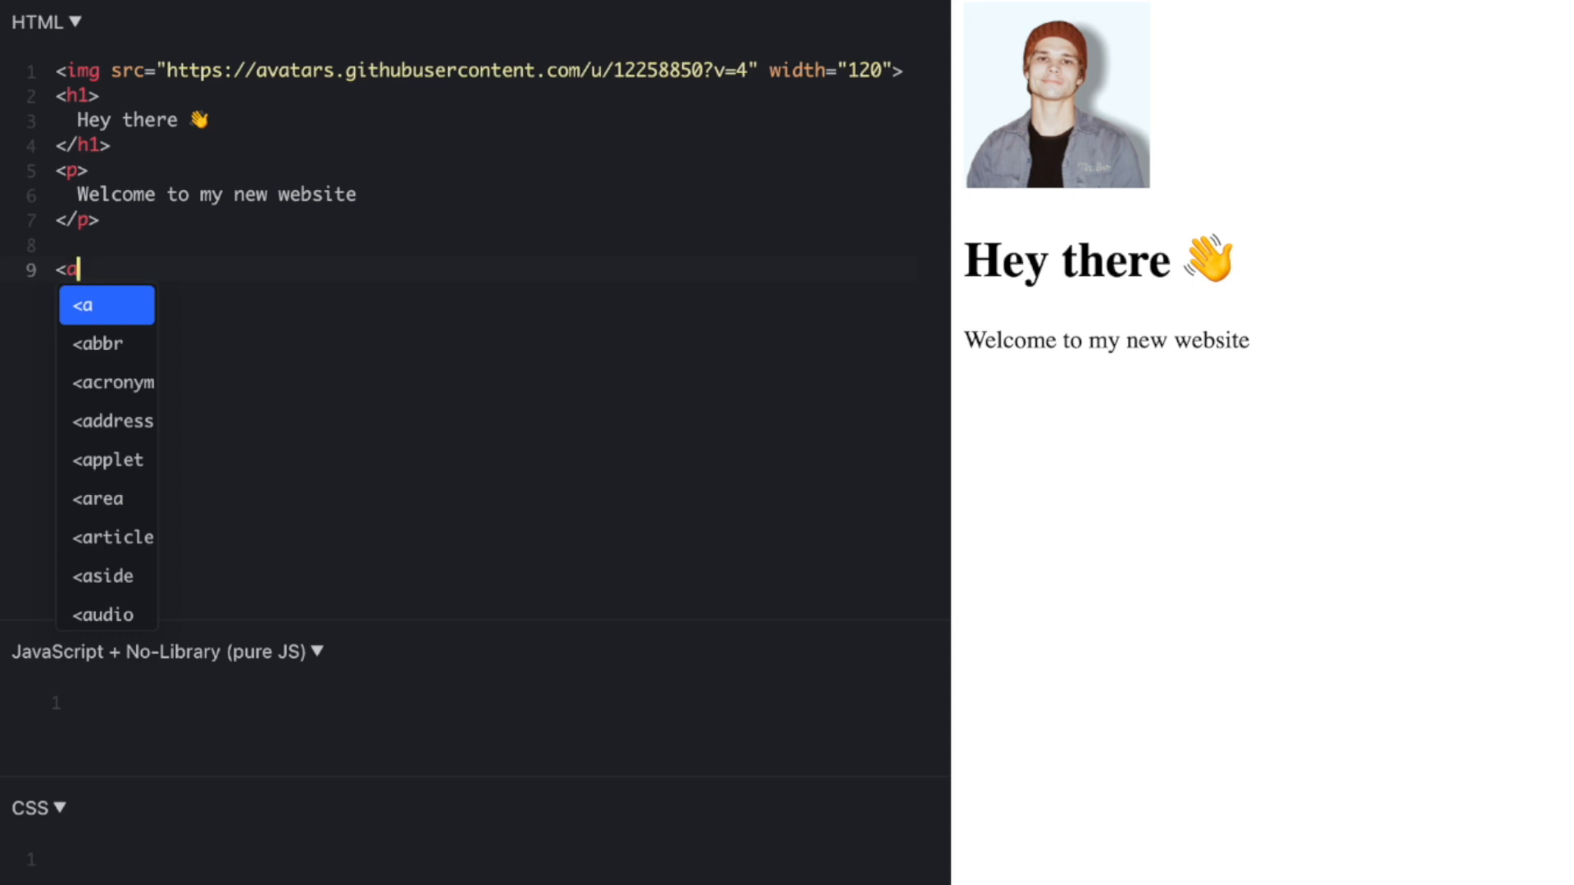
pyautogui.write('href="twitter"')
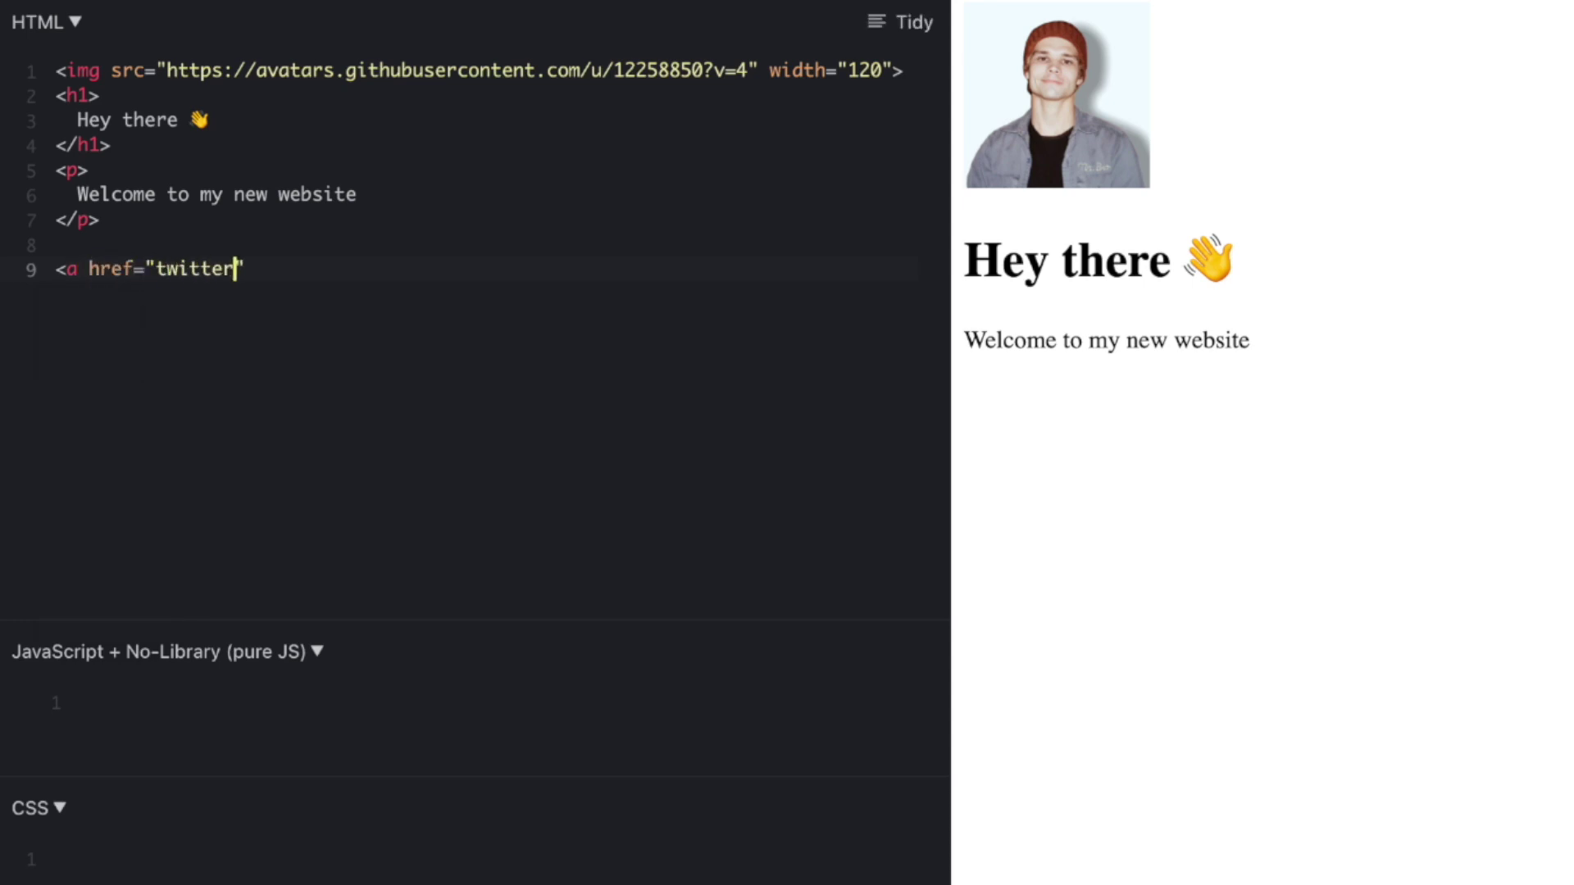
pyautogui.write('.com/f6ary">Twitter</a>')
pyautogui.click(474, 840)
pyautogui.write('background-color: black;')
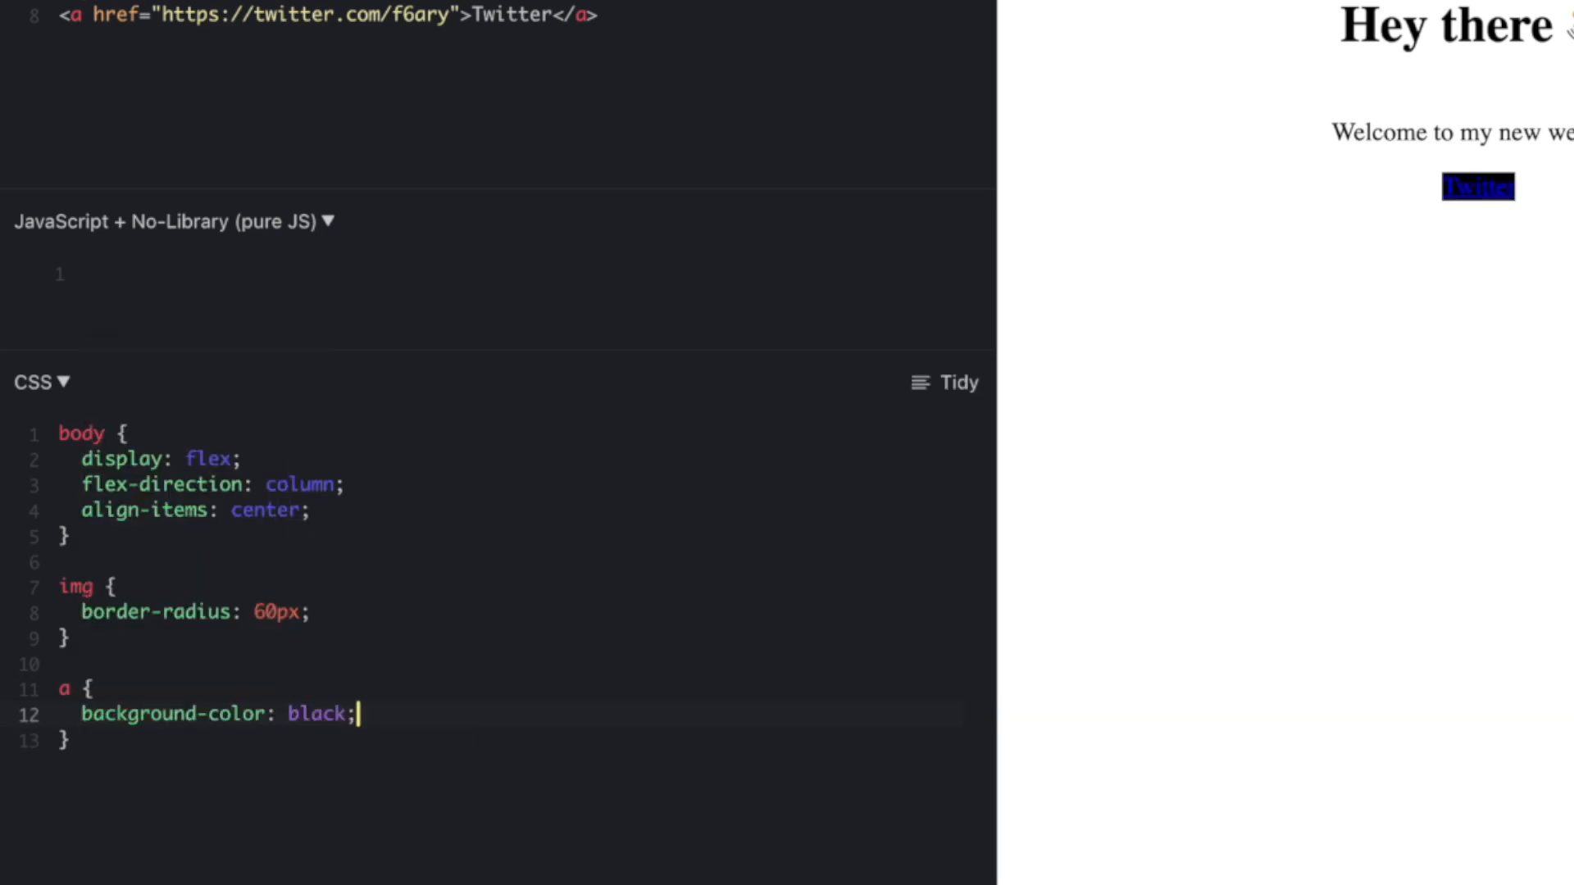
# - Style the links with a border and 1px bottom border width in the CSS pane
pyautogui.write('border')
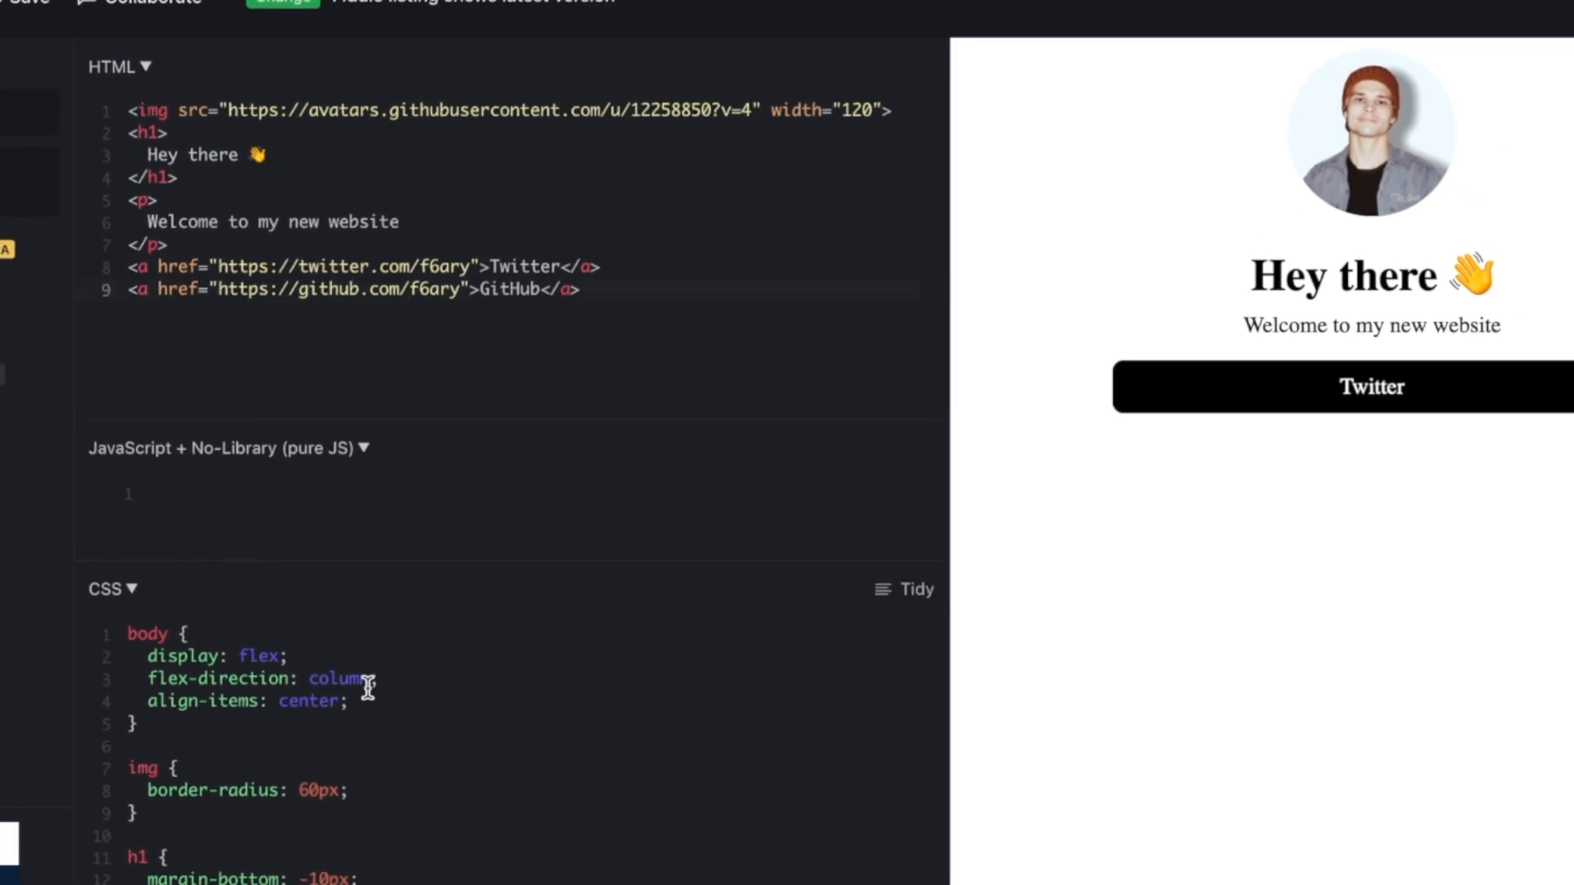
pyautogui.scroll(-3)
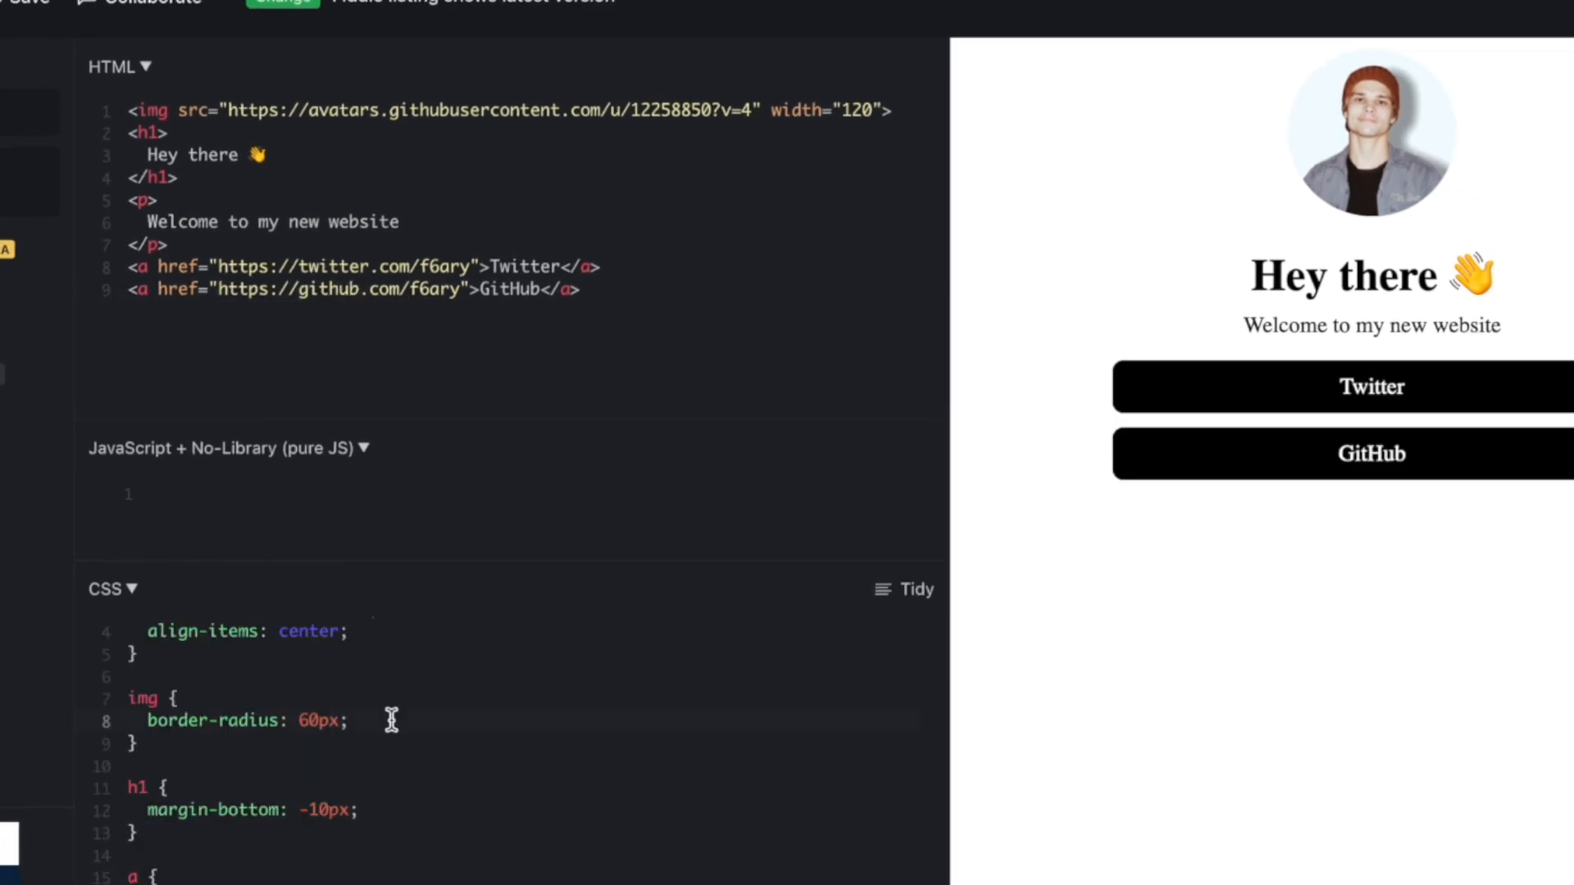
pyautogui.write('border-bottom-width: 1px;')
pyautogui.write('border-bottom-style: solid;')
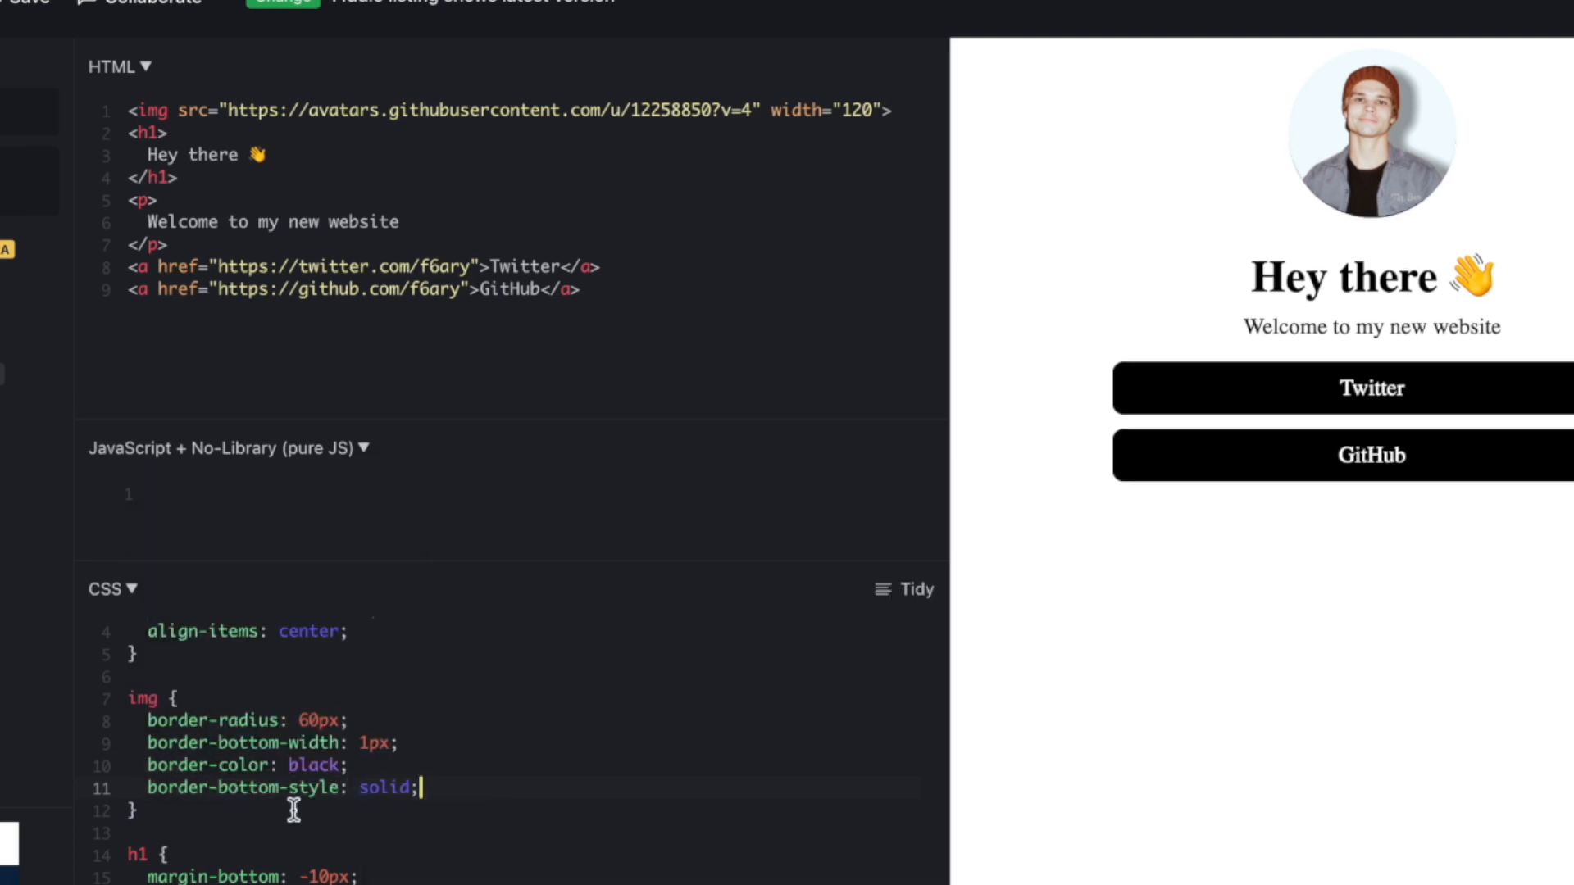
pyautogui.write('3kj')
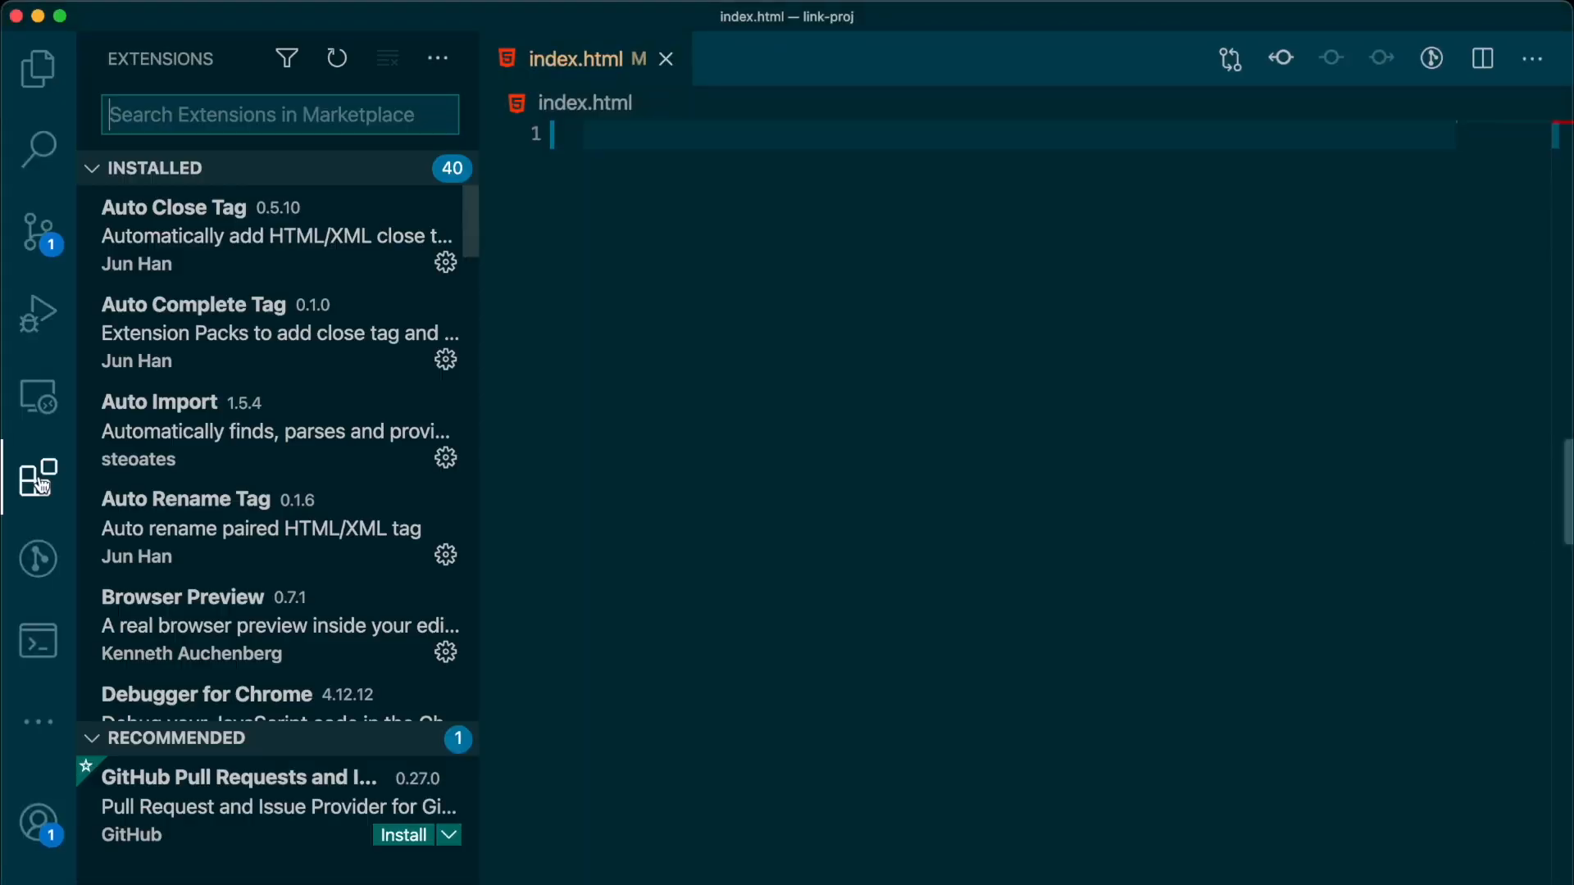
# - Search the extensions for 'html', then for 'browser preview'
pyautogui.write('html')
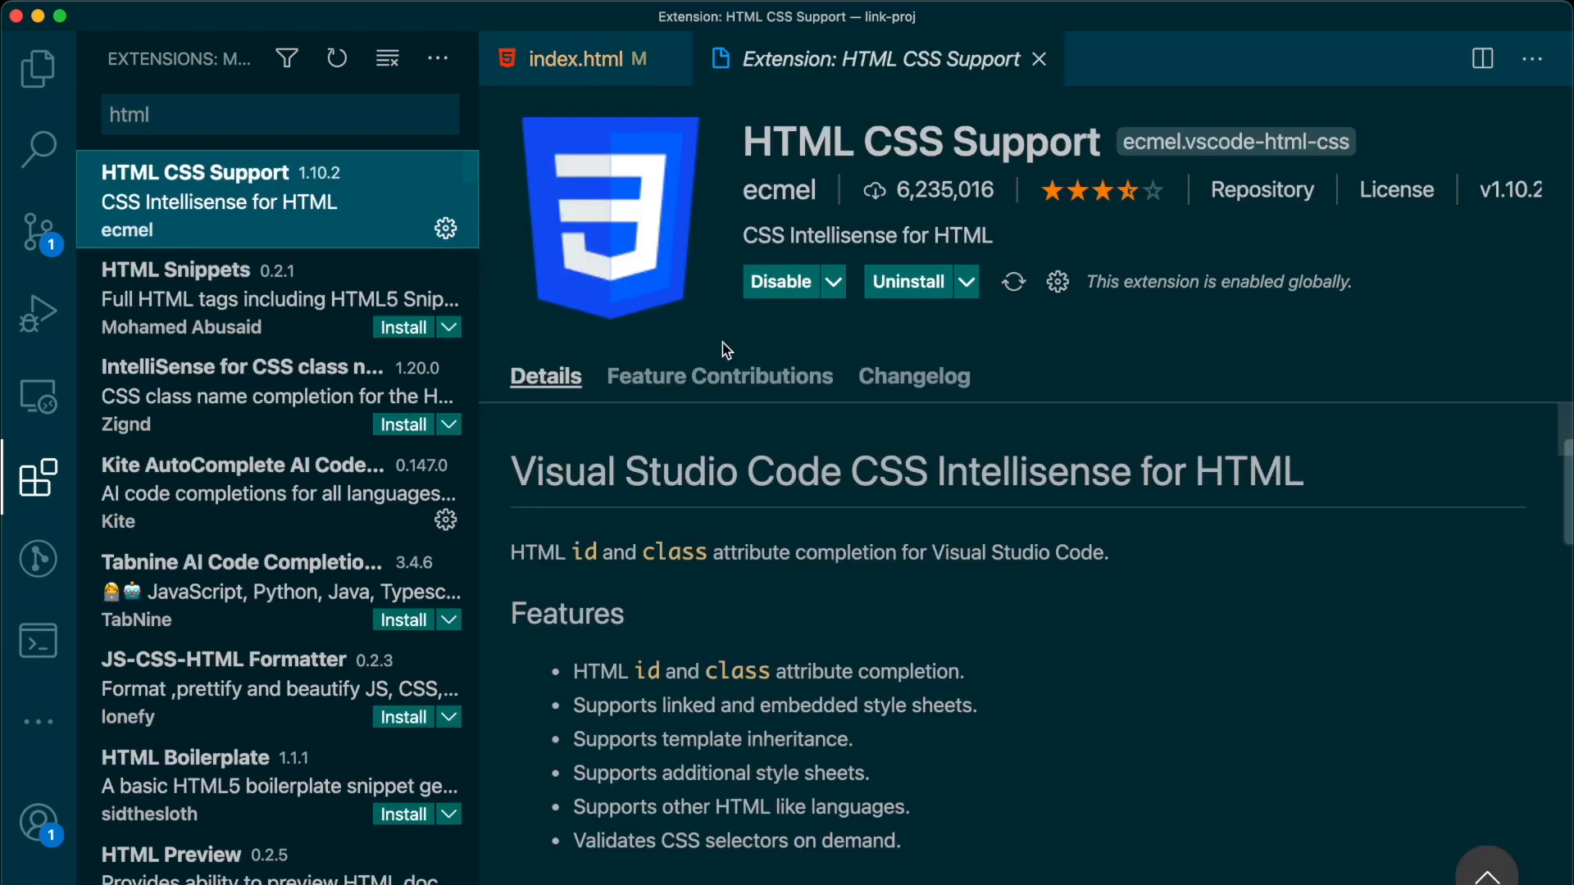
pyautogui.click(279, 113)
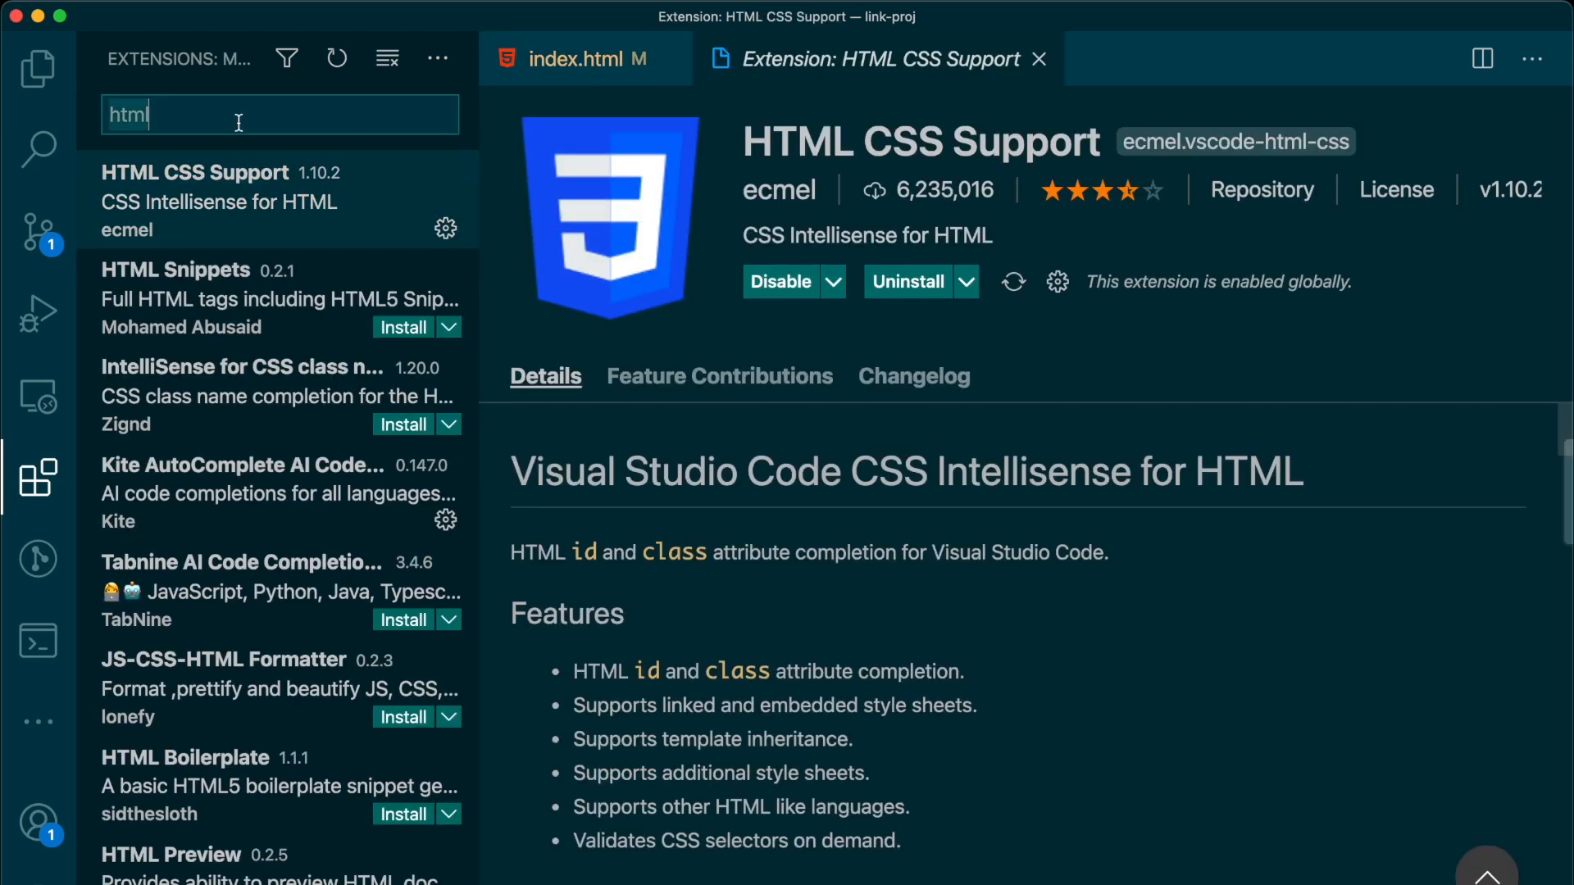
pyautogui.write('browser')
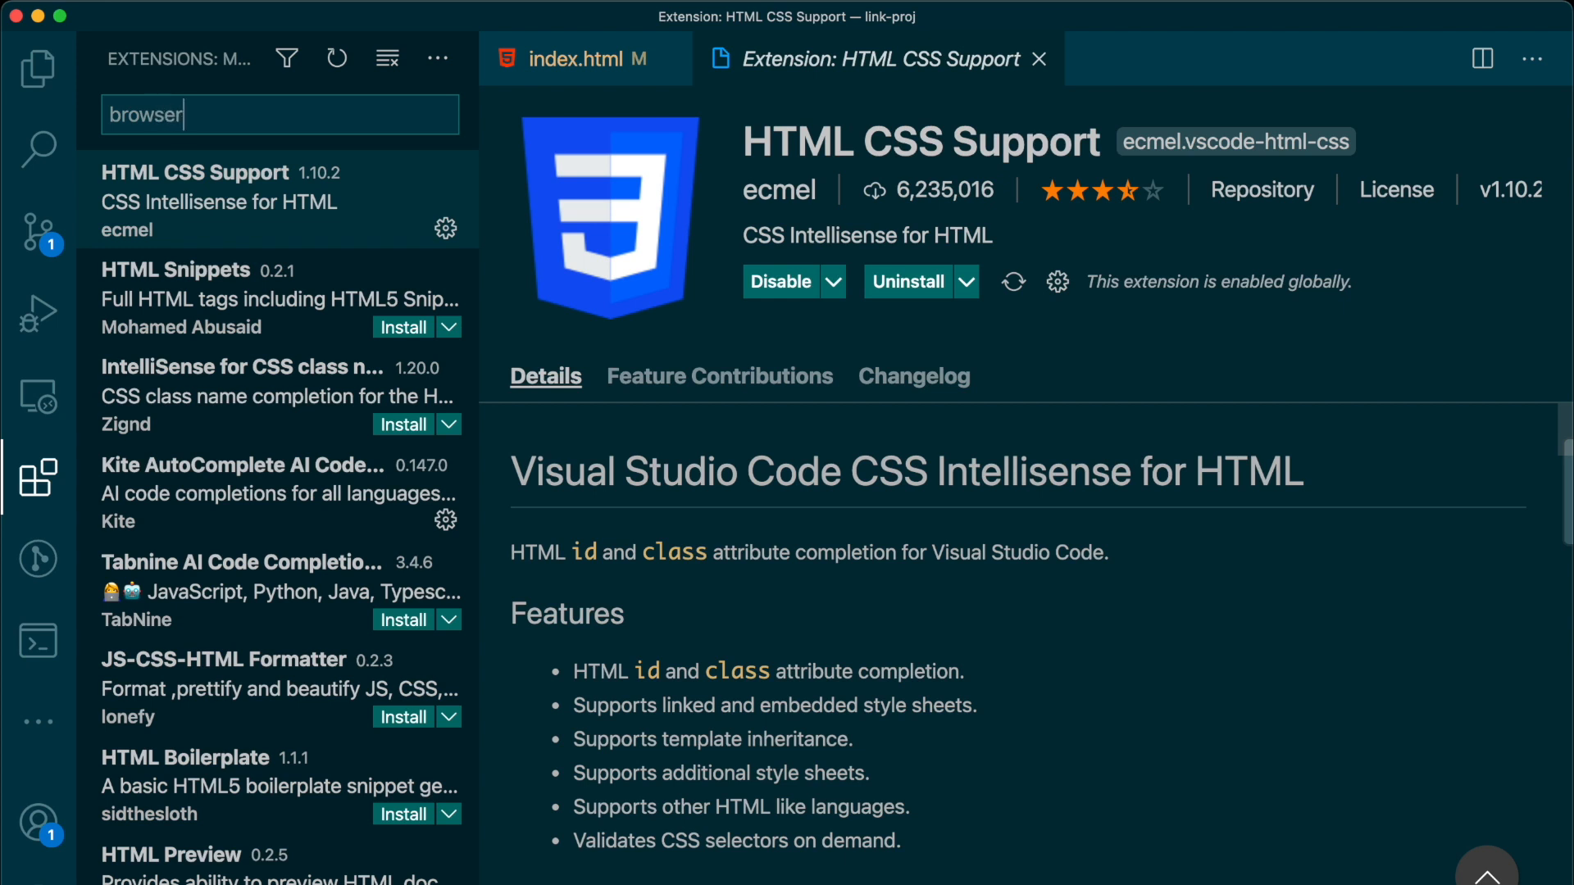
pyautogui.write('preview')
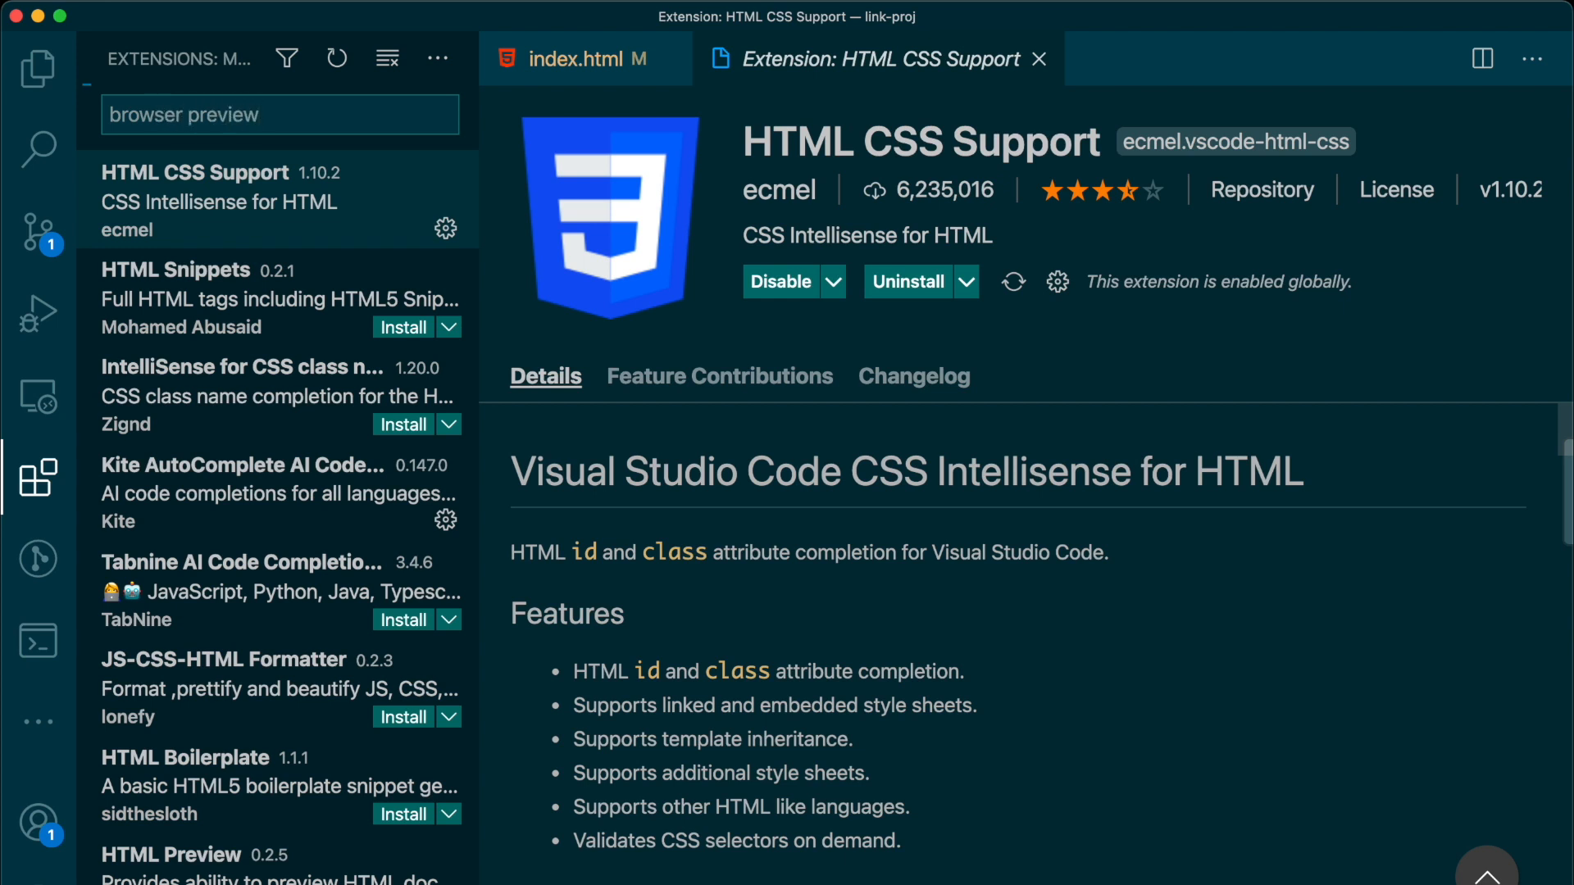
# - Check the Browser Preview extension details and return to the empty index.html
pyautogui.click(279, 199)
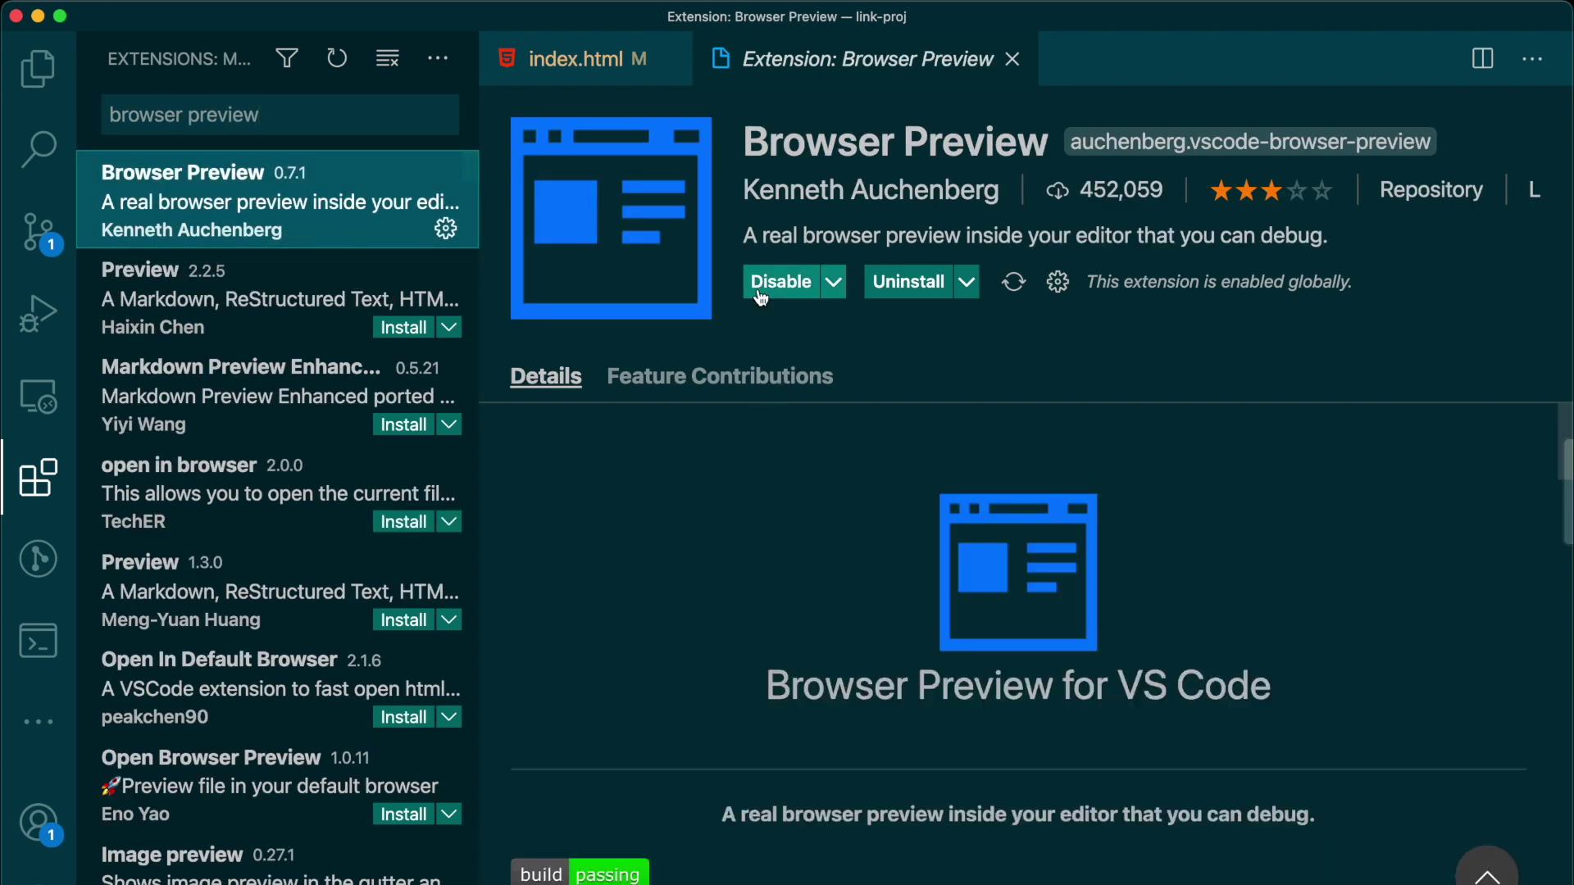
pyautogui.click(1012, 59)
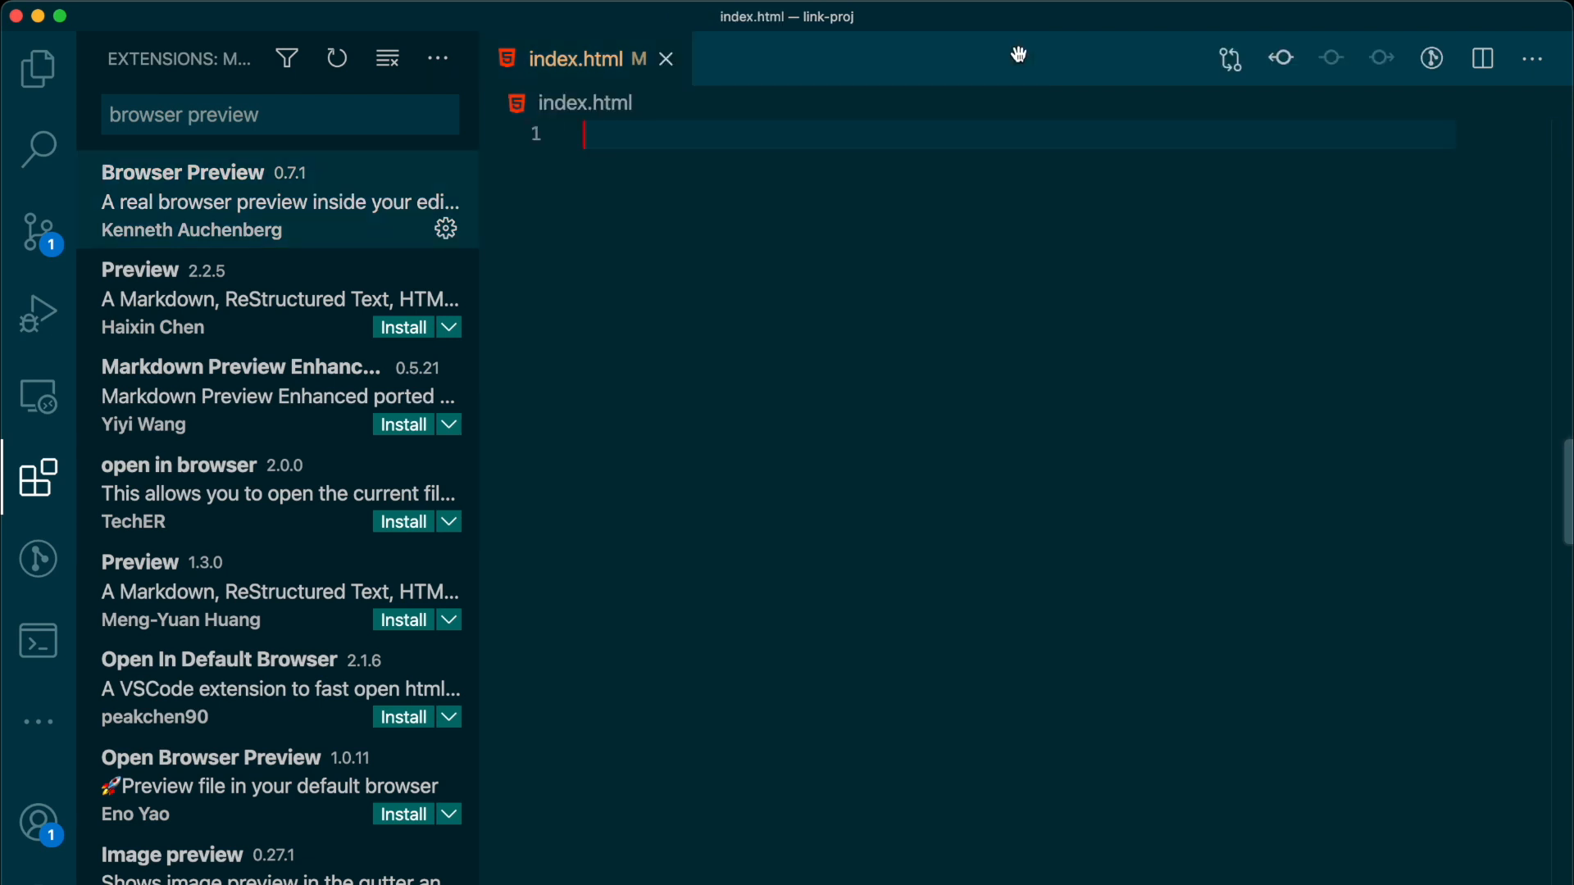
pyautogui.click(38, 67)
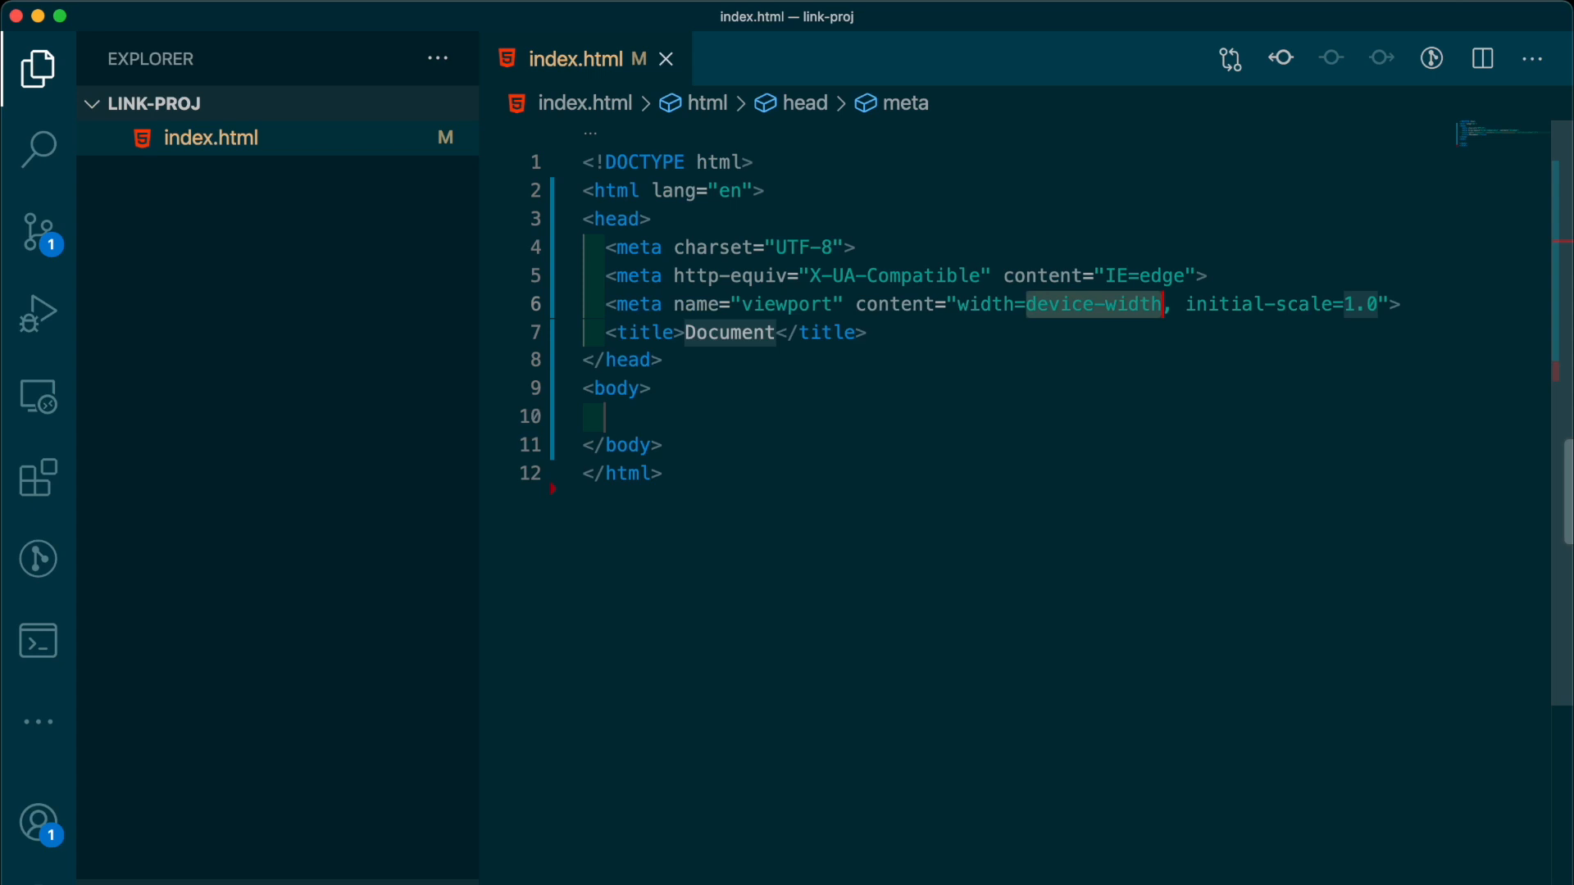
pyautogui.click(726, 333)
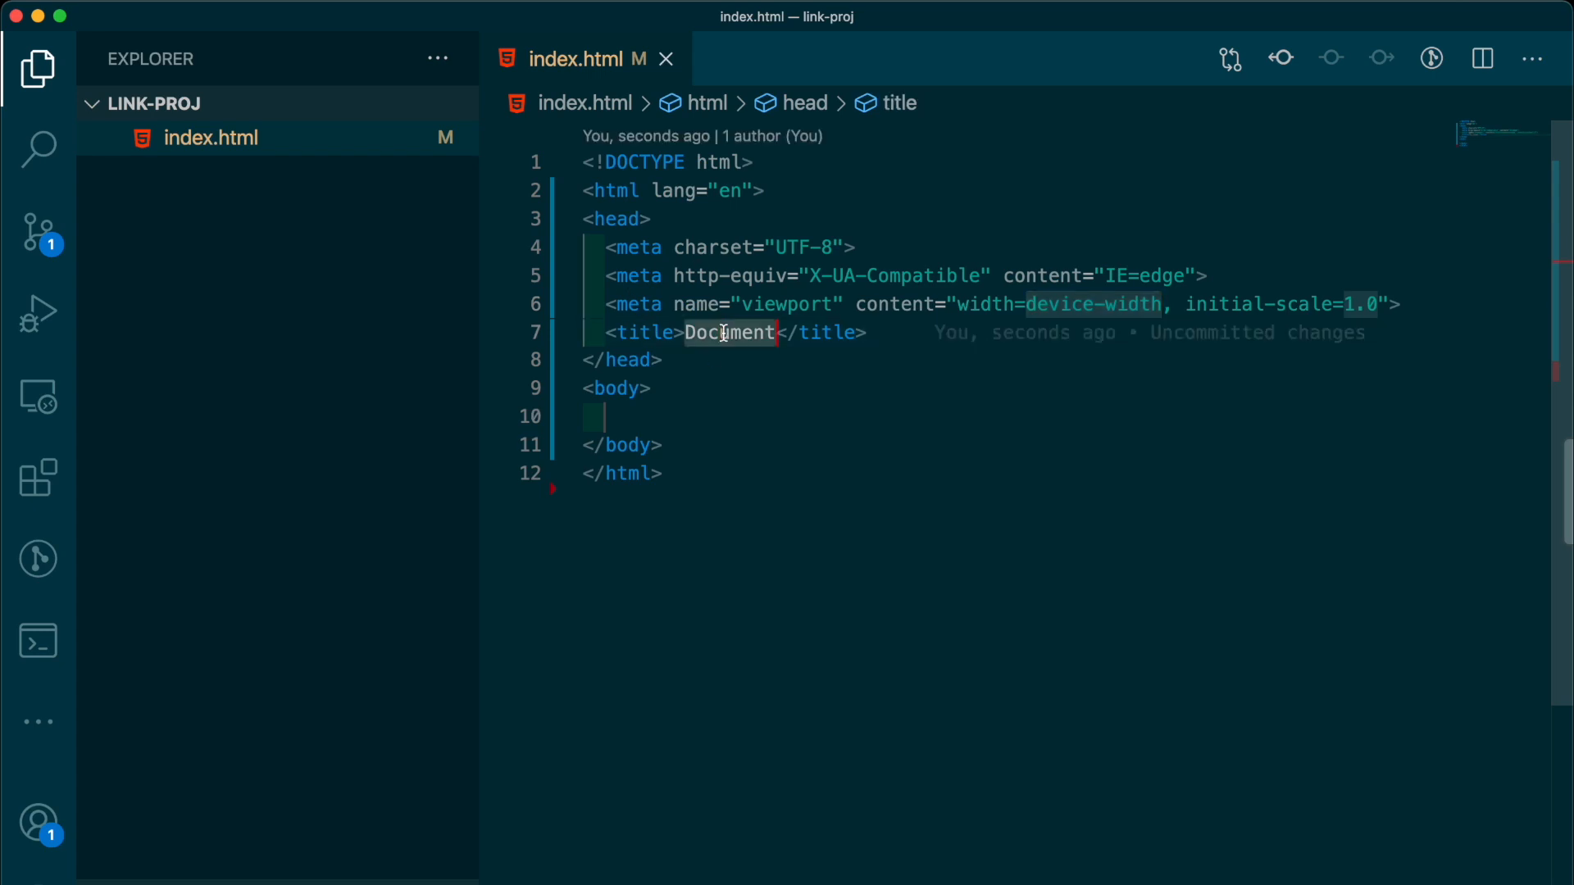
pyautogui.write('Gary Tokma')
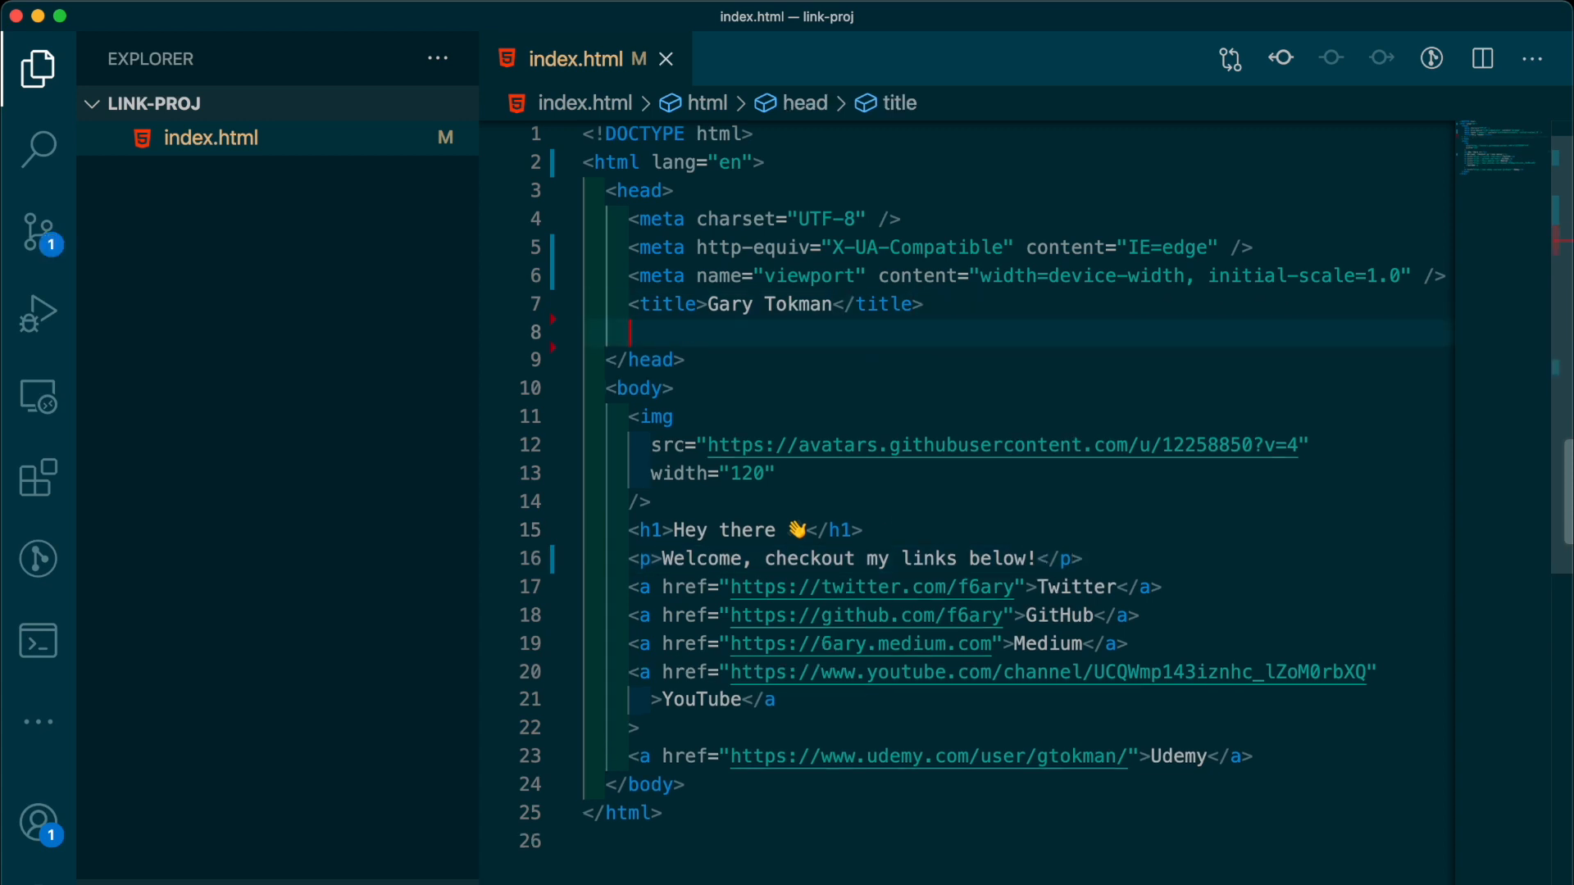
pyautogui.write('<style>')
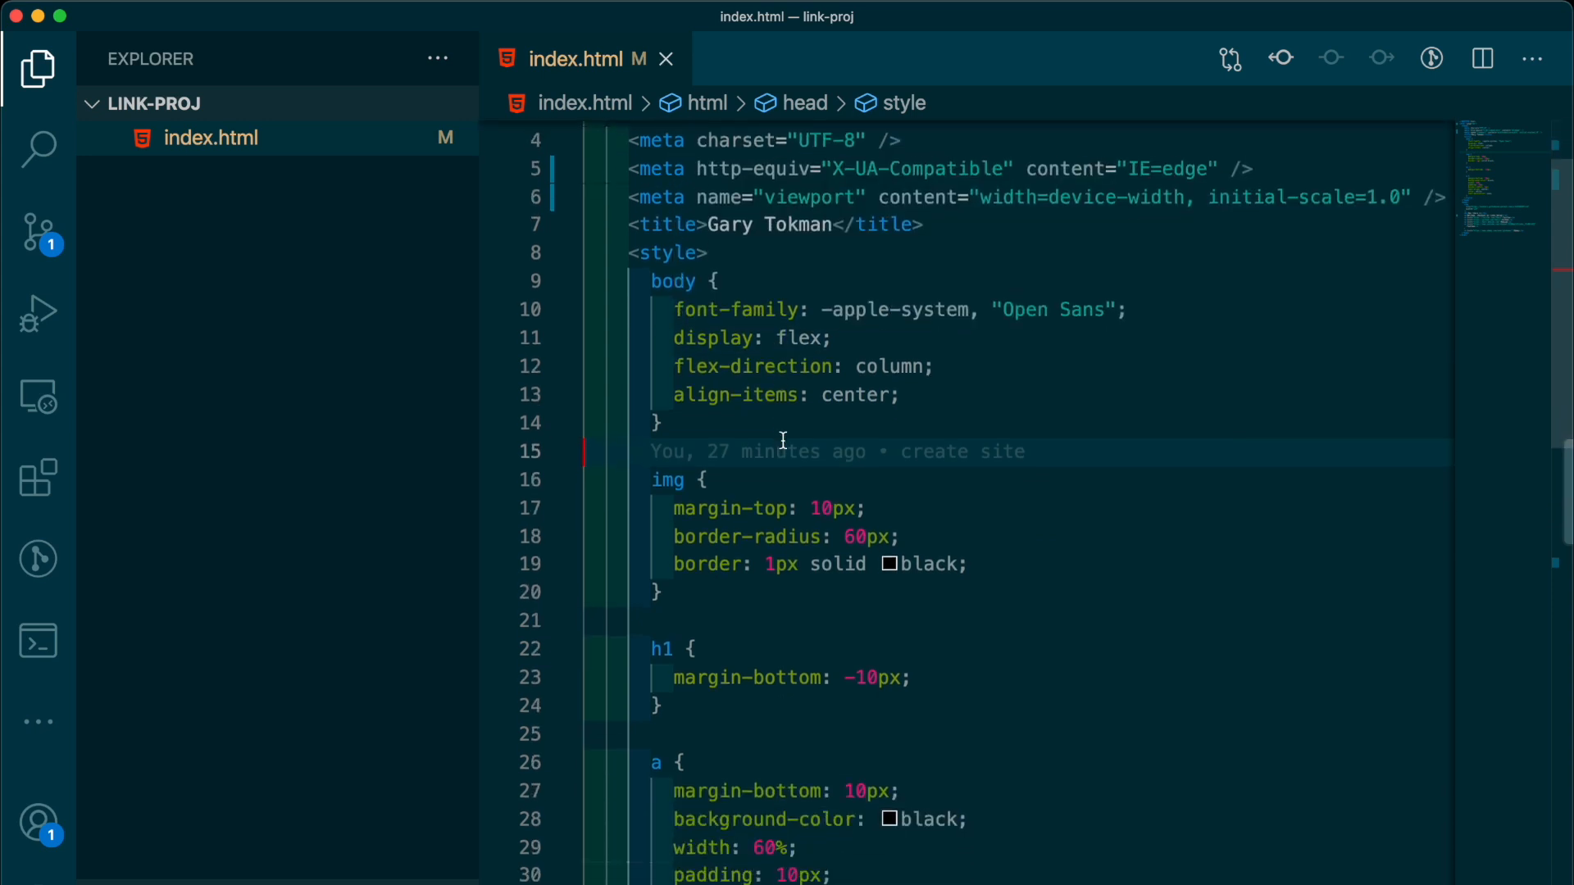
pyautogui.press('cmd+shift+p')
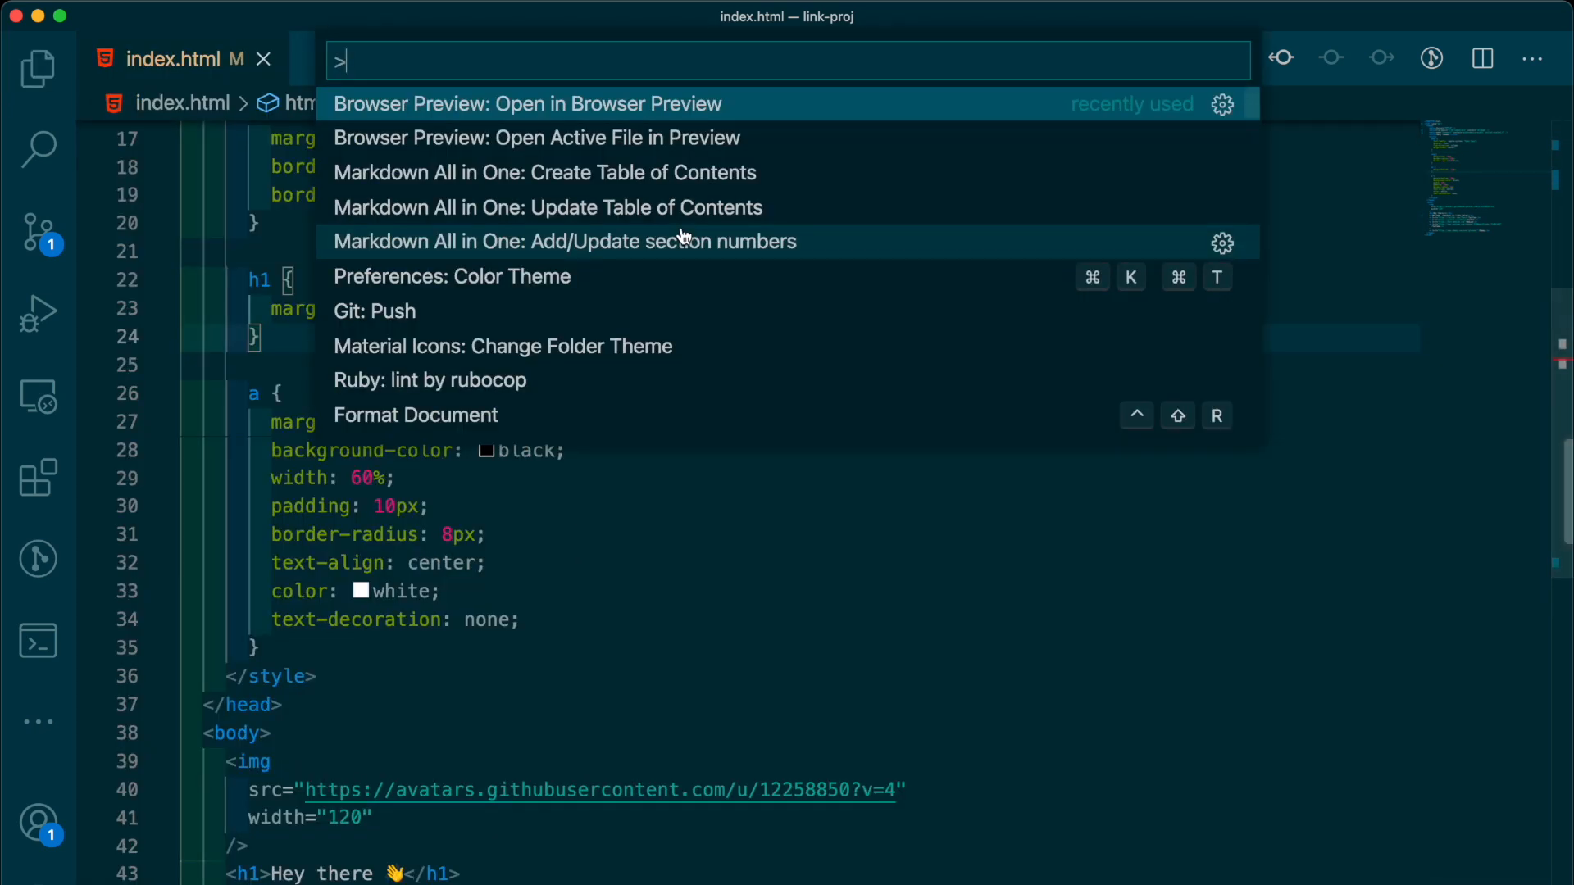
# - Run Browser Preview: Open Active File to show the page beside the code
pyautogui.write('br')
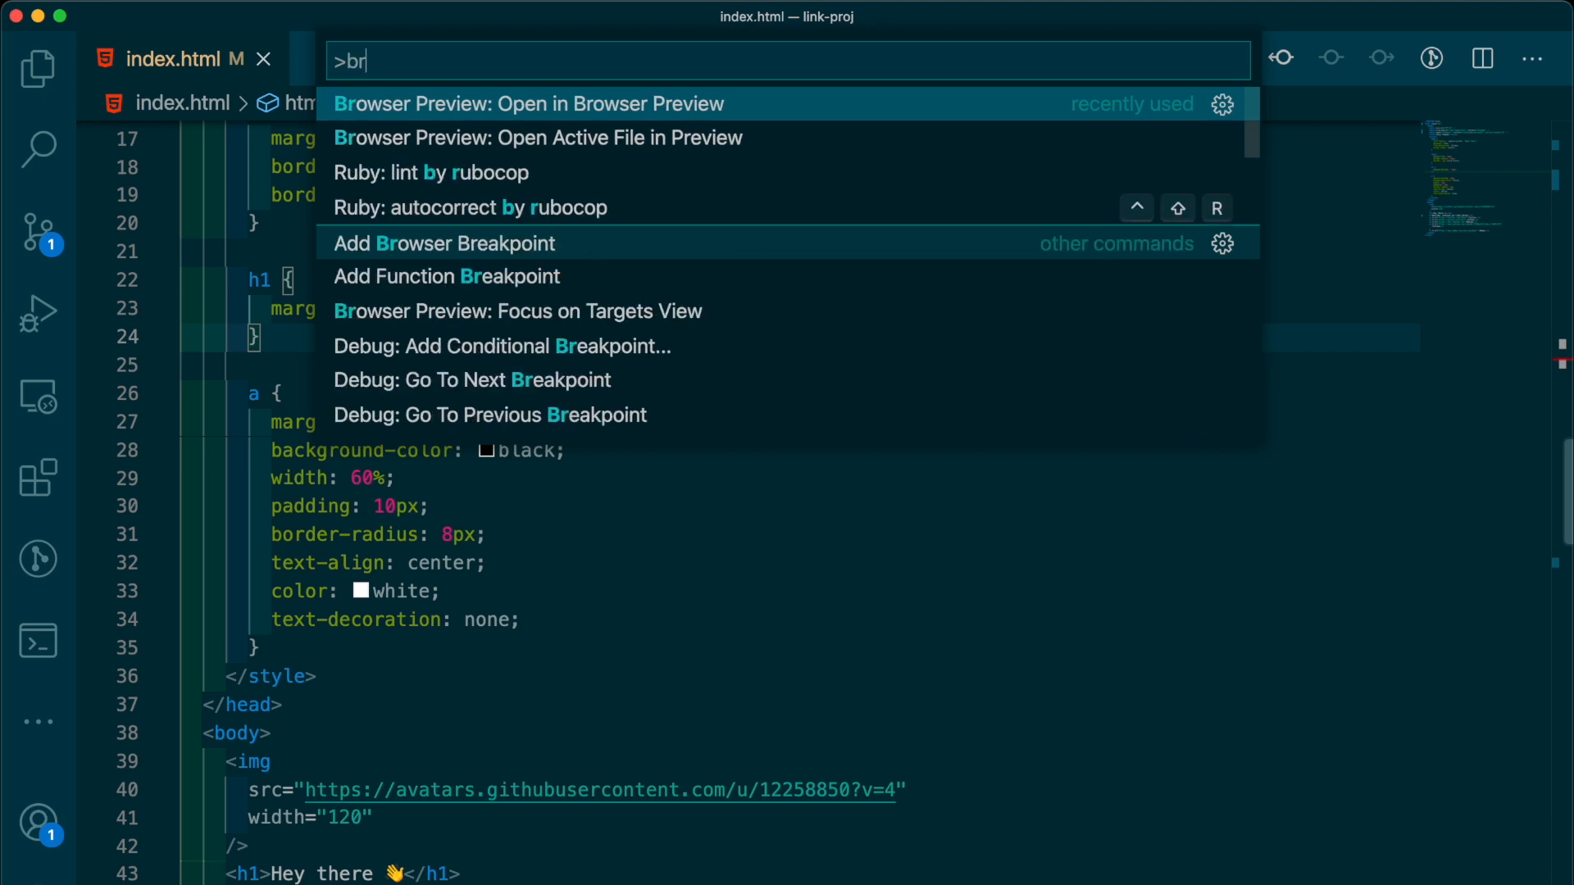
pyautogui.write('os')
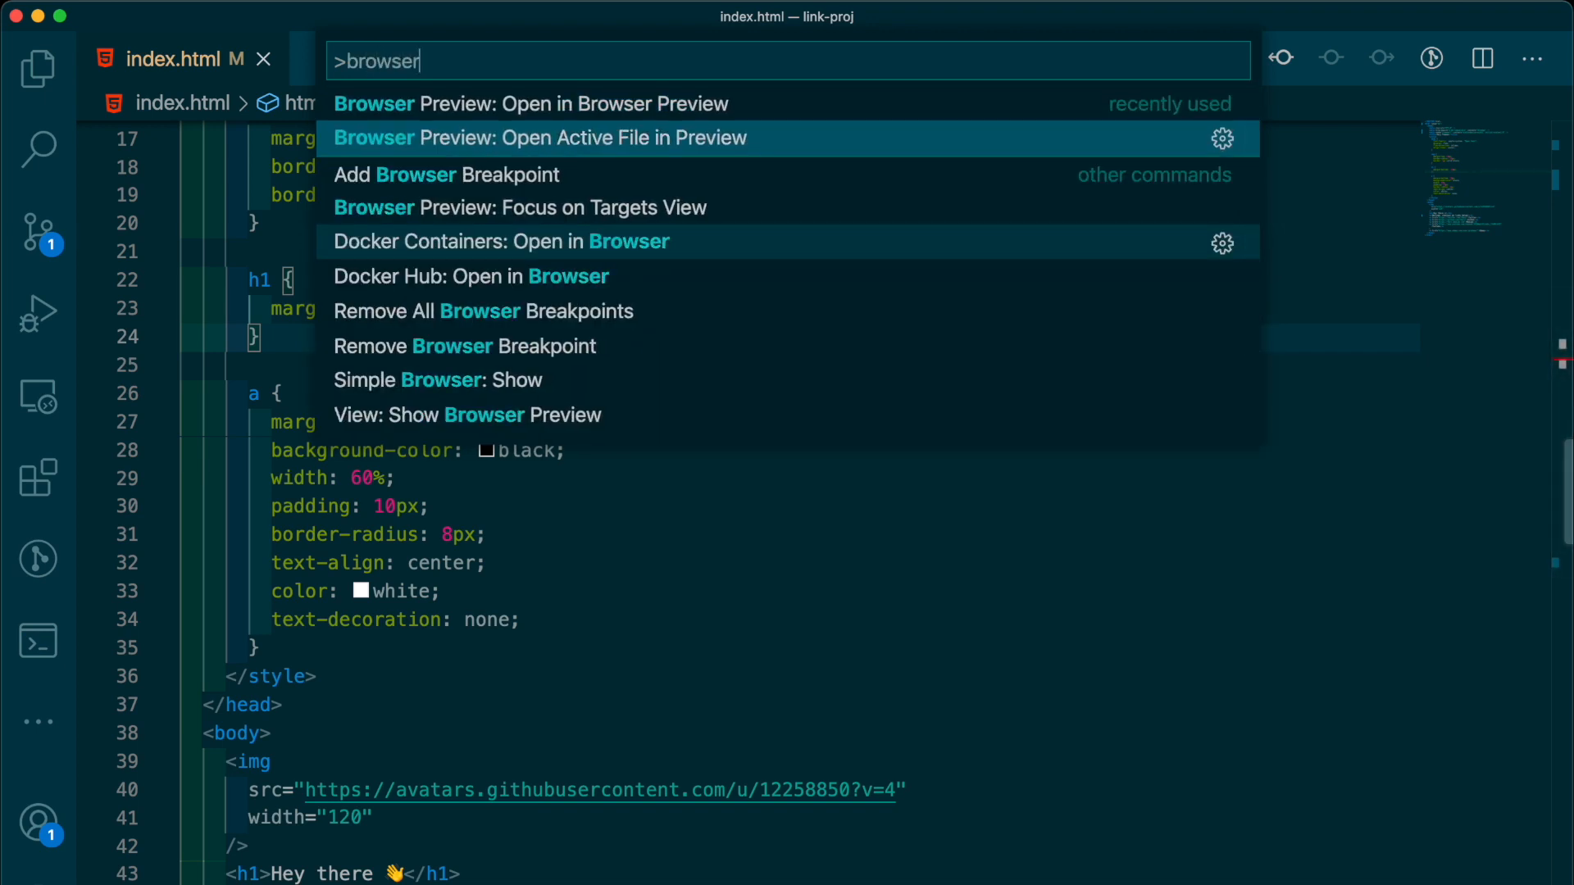
pyautogui.click(540, 138)
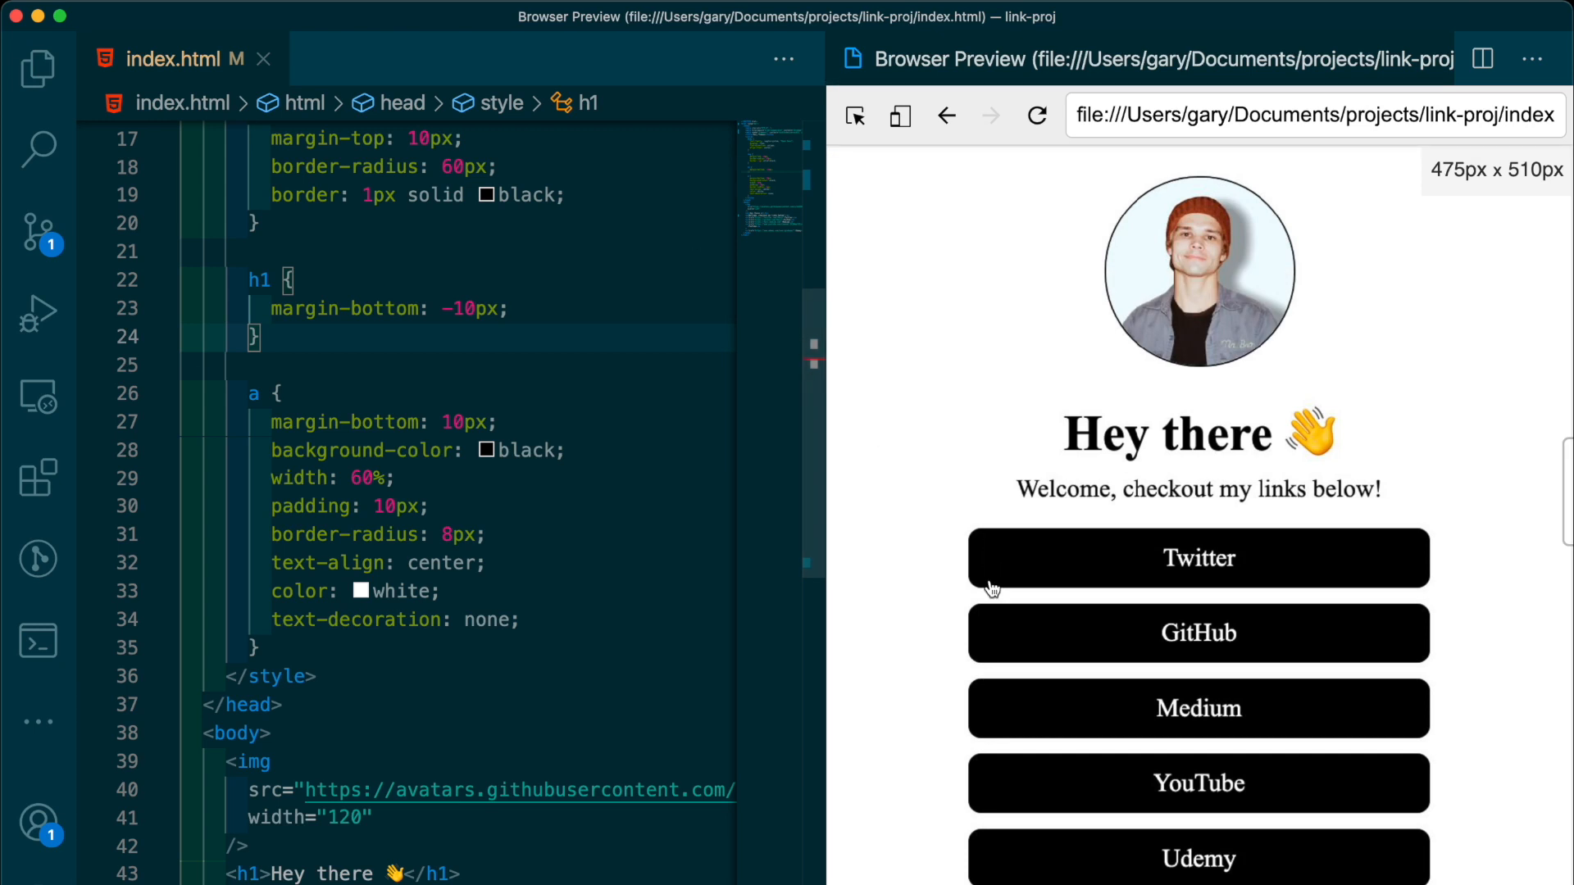
pyautogui.moveTo(1074, 535)
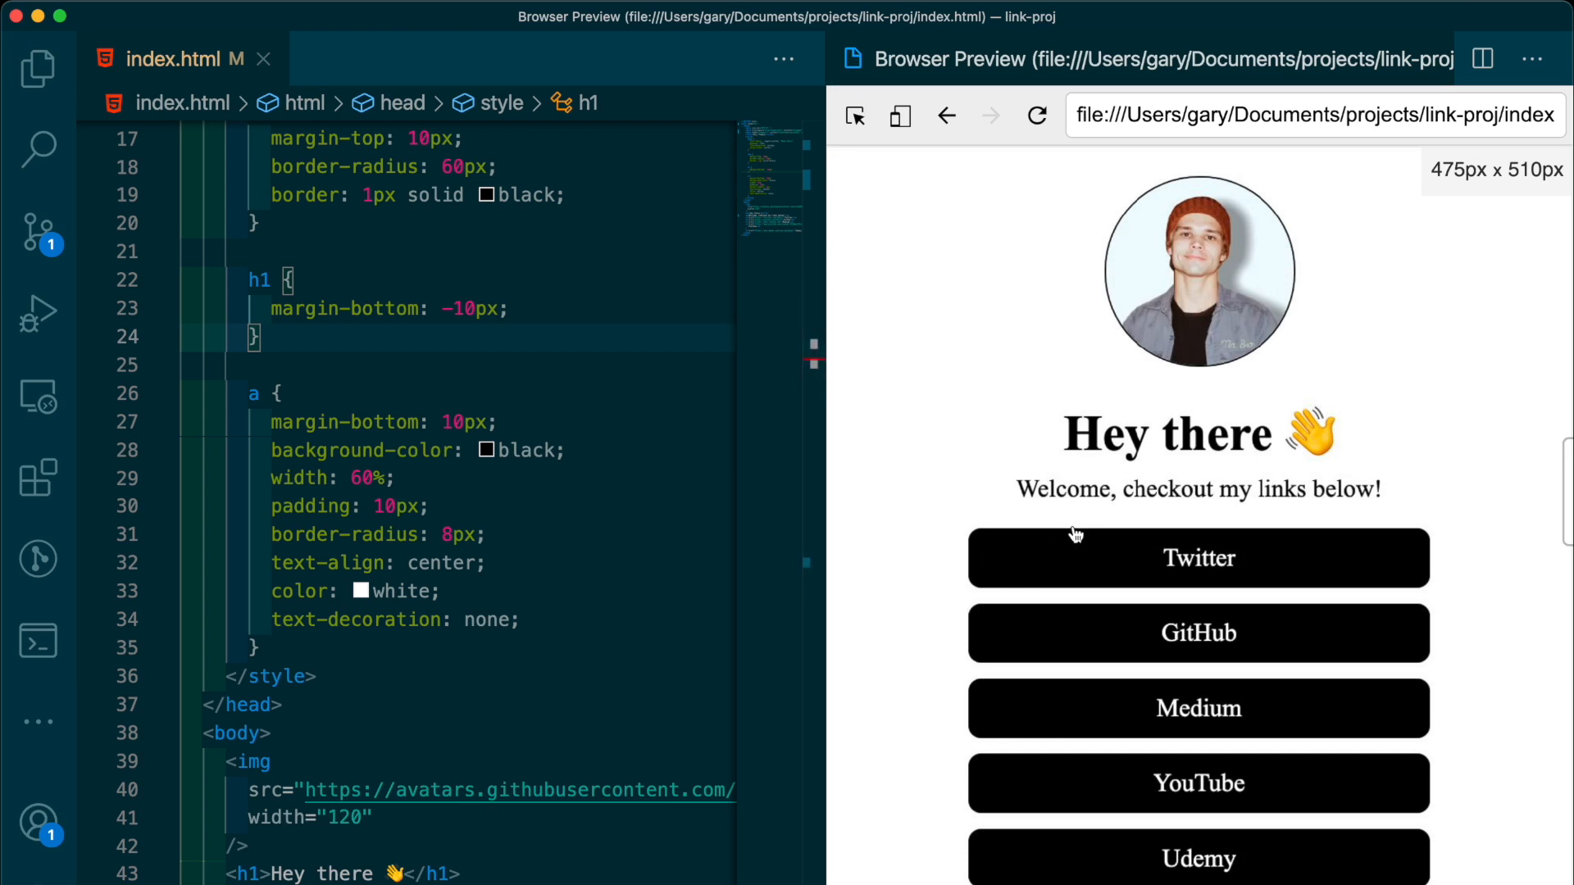
# - Add an a:hover rule dimming links to half opacity, then view the uncommitted changes
pyautogui.write('a')
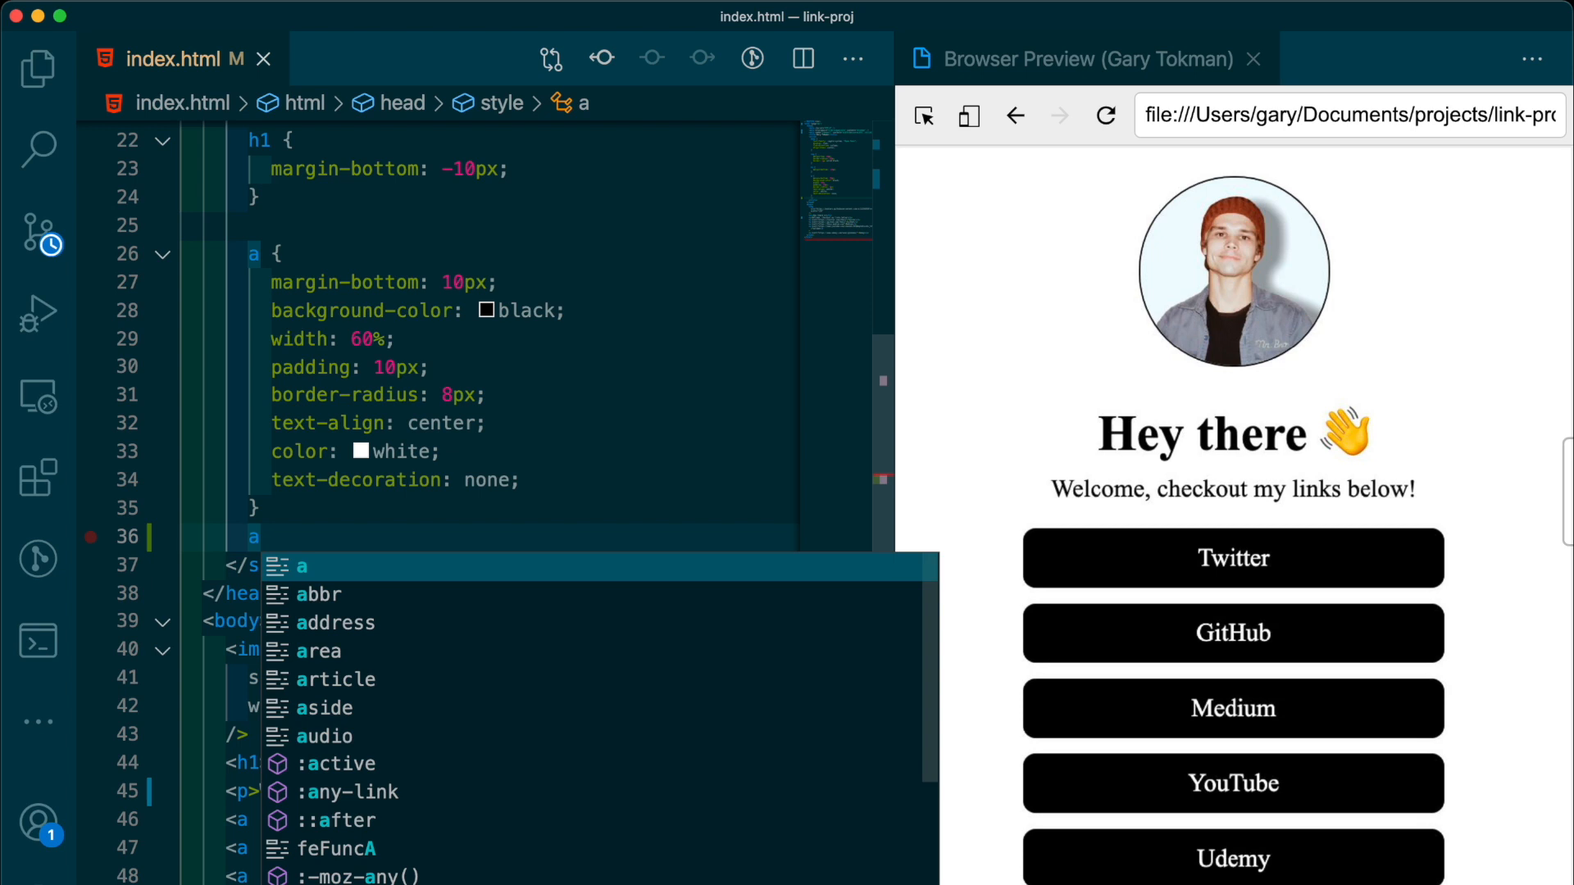
pyautogui.write(':hover {')
pyautogui.write('opacity: 0.5;')
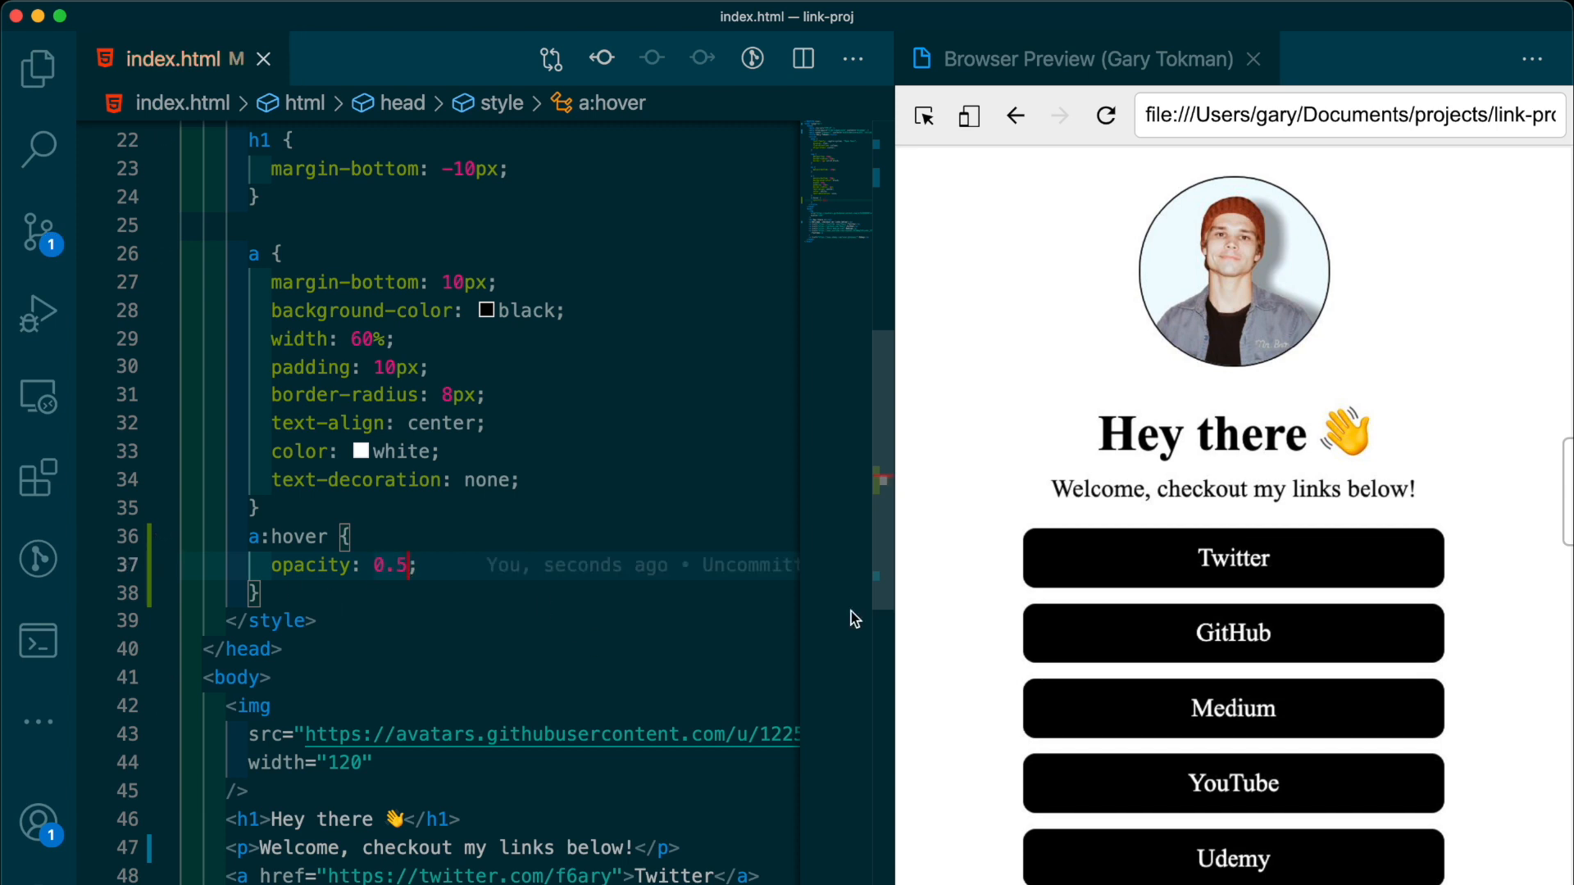
pyautogui.moveTo(1233, 857)
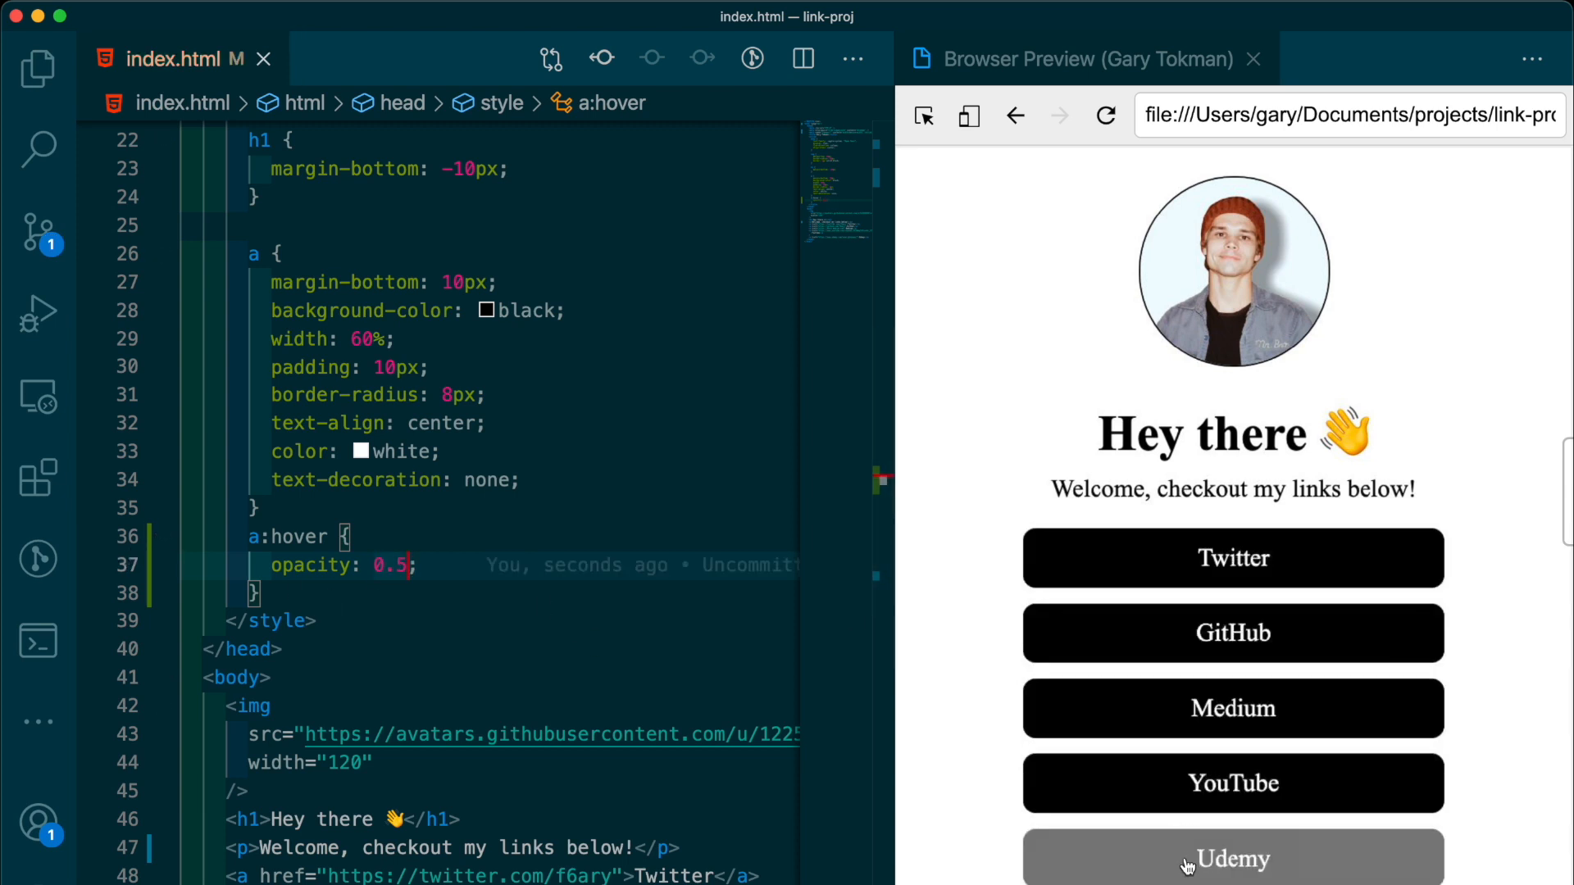
pyautogui.click(38, 233)
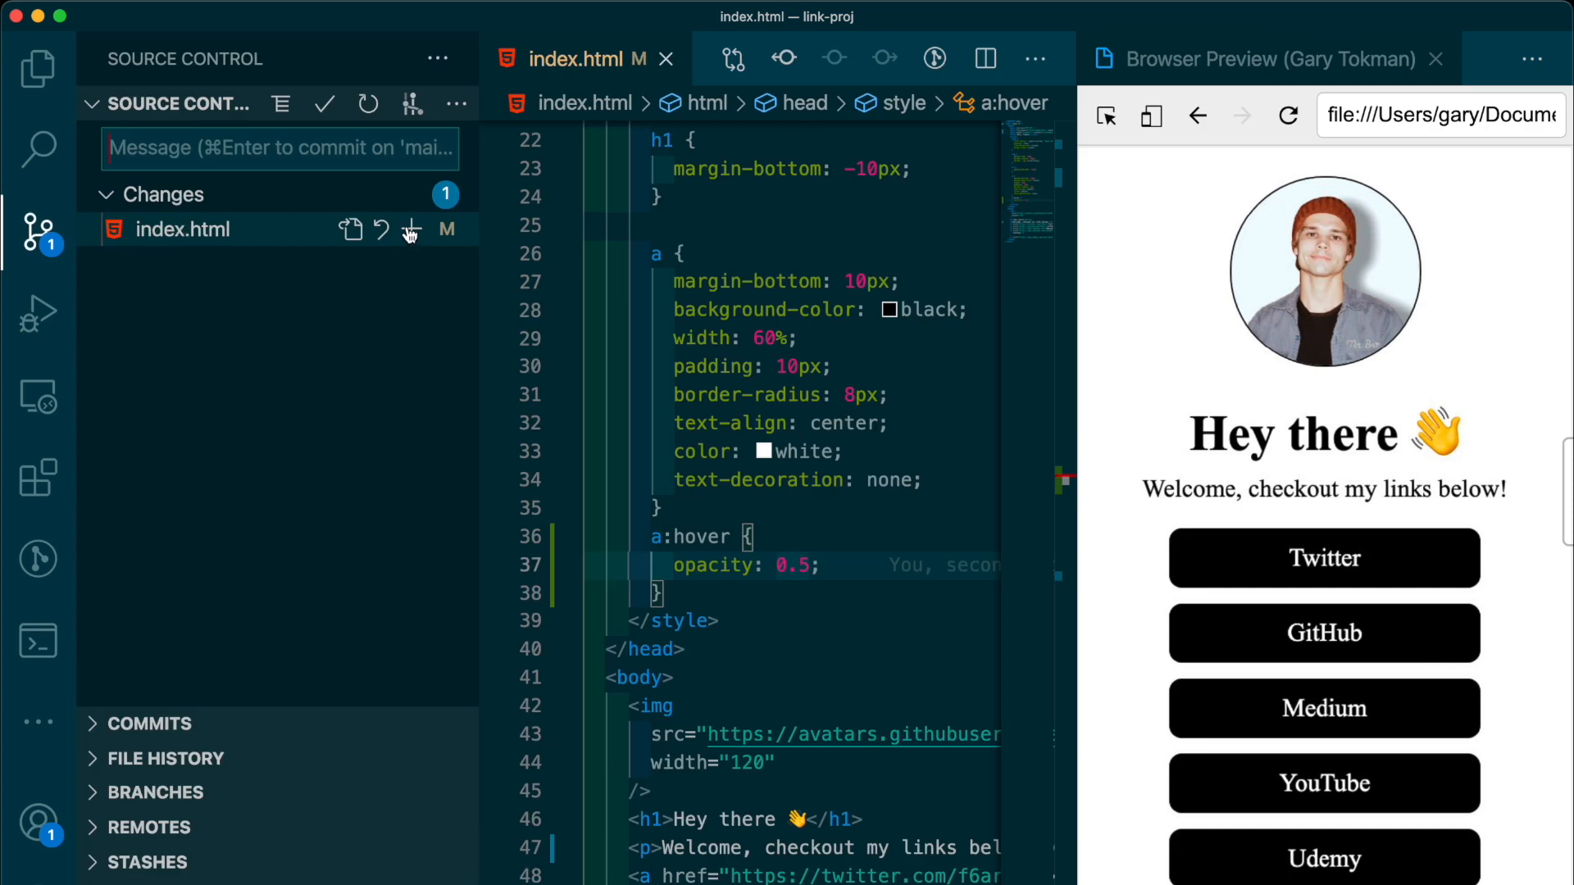
# - Stage index.html and commit it with the message 'create site'
pyautogui.click(410, 232)
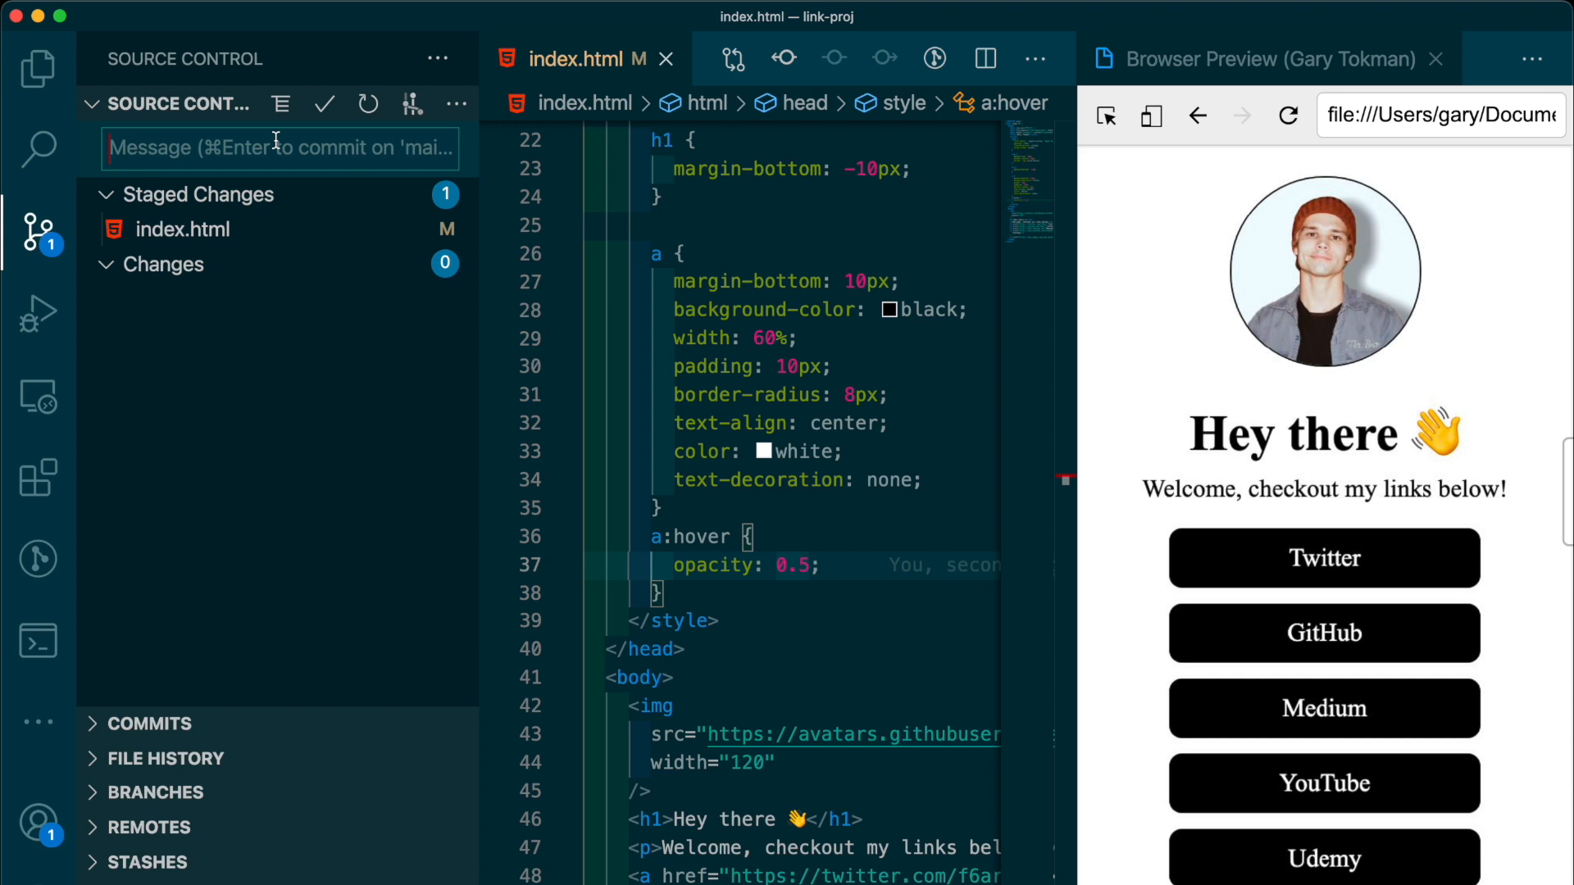
pyautogui.write('create site')
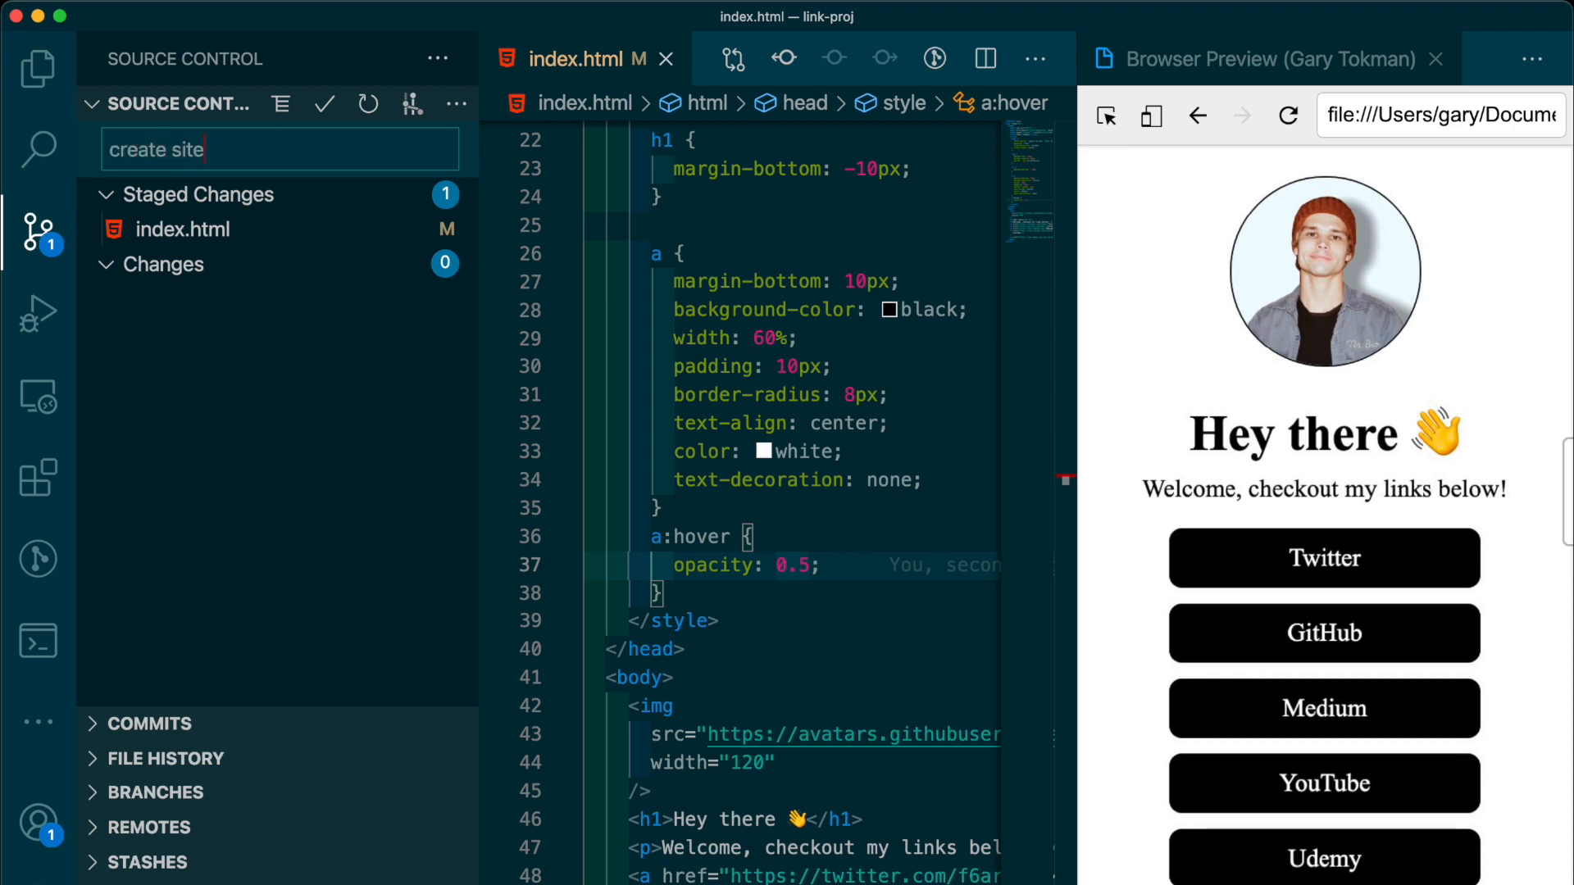
pyautogui.click(323, 104)
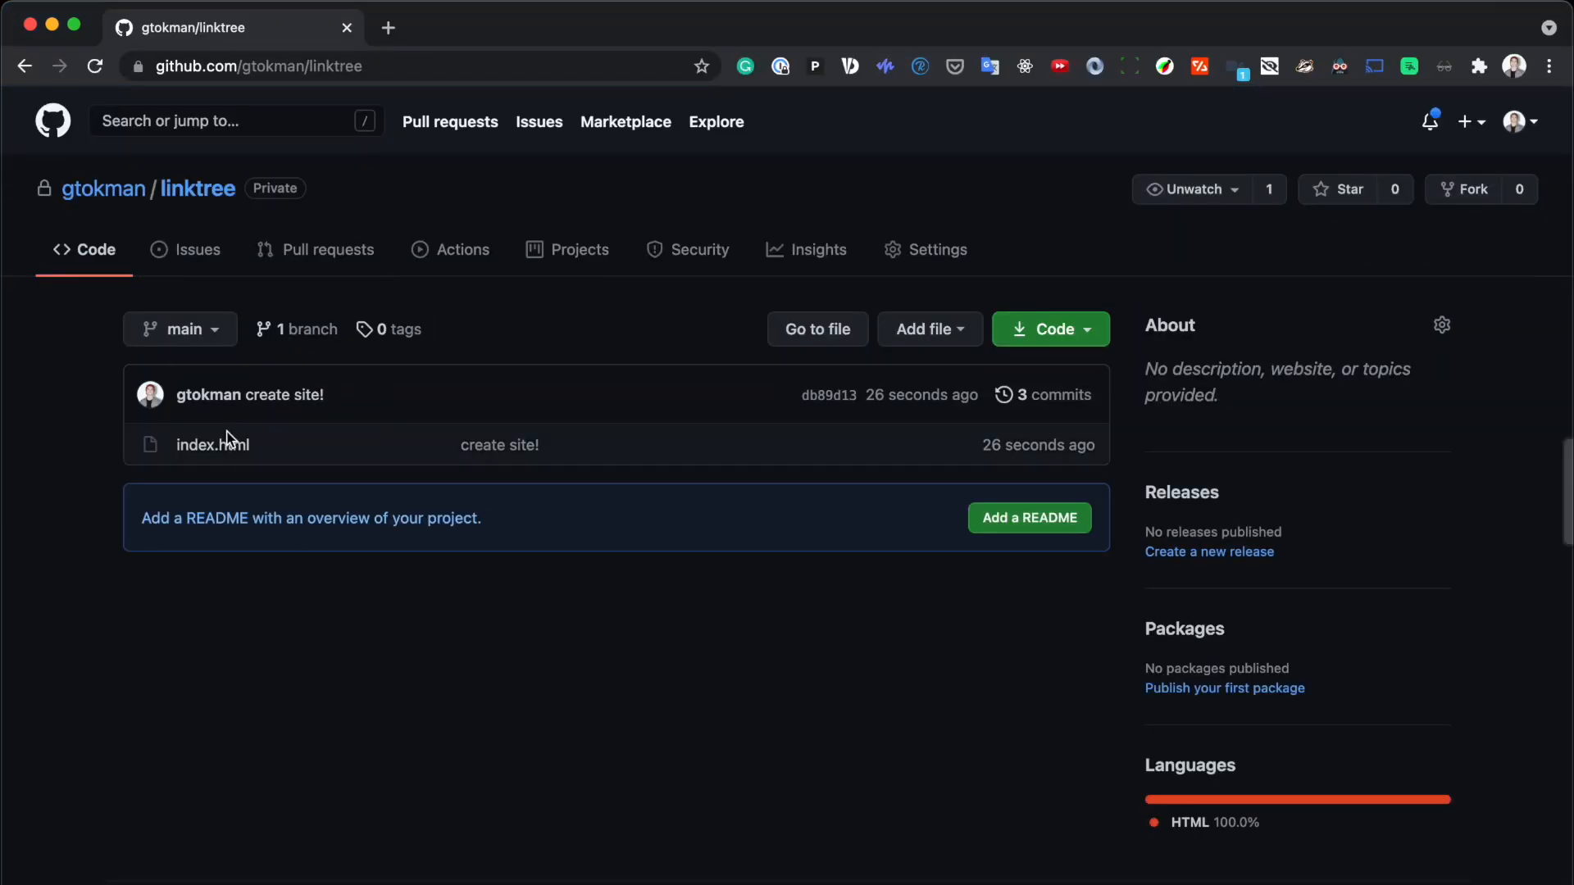
pyautogui.moveTo(274, 650)
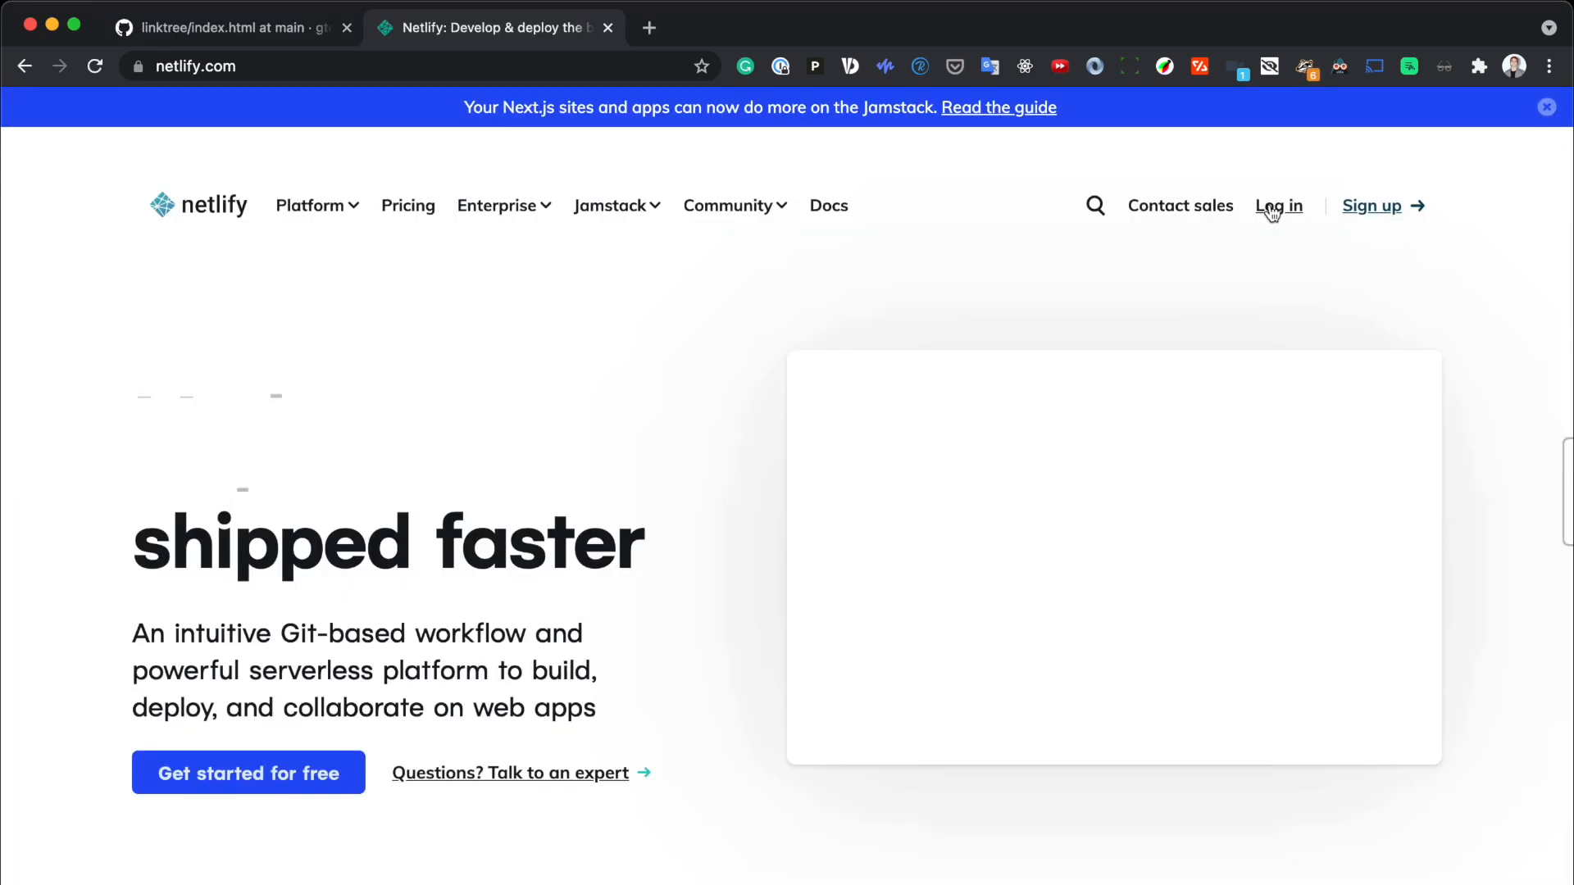
# - Log in to Netlify and deploy a new site from the linktree repo
pyautogui.click(1279, 207)
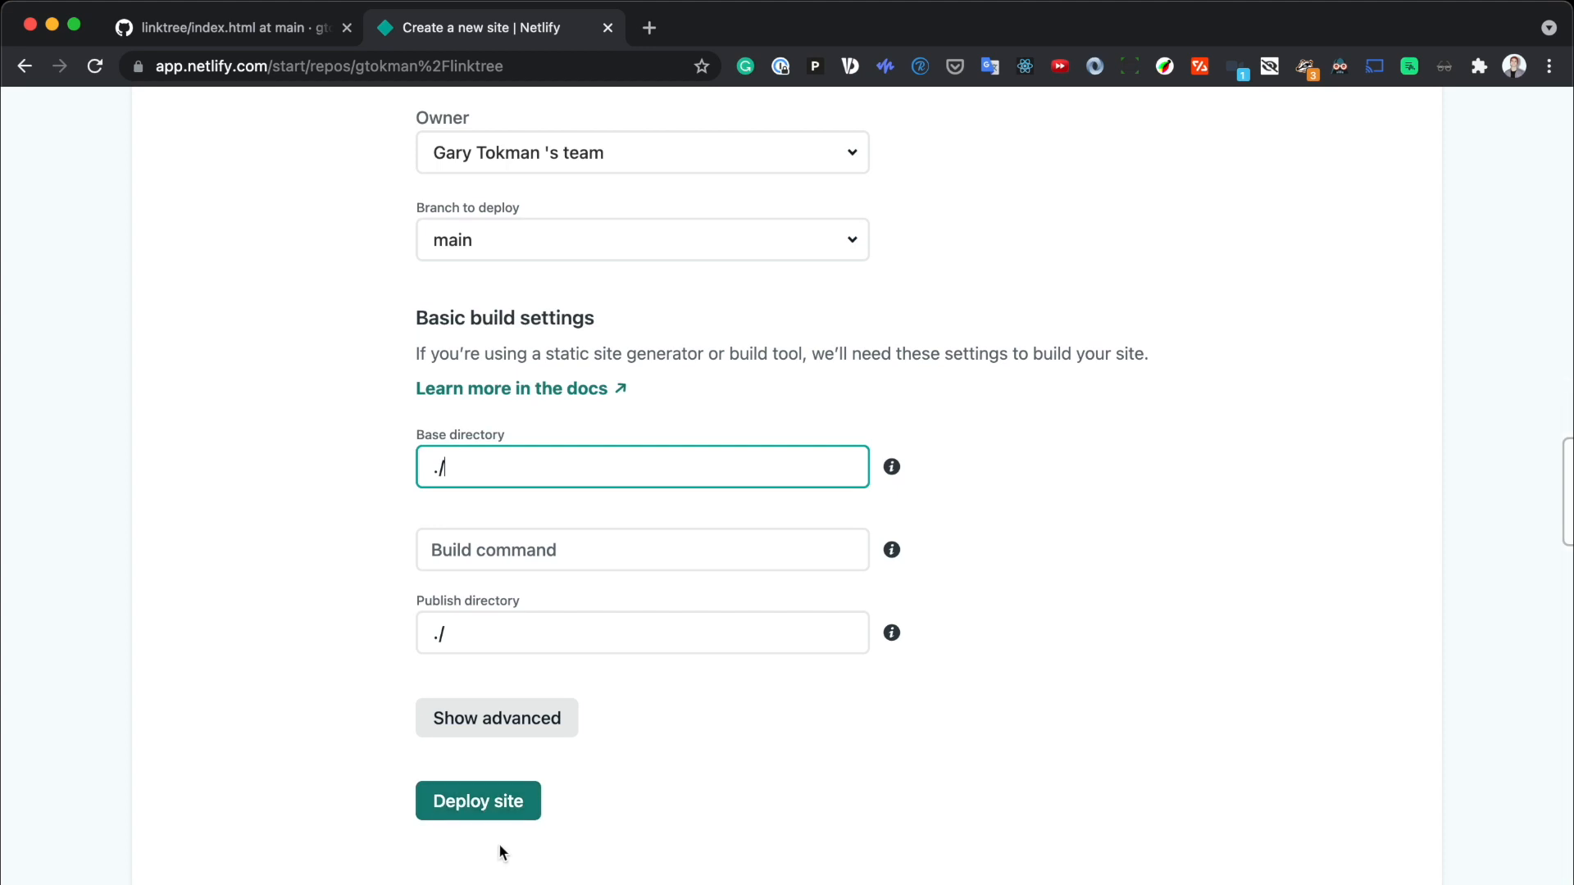
pyautogui.click(477, 800)
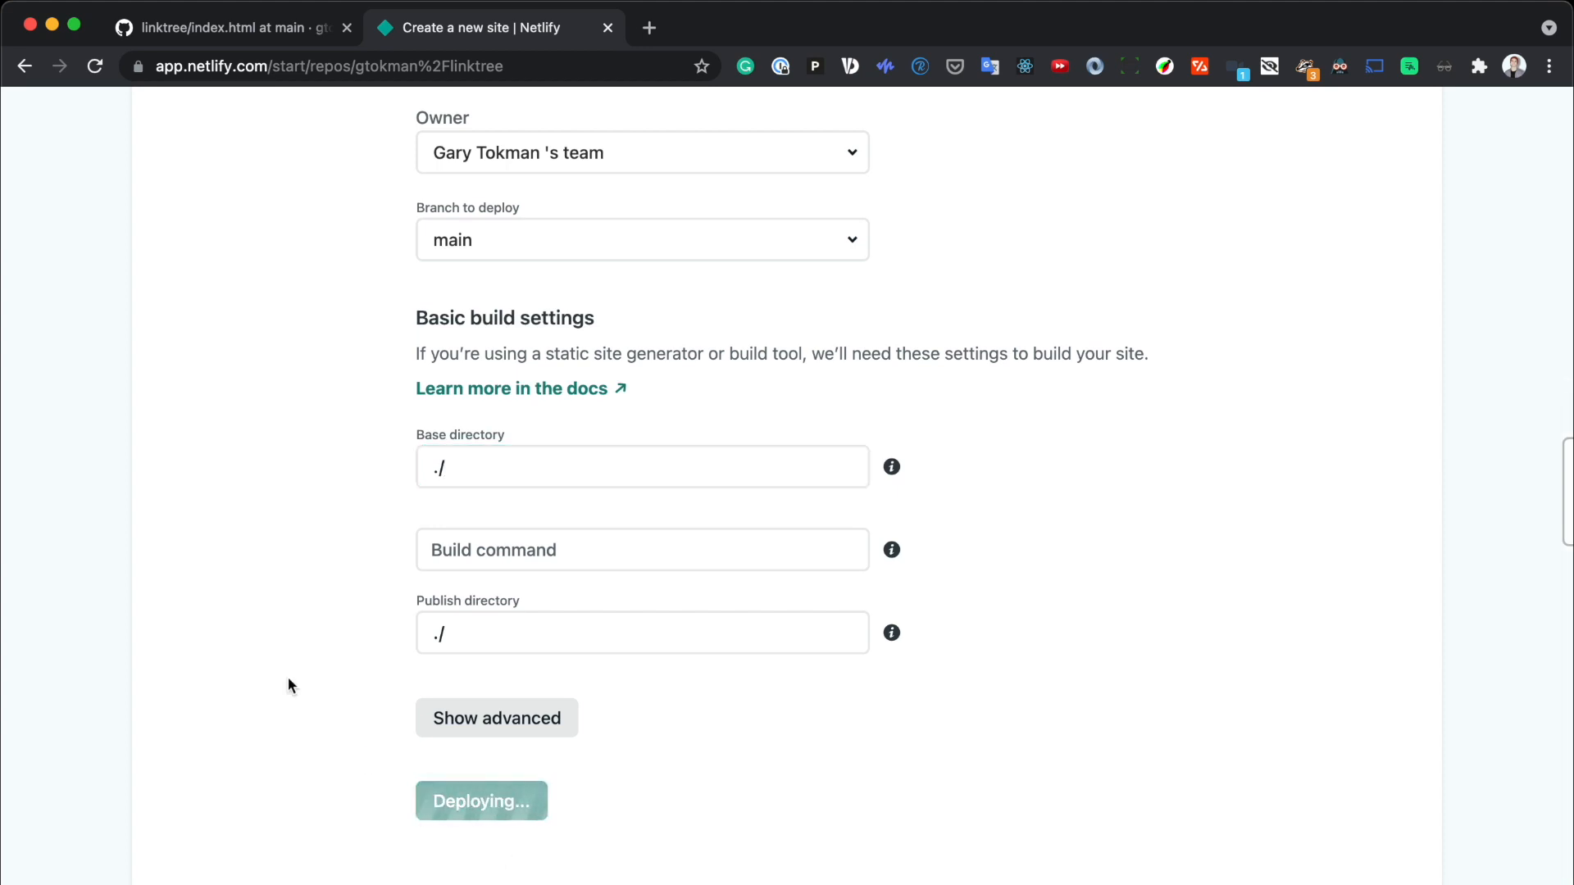
pyautogui.click(480, 800)
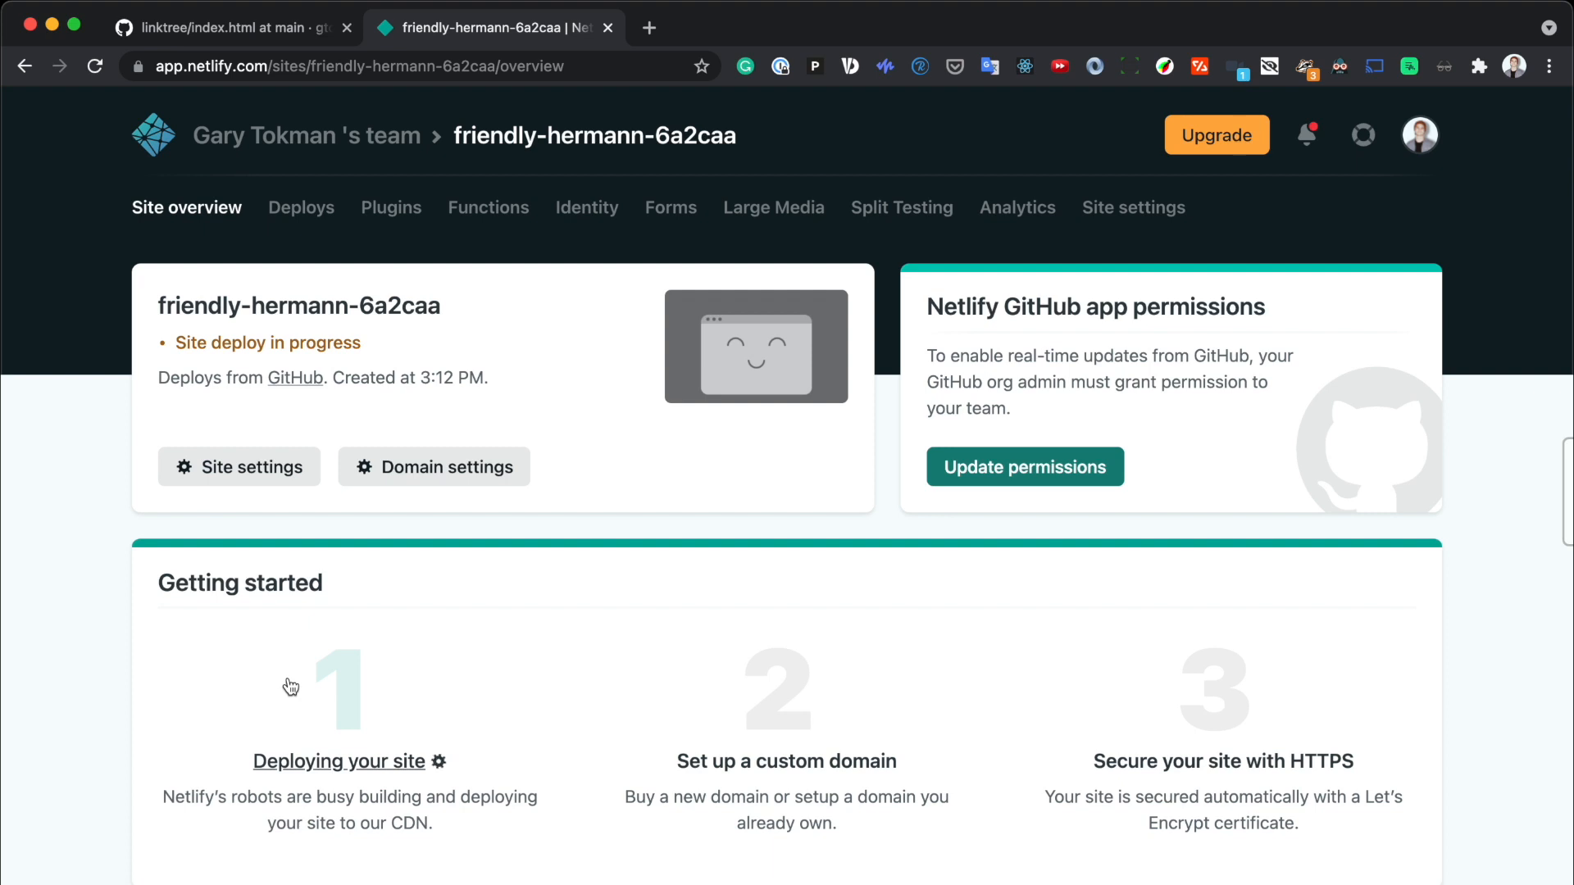
pyautogui.moveTo(100, 745)
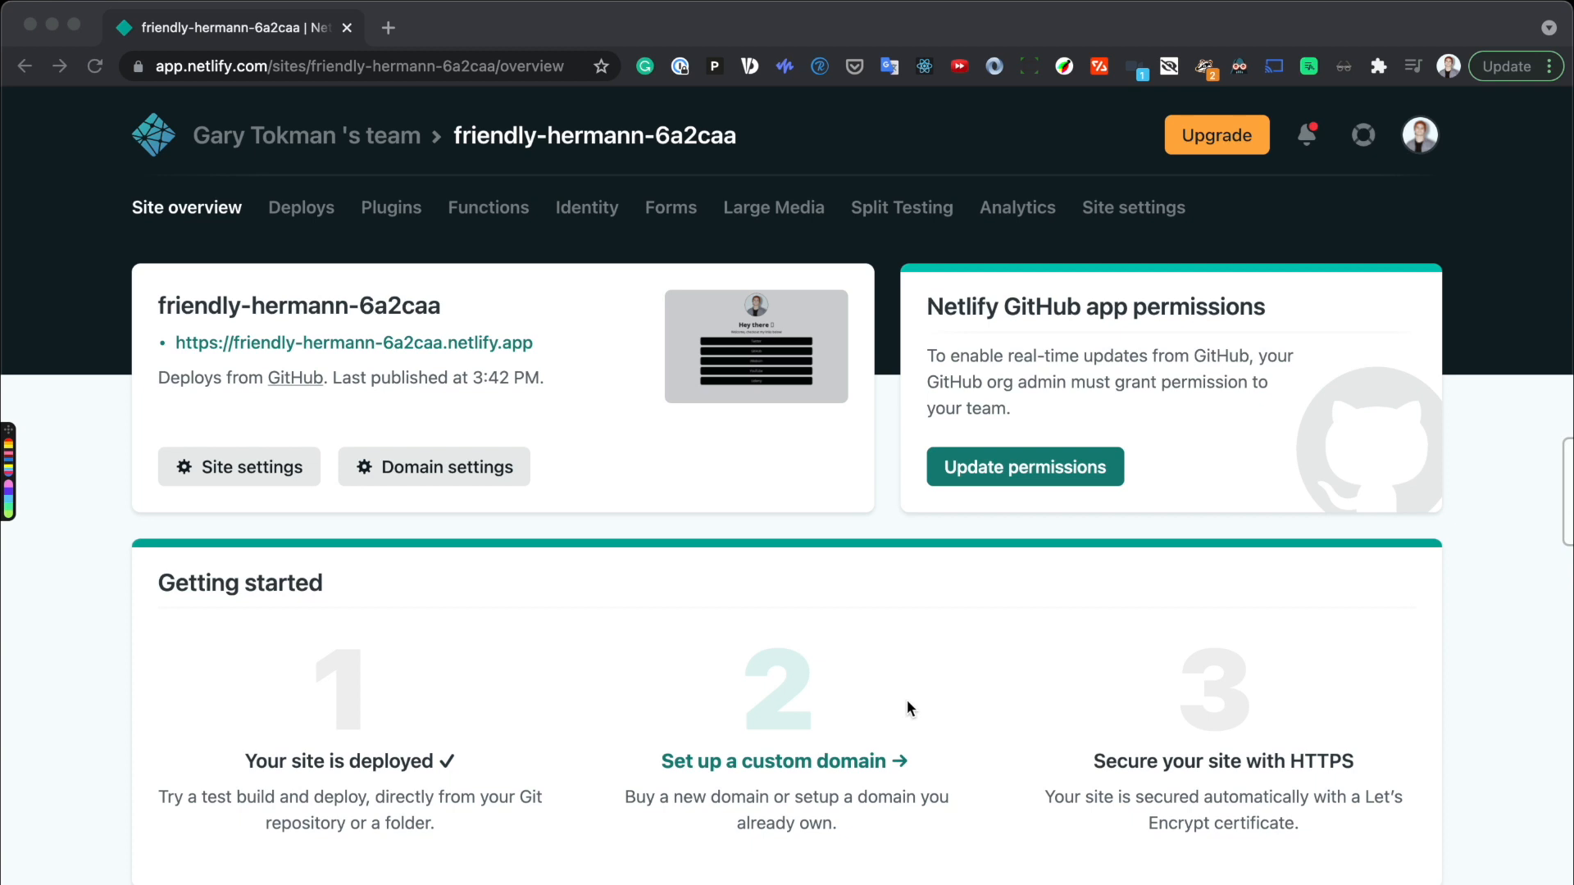
pyautogui.moveTo(454, 350)
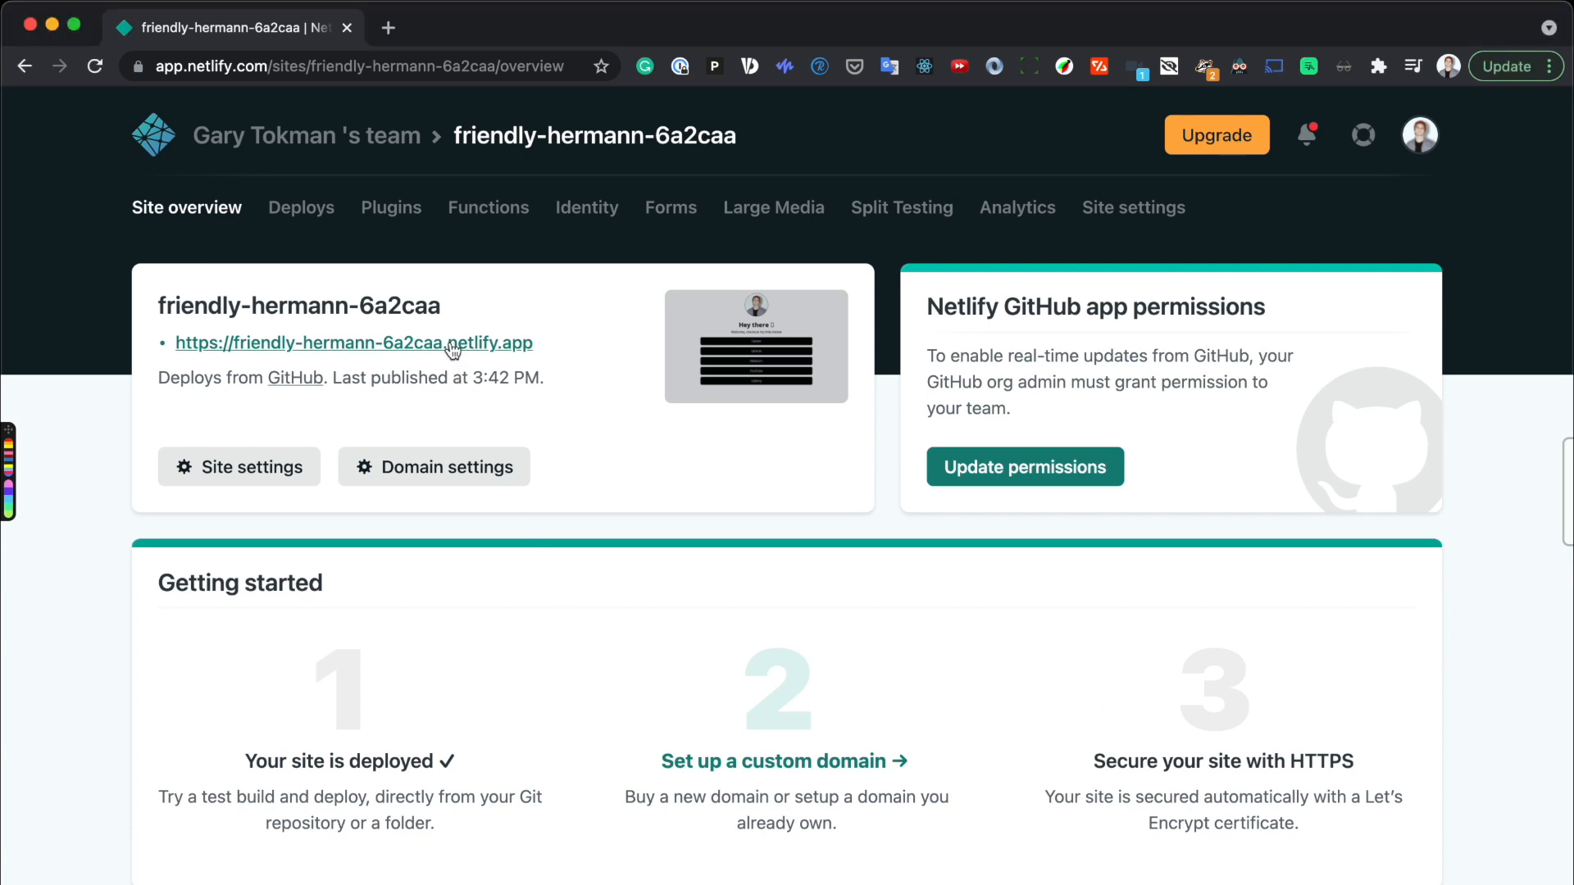
# - Open the live friendly-hermann-6a2caa netlify.app site from the overview
pyautogui.click(354, 343)
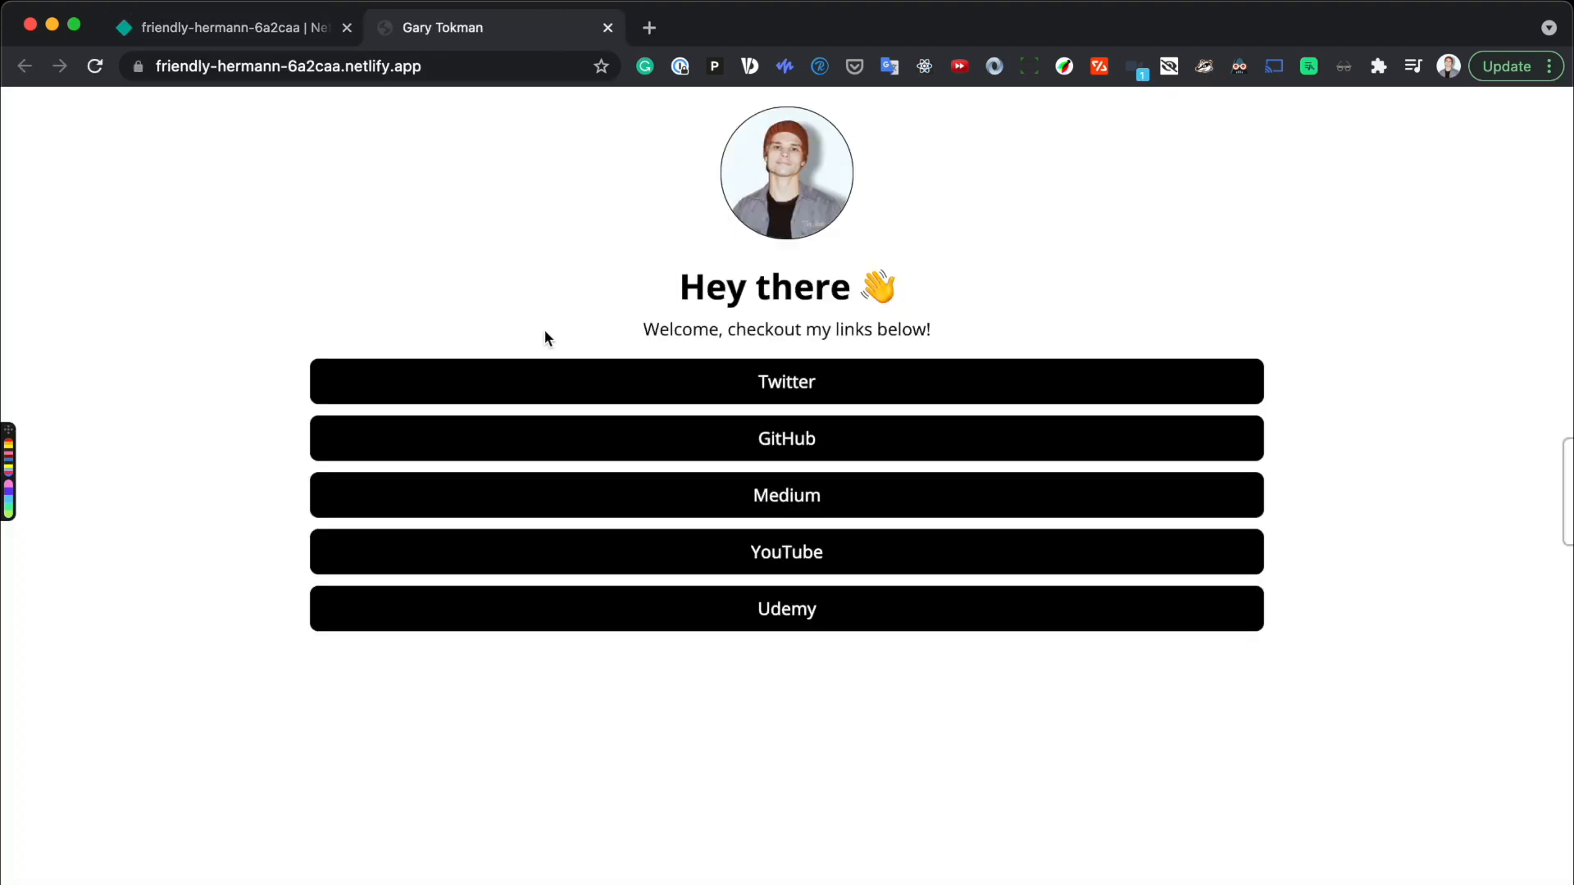
pyautogui.moveTo(633, 392)
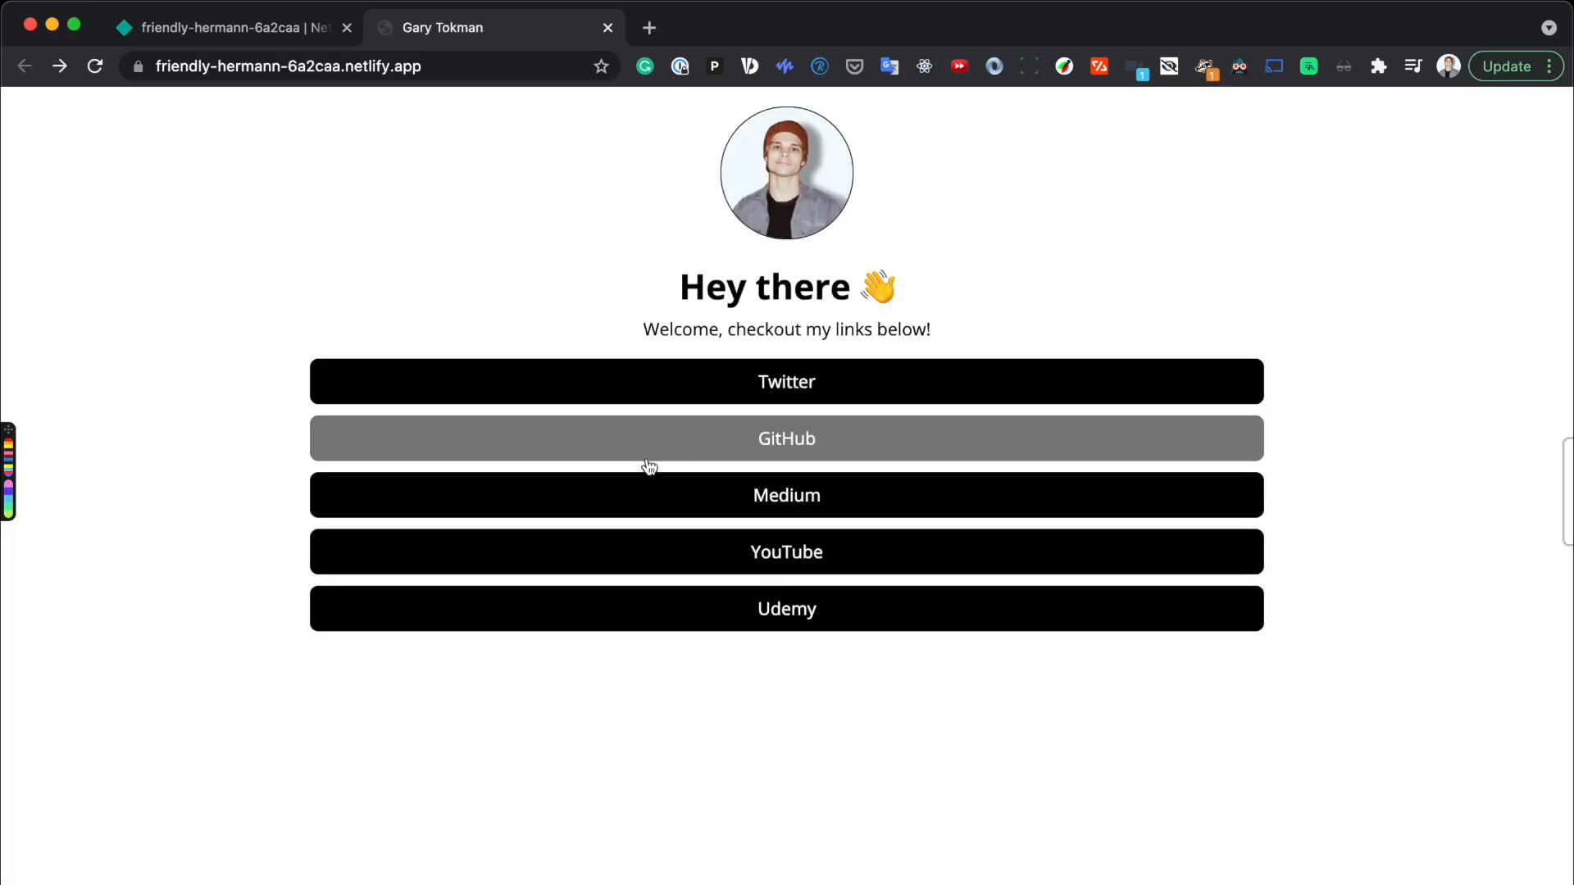
pyautogui.moveTo(574, 323)
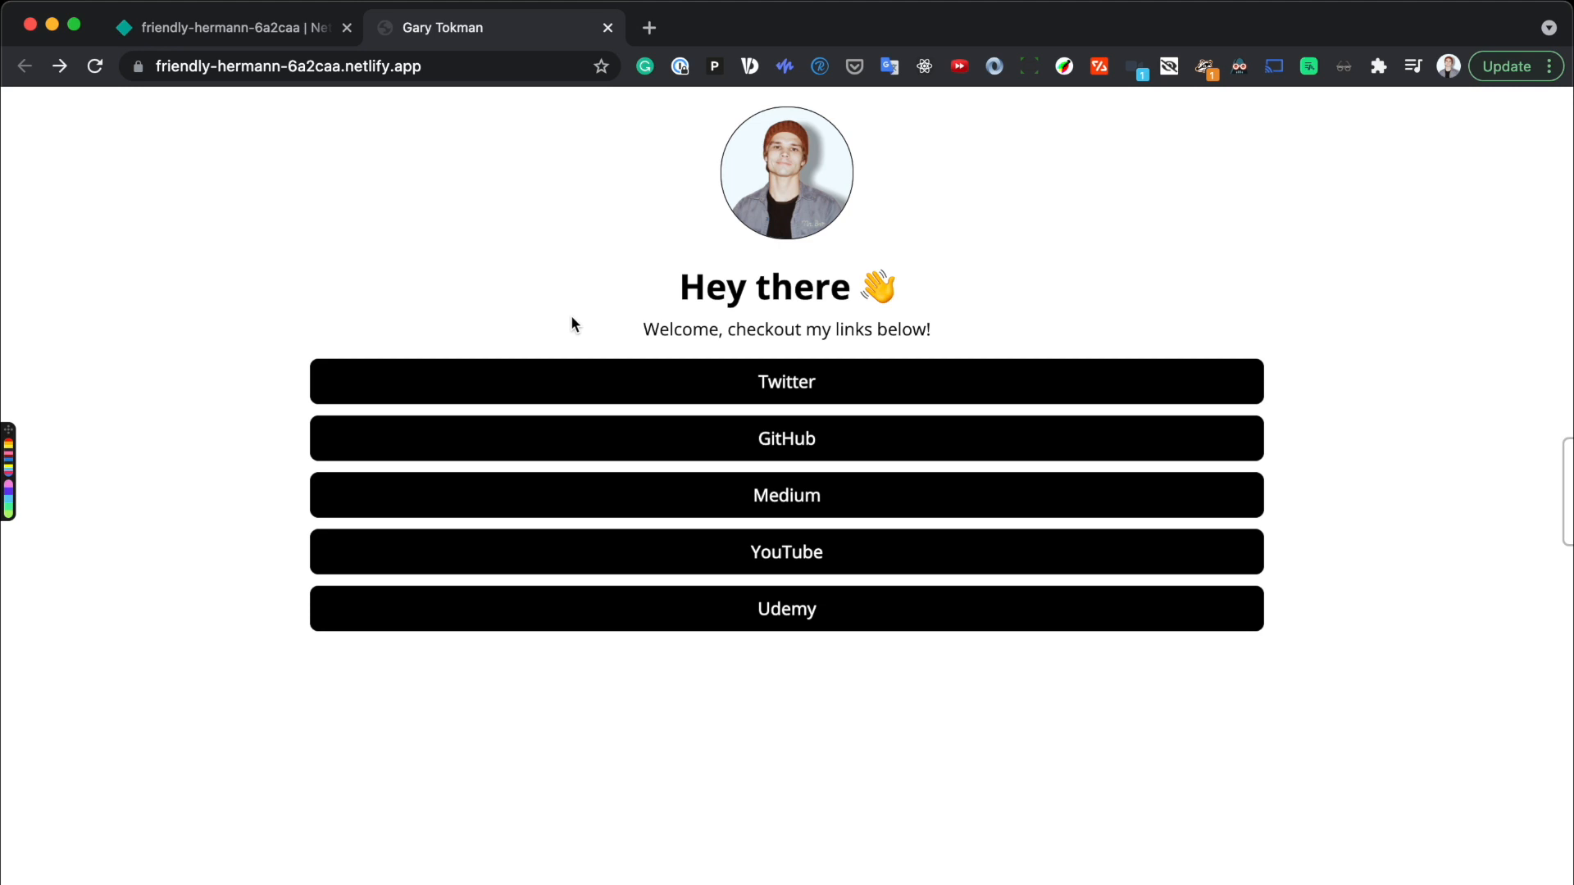